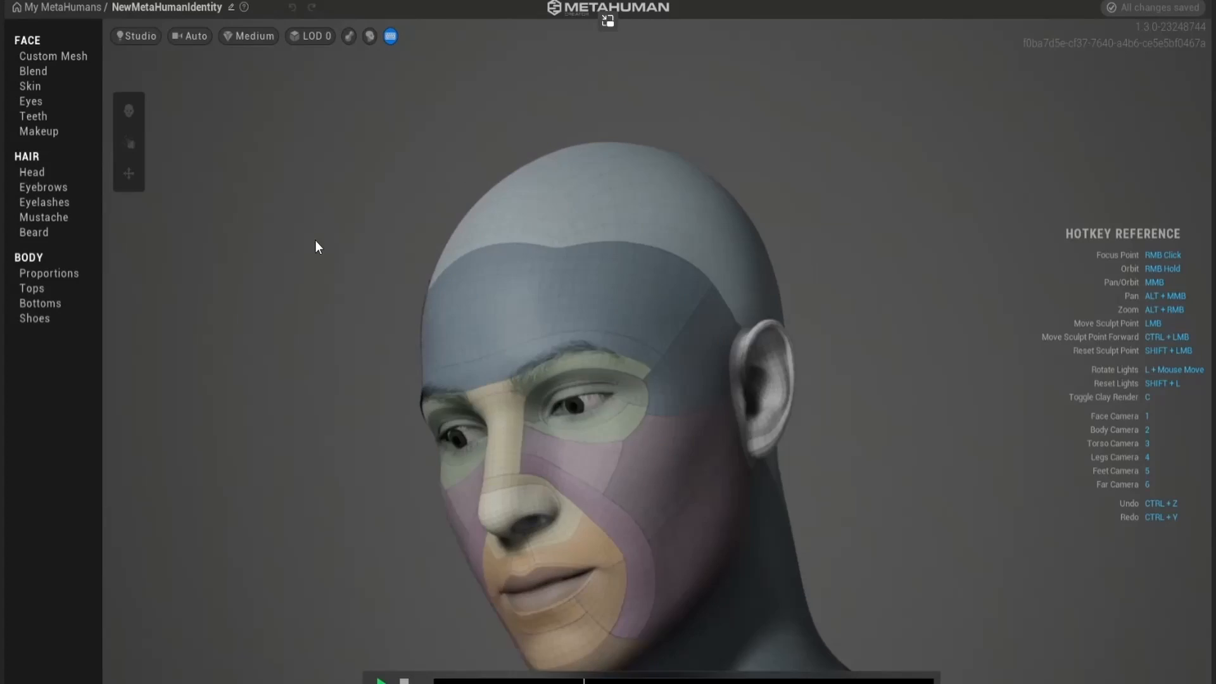
# Give the bald head a natural skin colour and switch to sculpting the face shape.
pyautogui.click(31, 87)
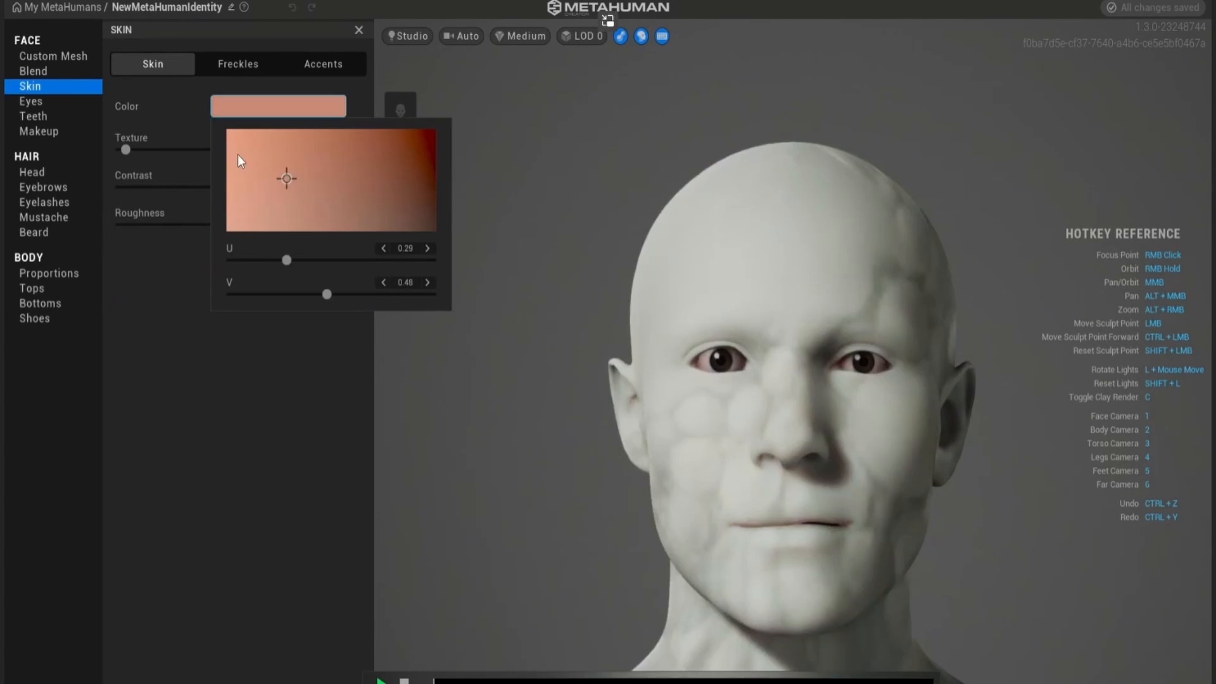
pyautogui.click(357, 29)
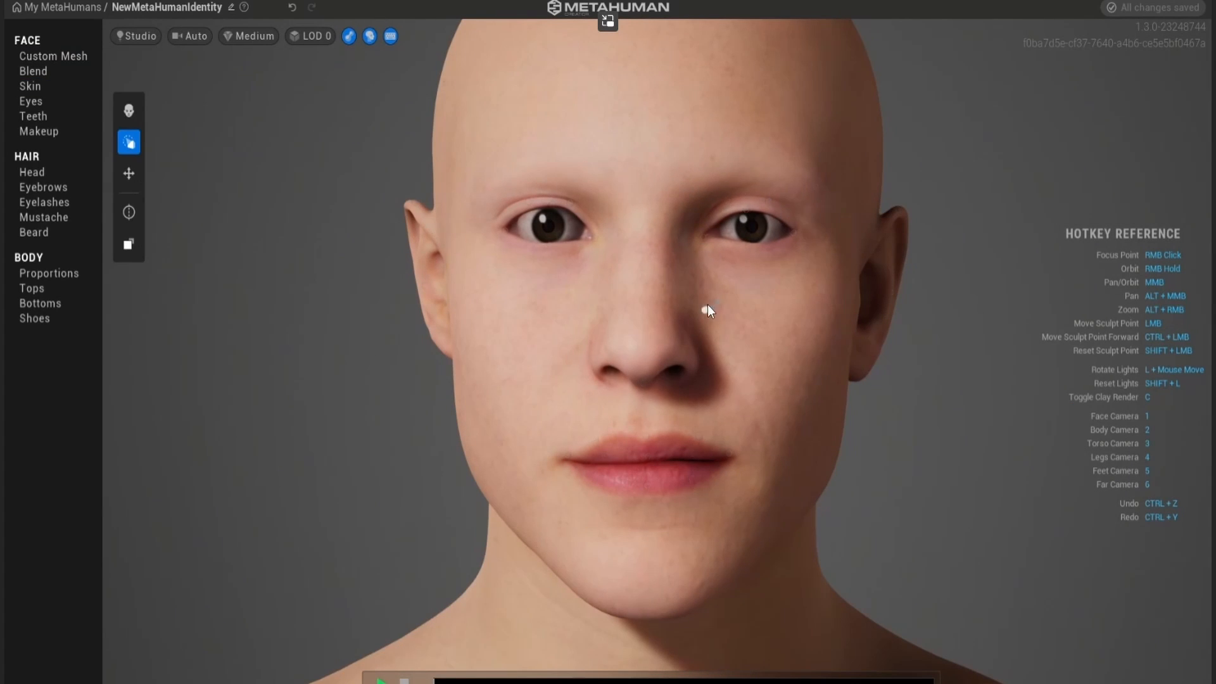
pyautogui.click(128, 212)
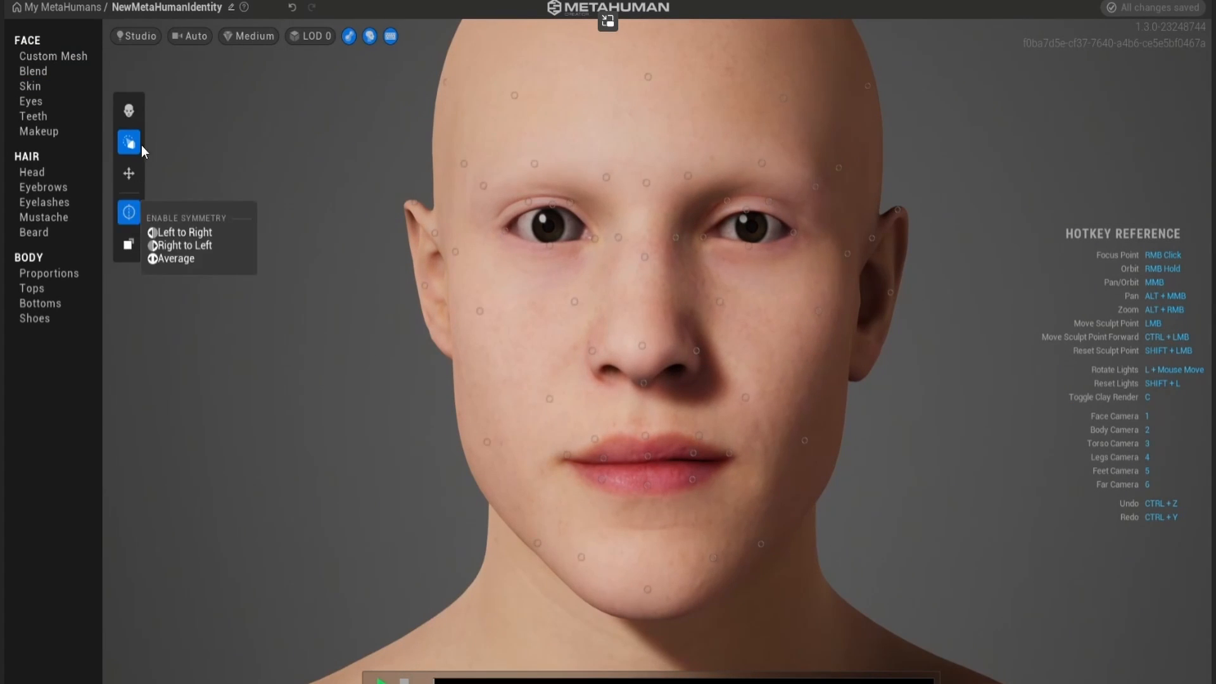
pyautogui.click(32, 70)
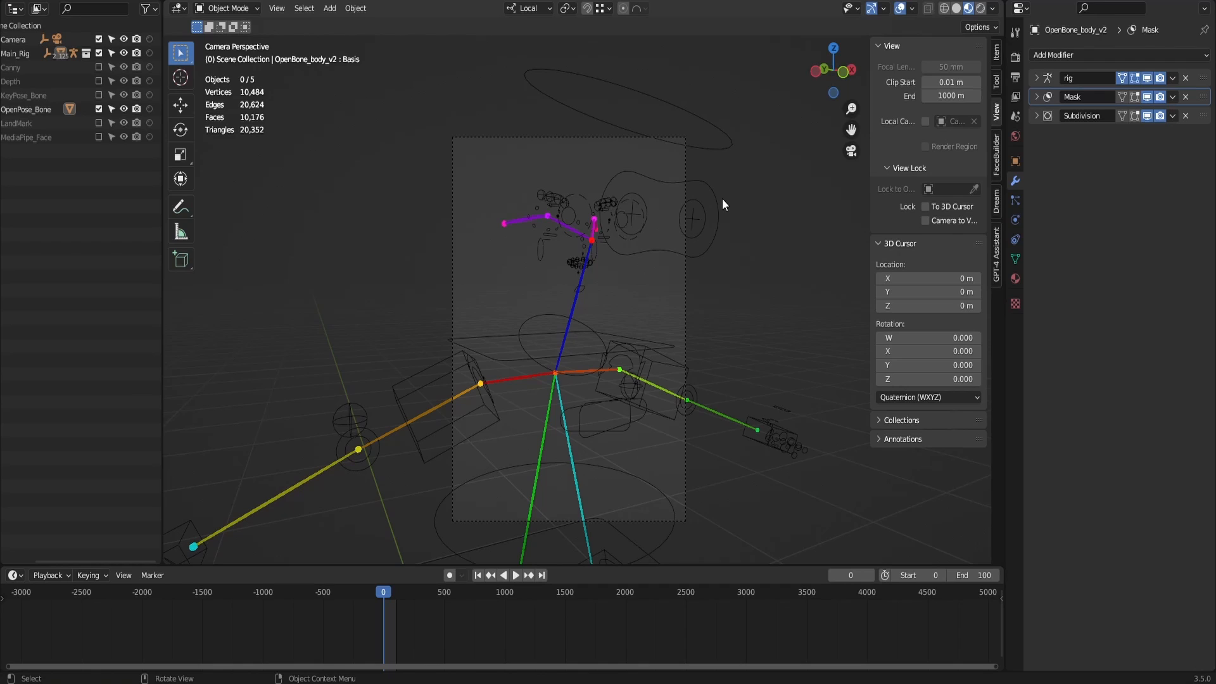
pyautogui.moveTo(878, 162)
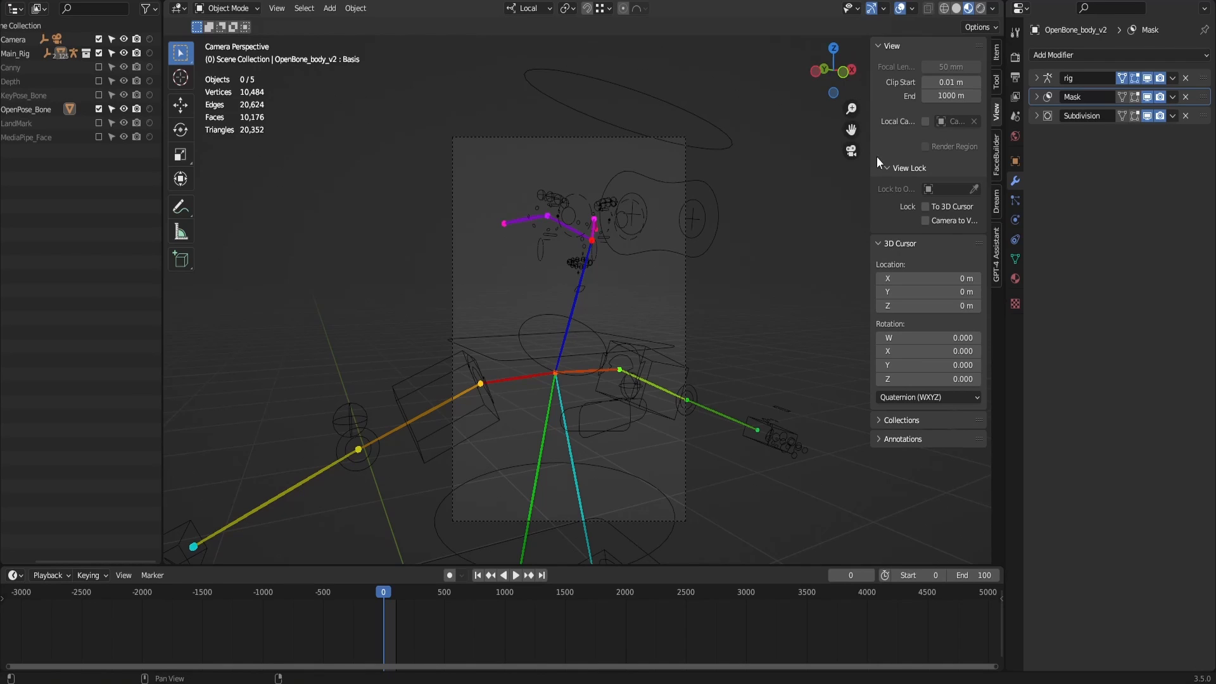
pyautogui.click(925, 220)
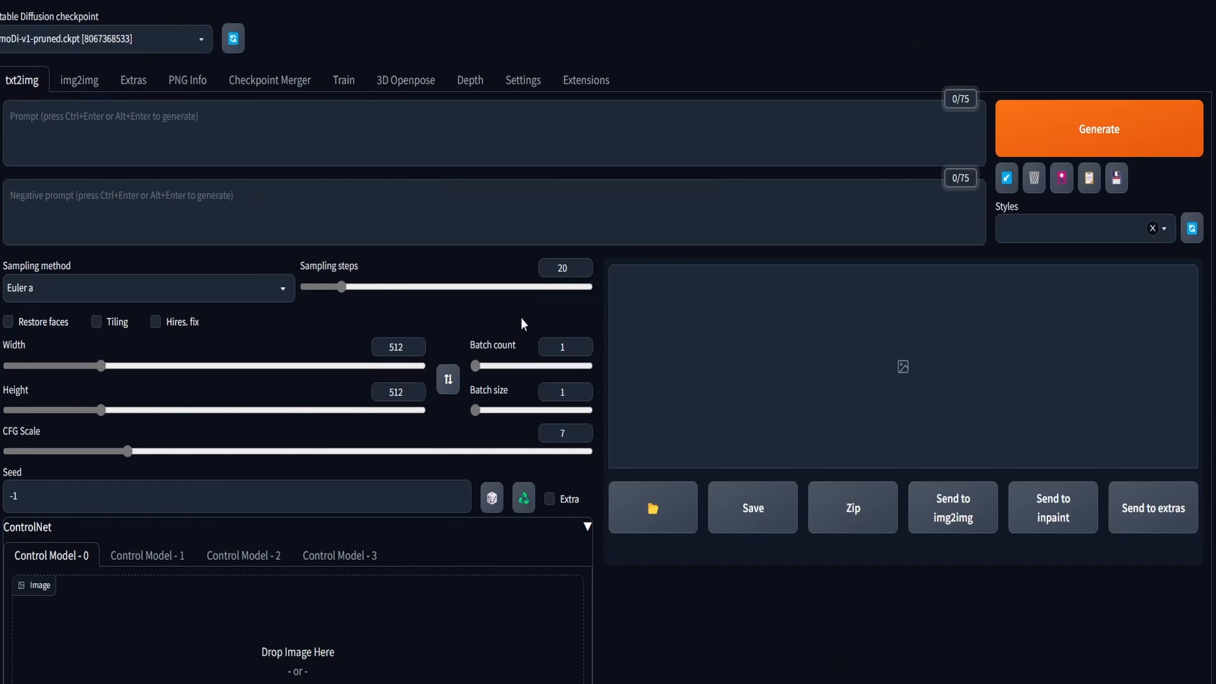
# Upload pose image 1 from the Untitled (1024 × 512 px) folder into ControlNet.
pyautogui.scroll(-3)
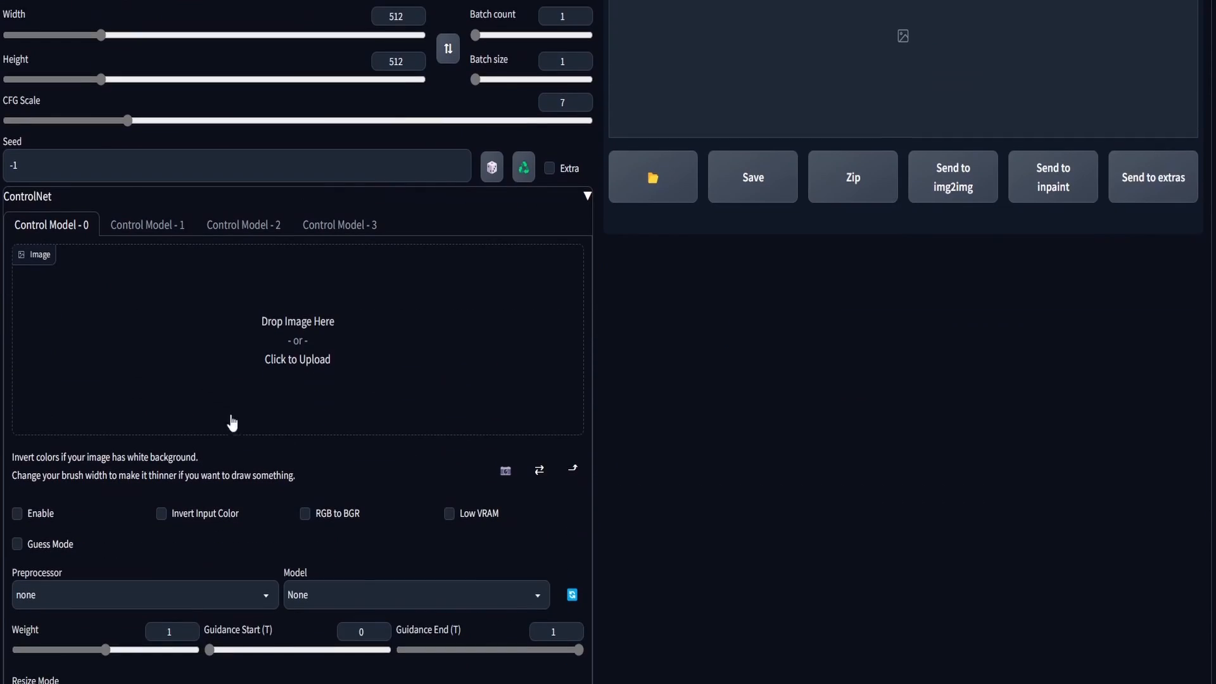
pyautogui.click(17, 513)
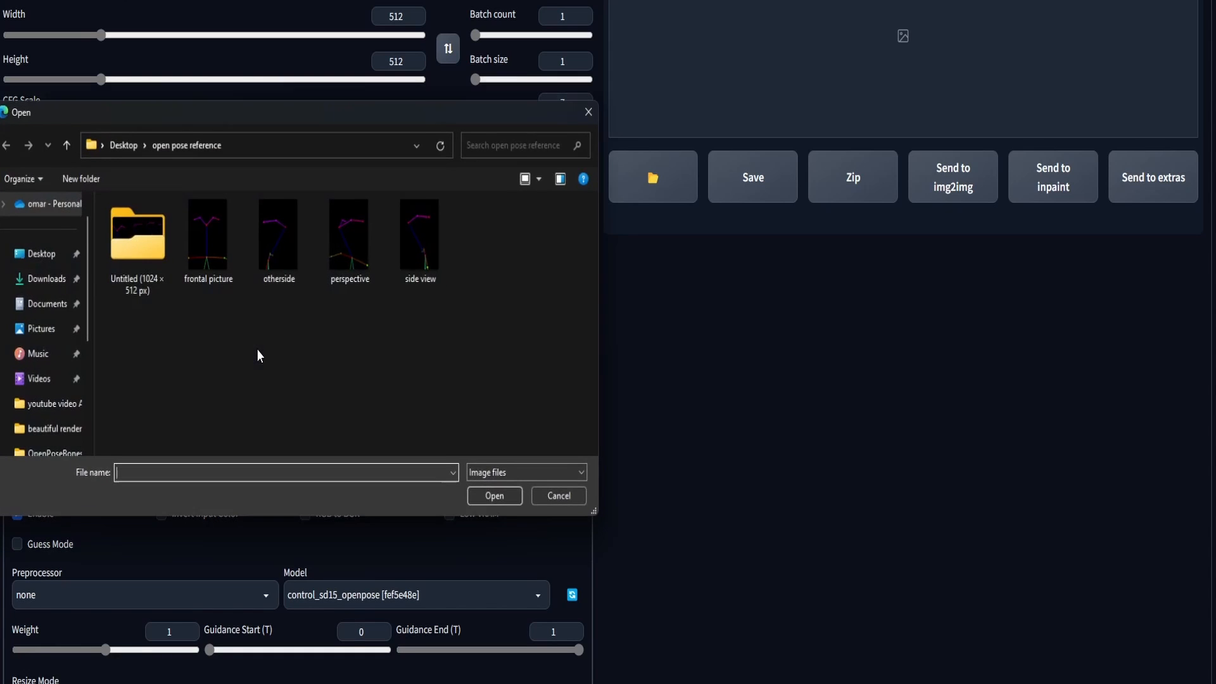
pyautogui.doubleClick(137, 233)
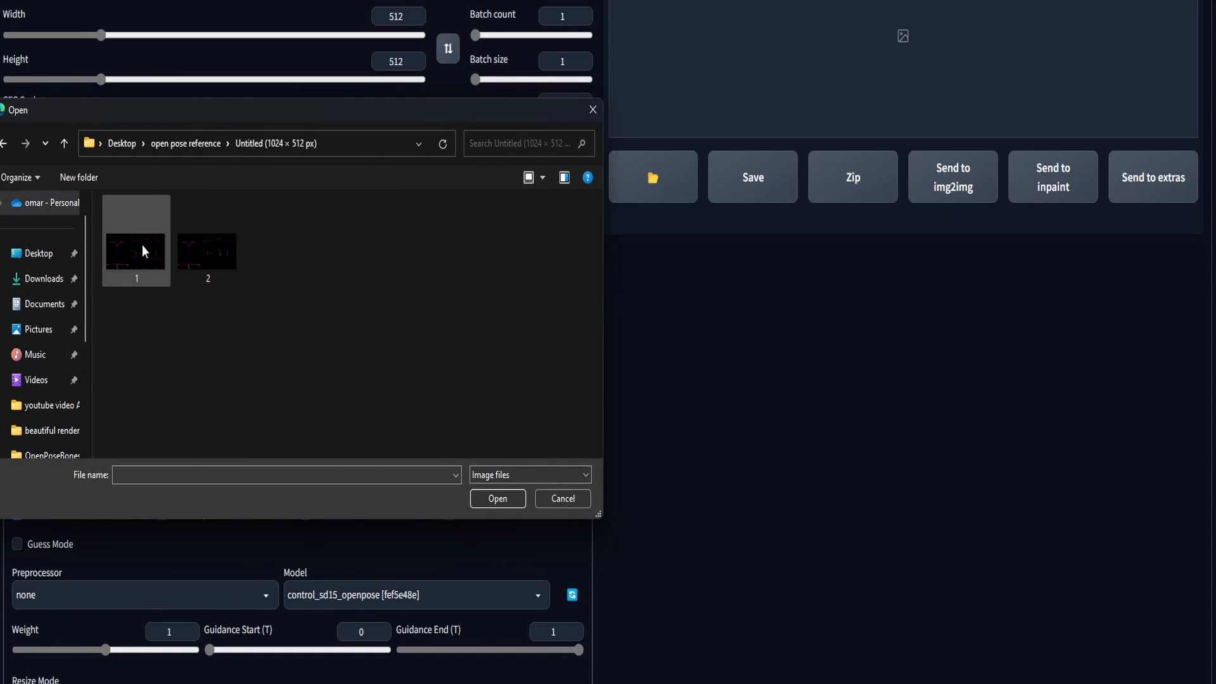
pyautogui.moveTo(153, 262)
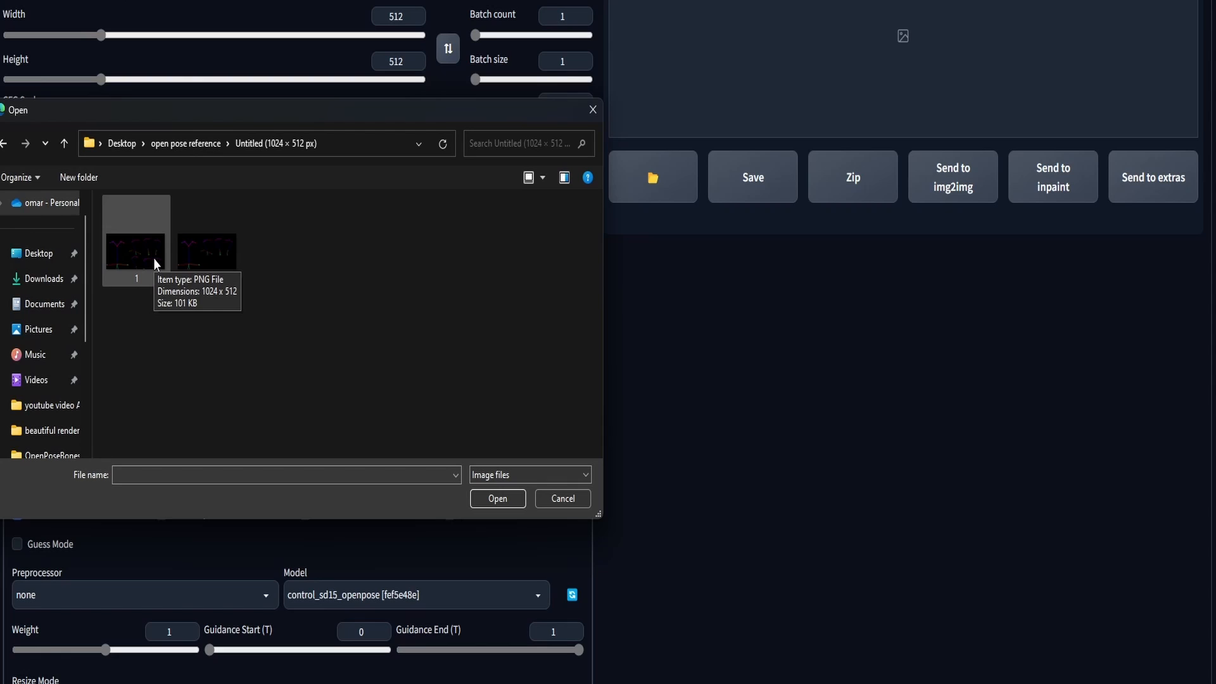
pyautogui.click(135, 240)
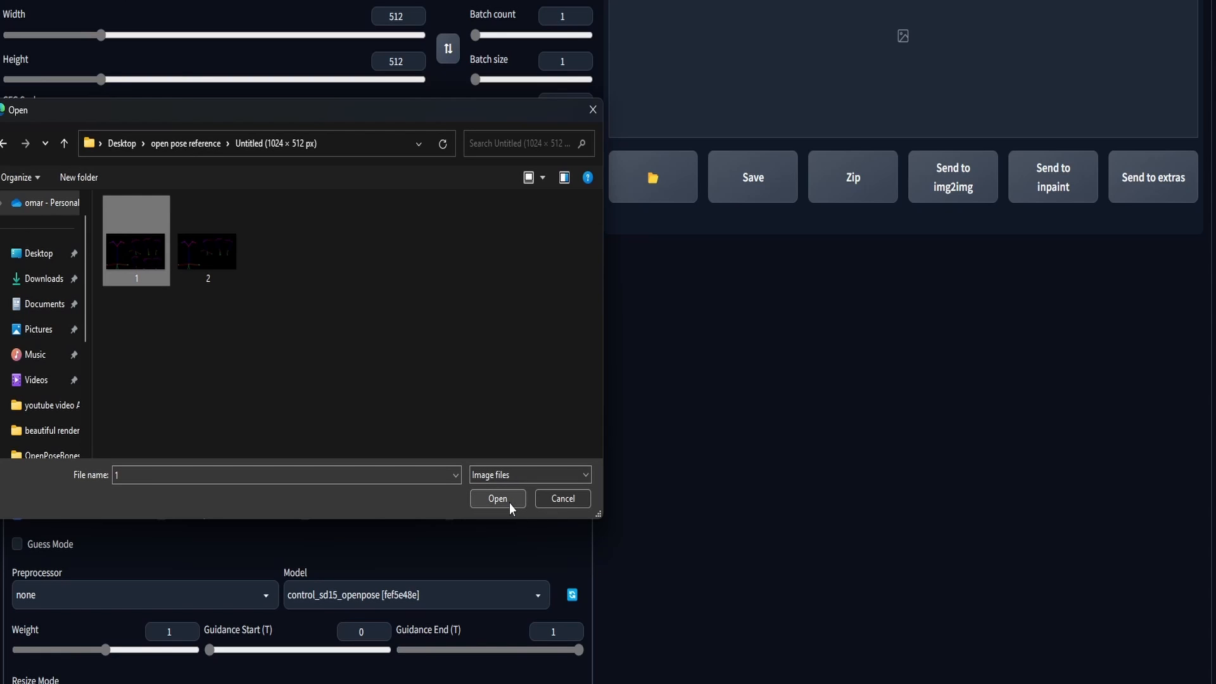
pyautogui.click(497, 498)
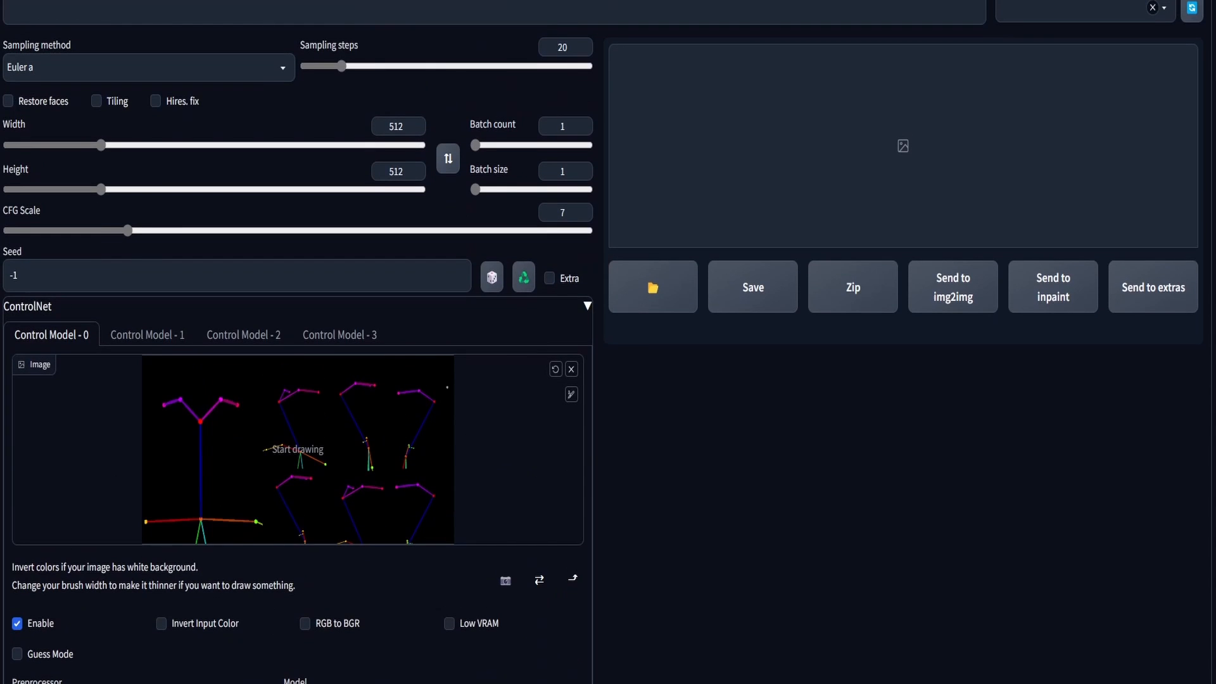
pyautogui.moveTo(484, 452)
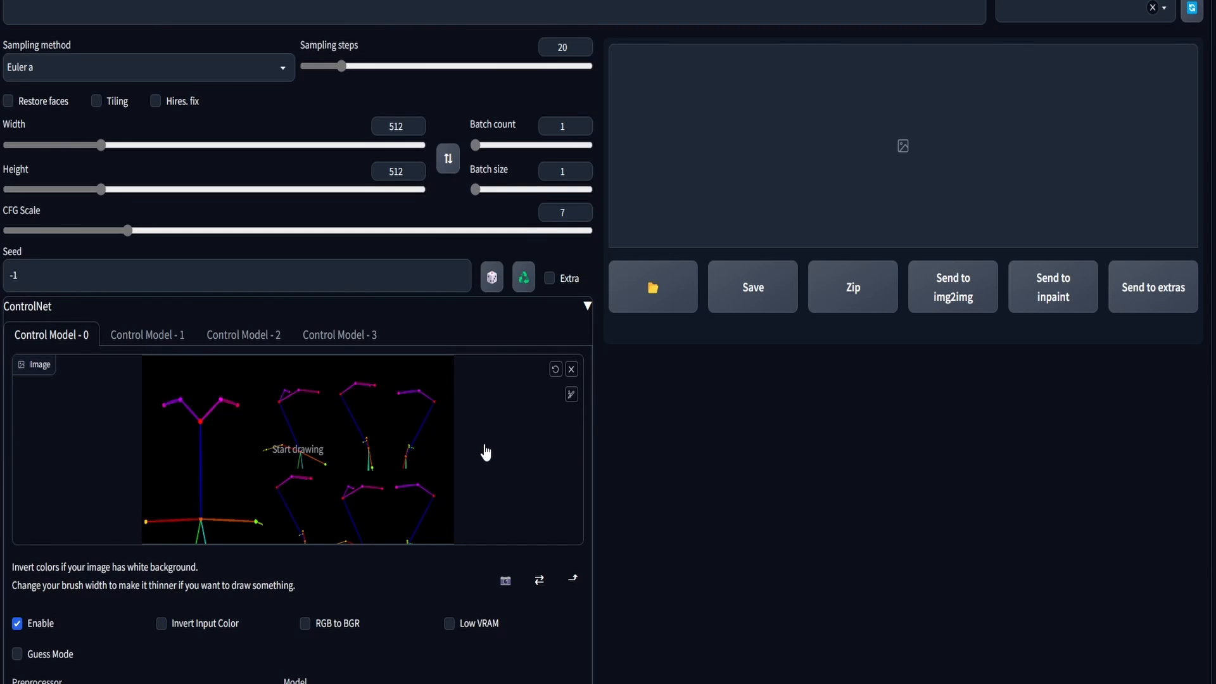
pyautogui.moveTo(673, 459)
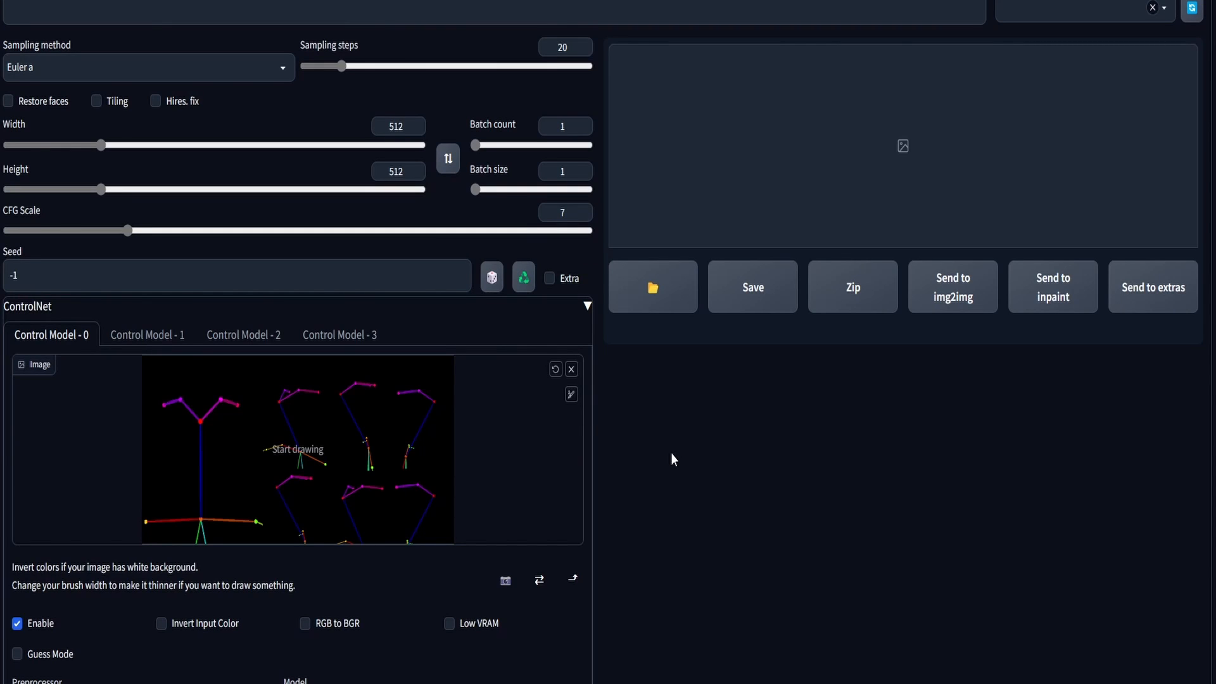
pyautogui.scroll(3)
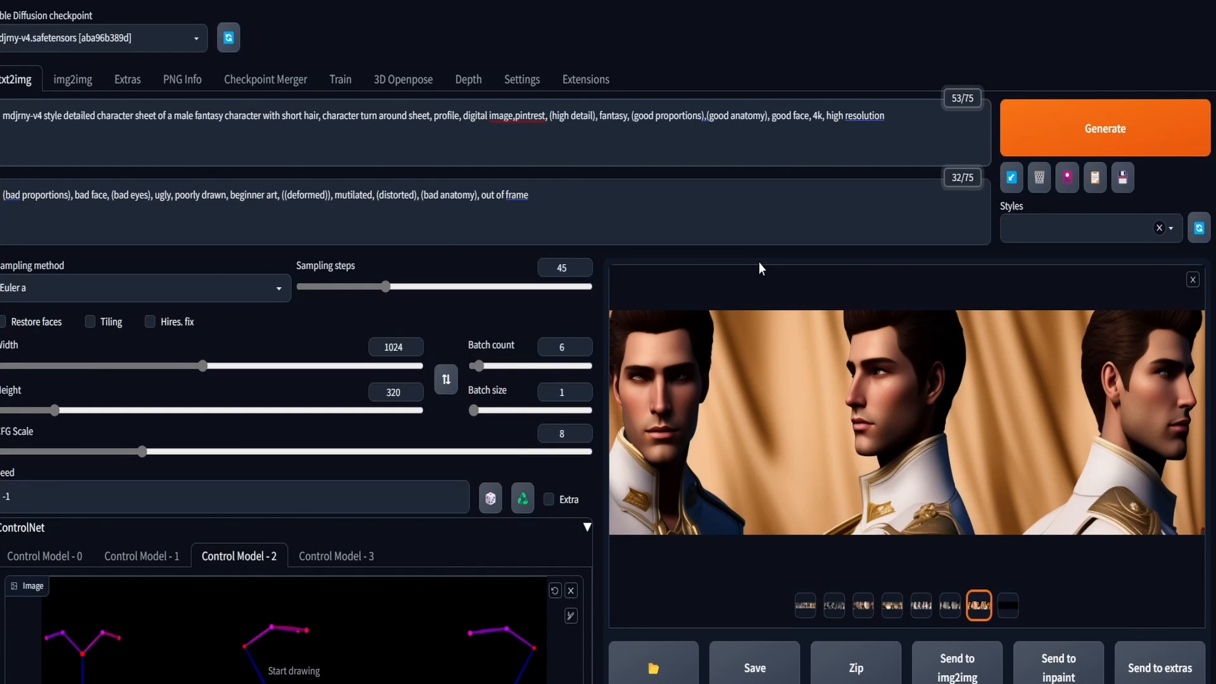
pyautogui.moveTo(750, 223)
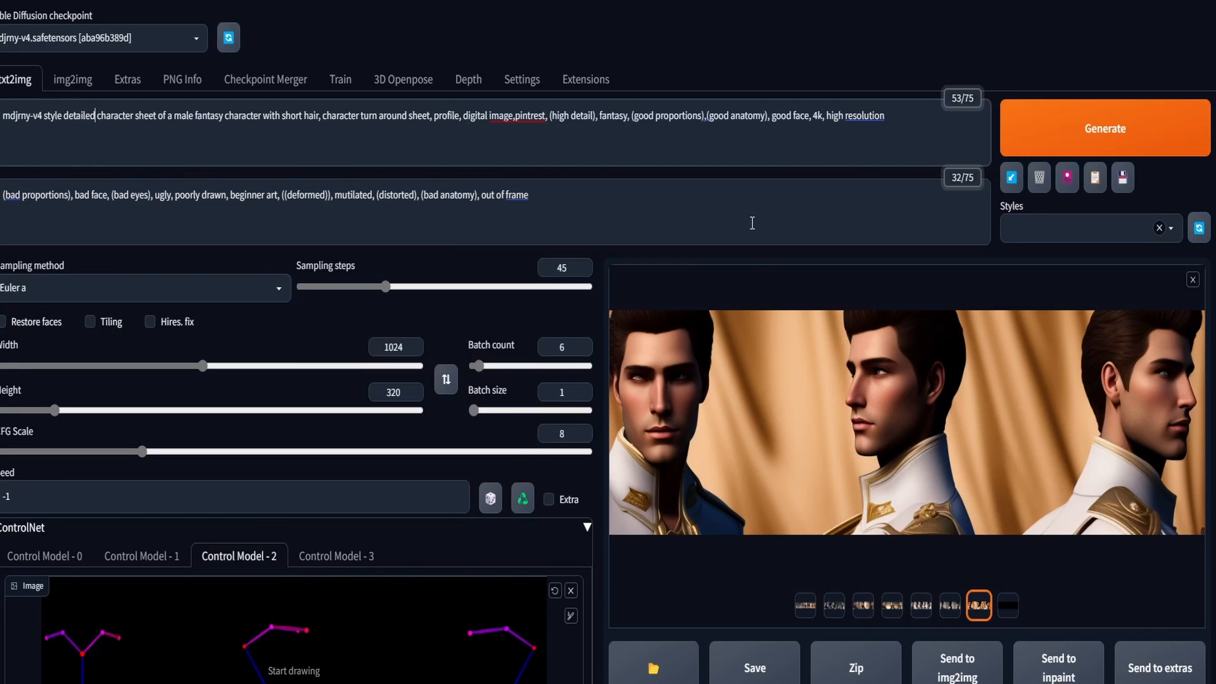
pyautogui.moveTo(127, 131)
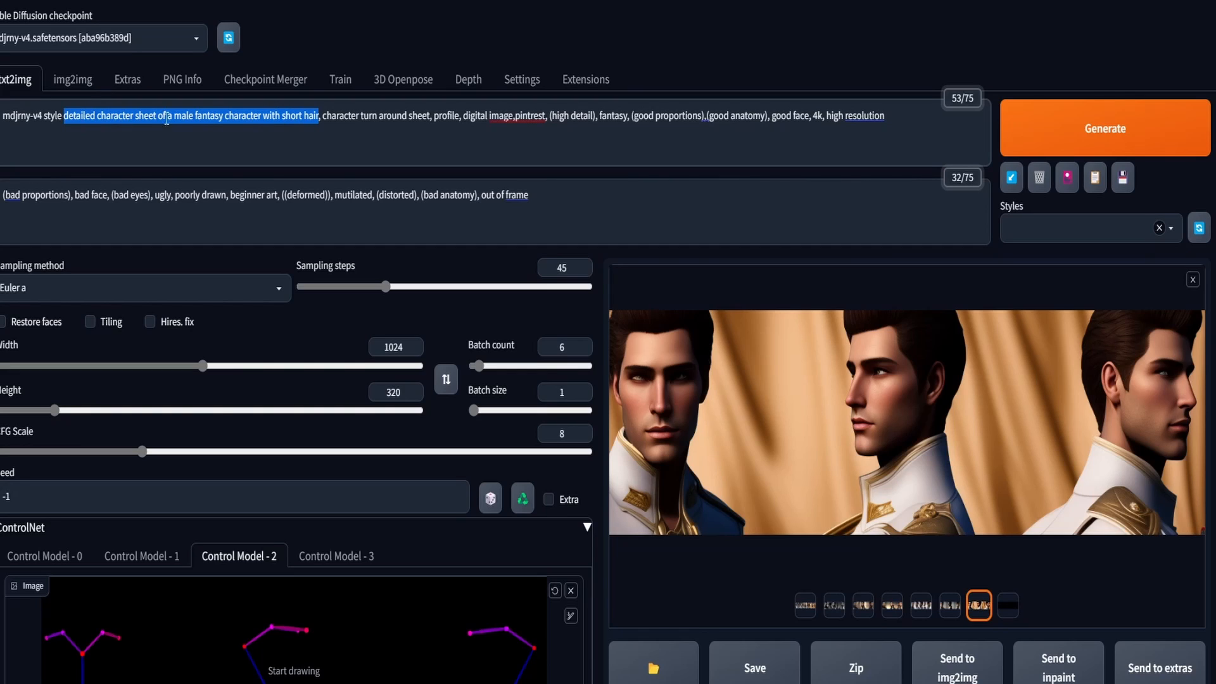
pyautogui.click(333, 115)
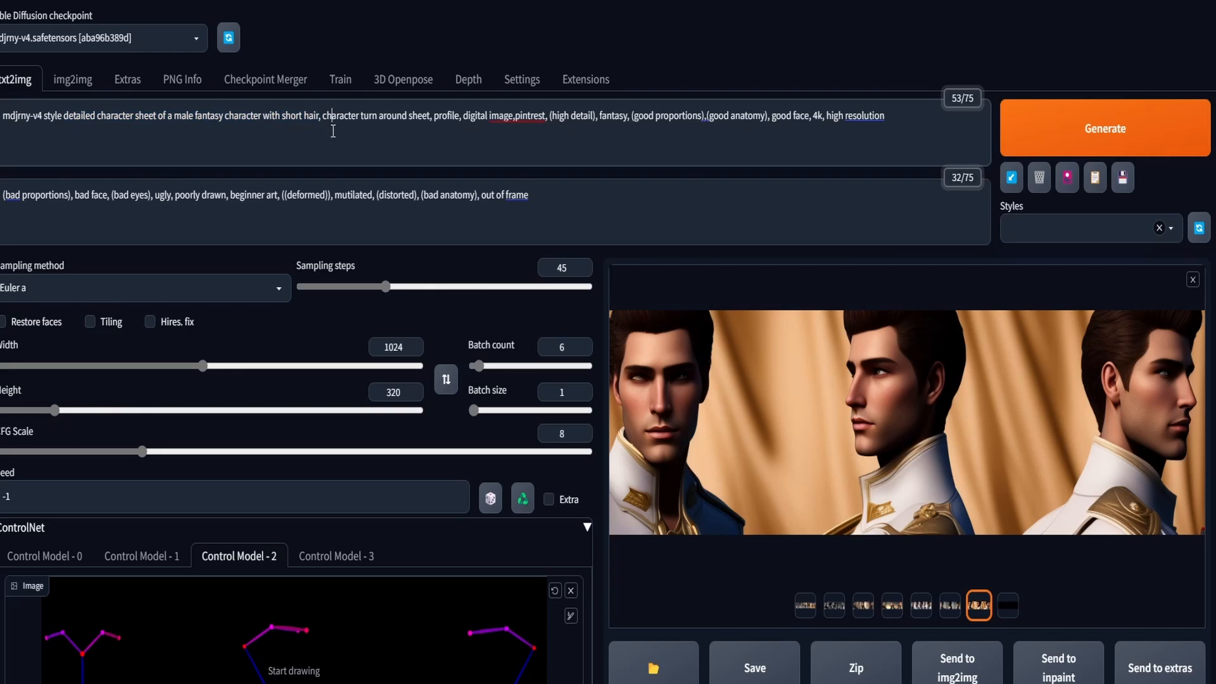
pyautogui.doubleClick(338, 115)
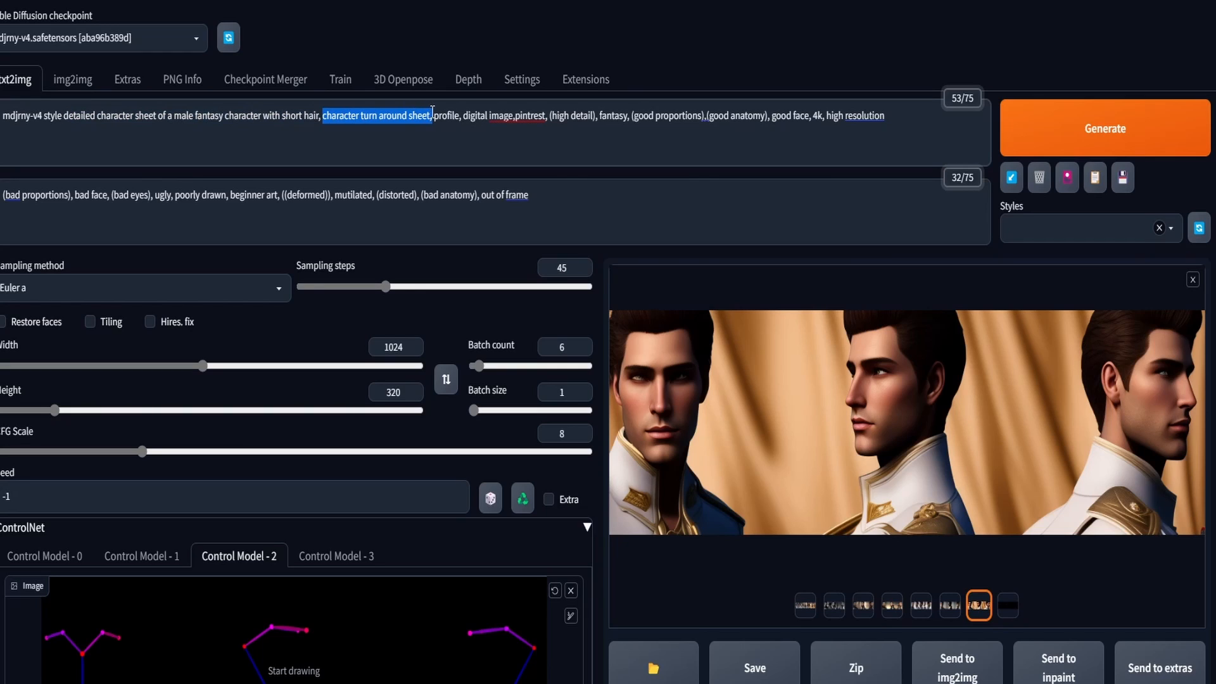
pyautogui.doubleClick(443, 116)
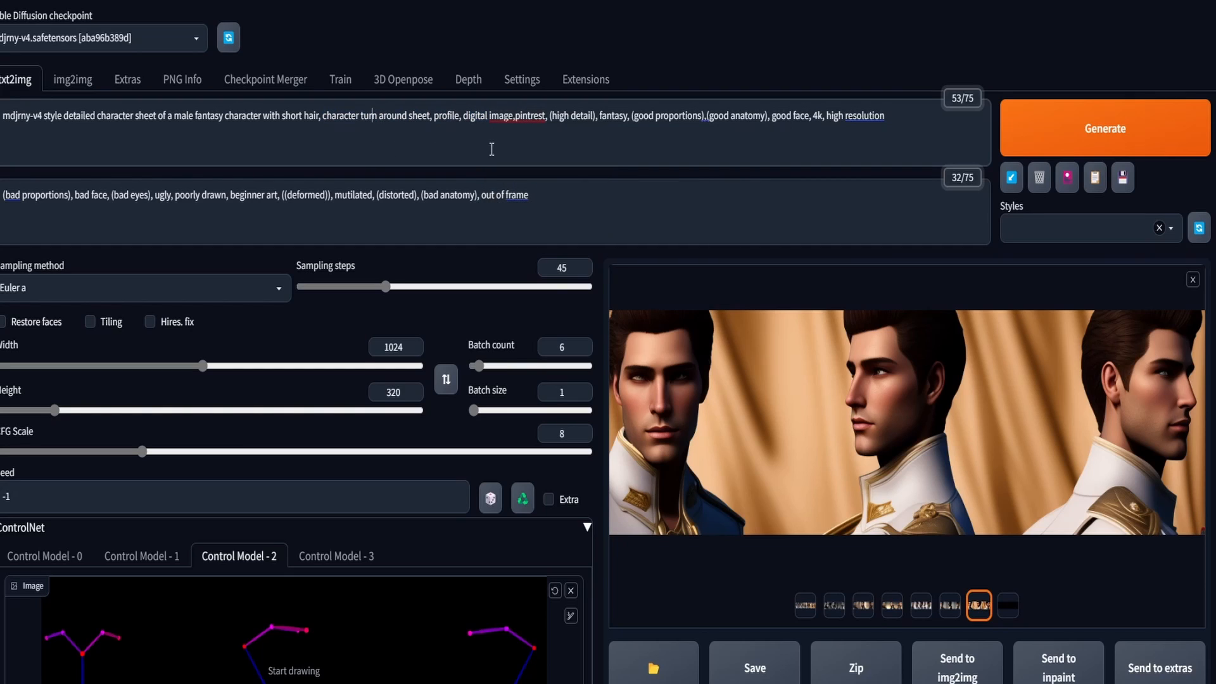
pyautogui.moveTo(507, 148)
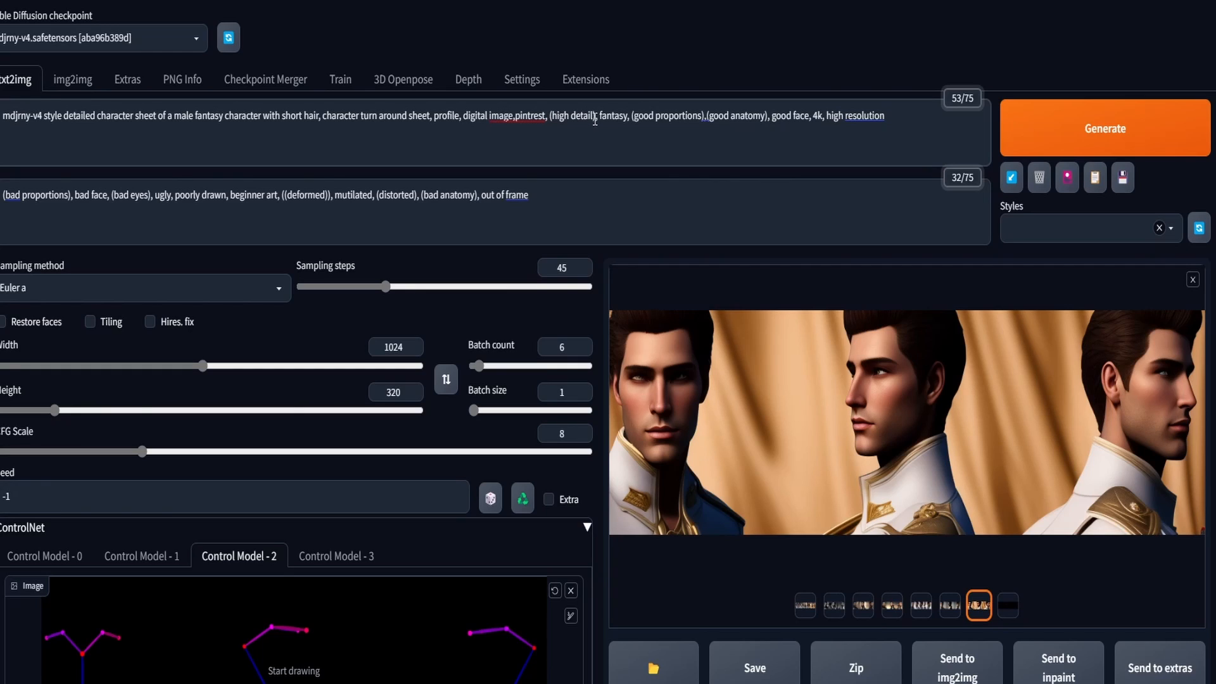
pyautogui.moveTo(607, 120)
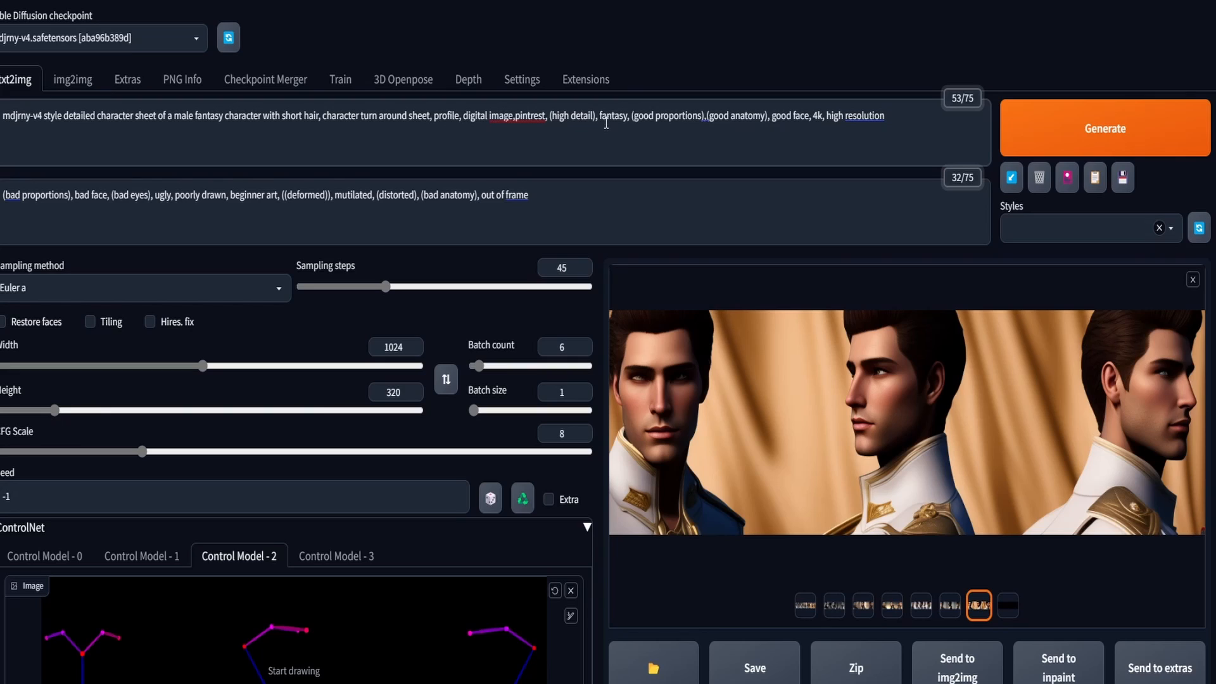
pyautogui.moveTo(642, 124)
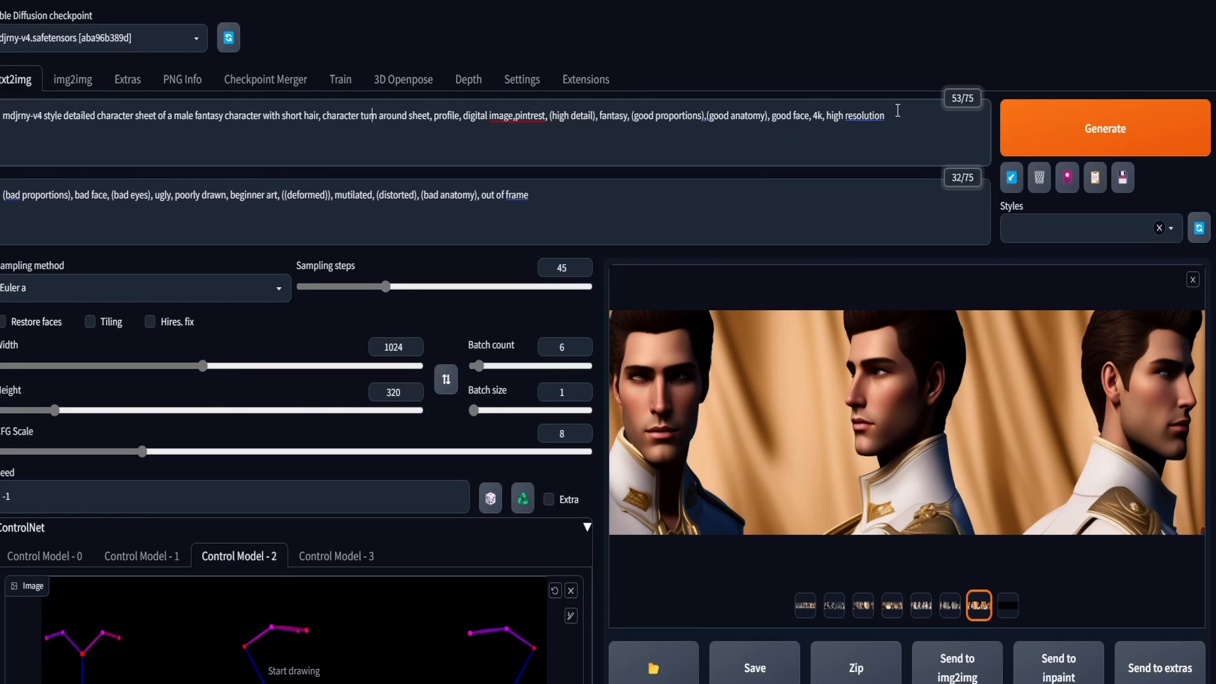
pyautogui.moveTo(548, 194)
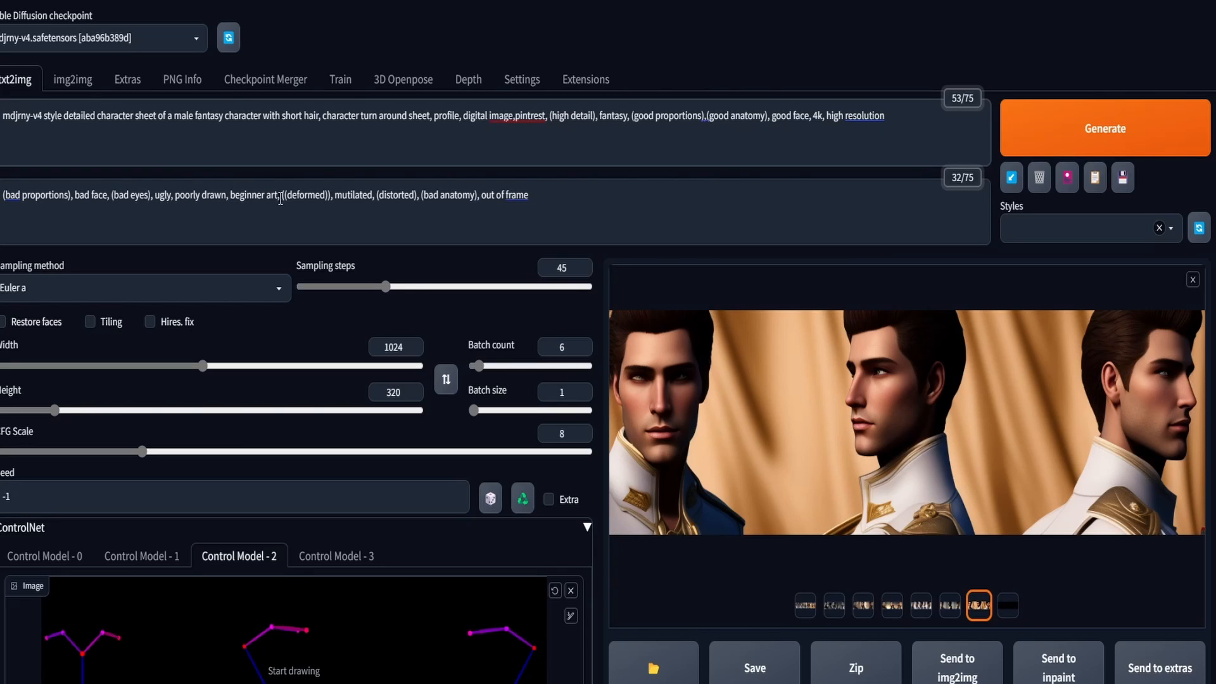
pyautogui.moveTo(411, 195)
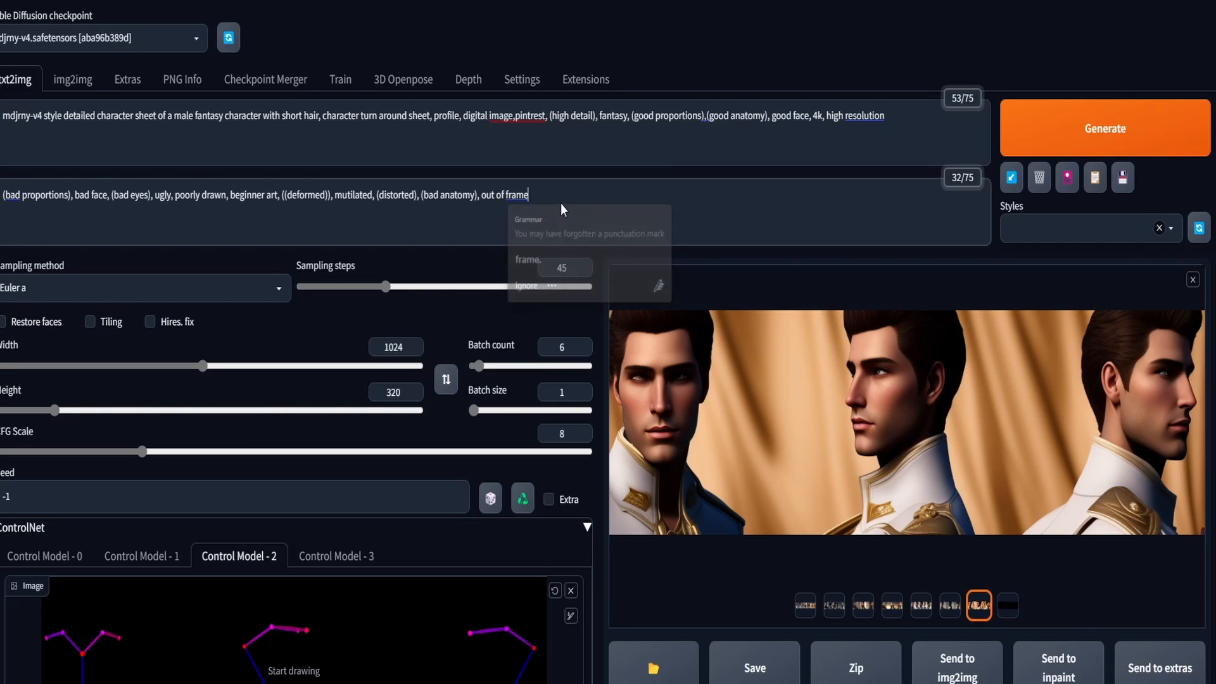
# Dismiss the grammar popup and browse through the generated character turnaround thumbnails.
pyautogui.click(276, 227)
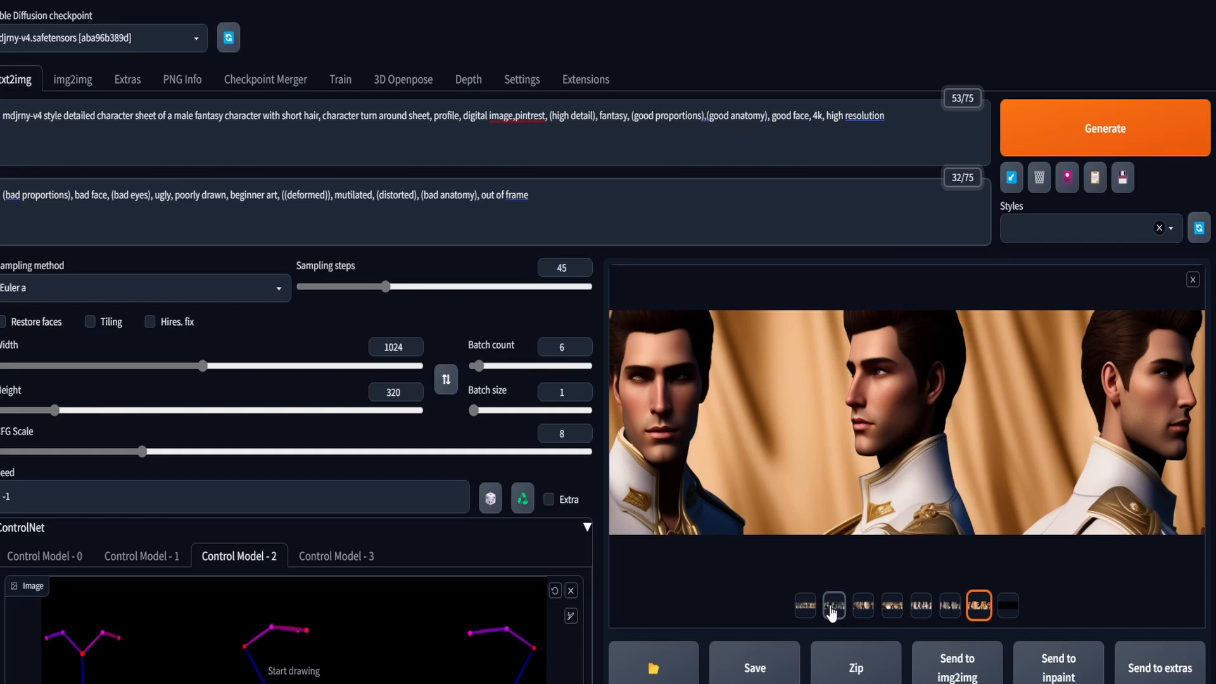
pyautogui.click(863, 605)
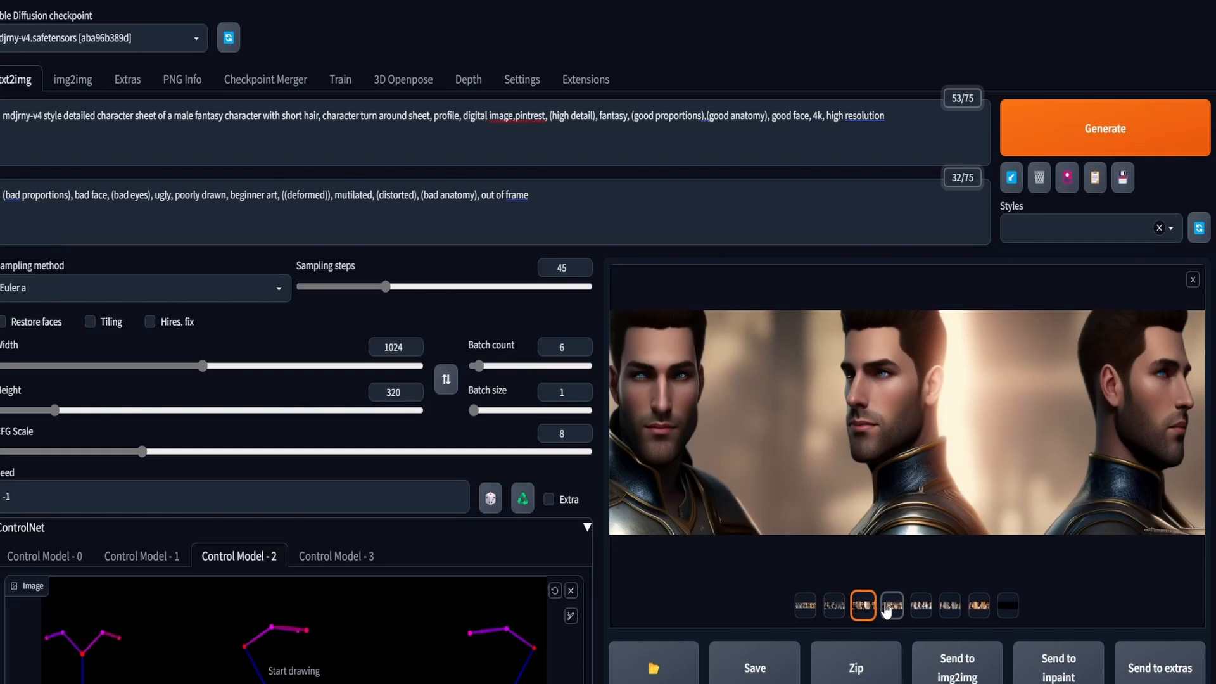
pyautogui.click(949, 605)
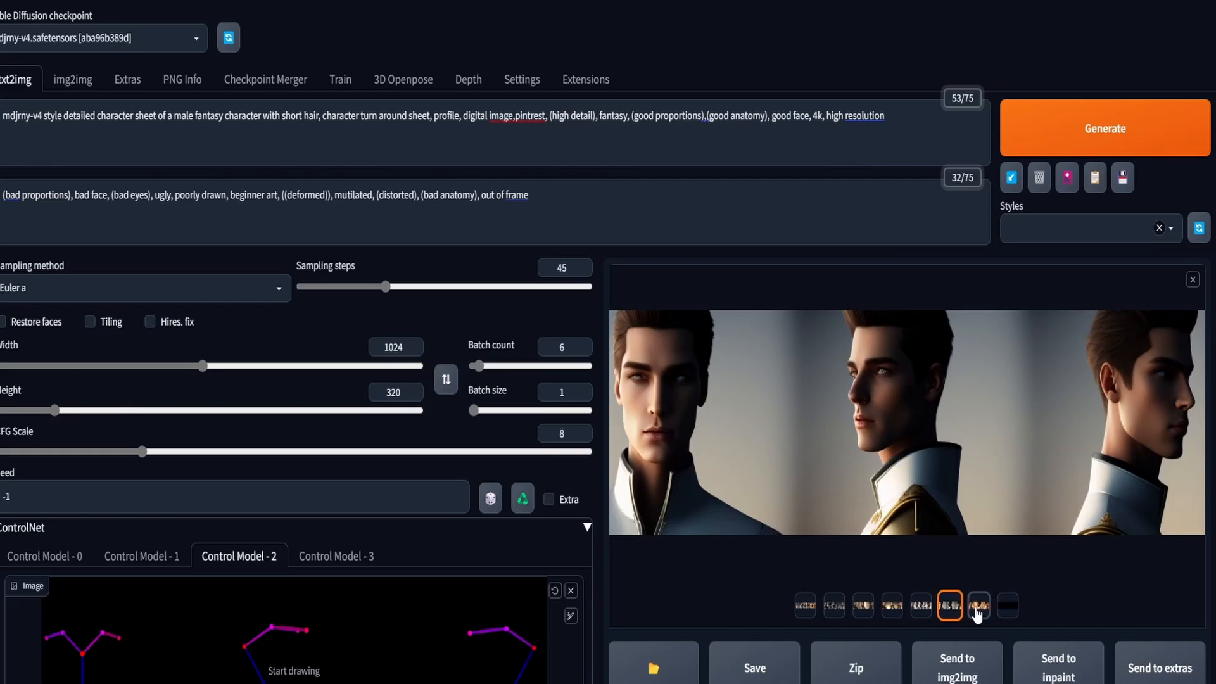
pyautogui.click(978, 606)
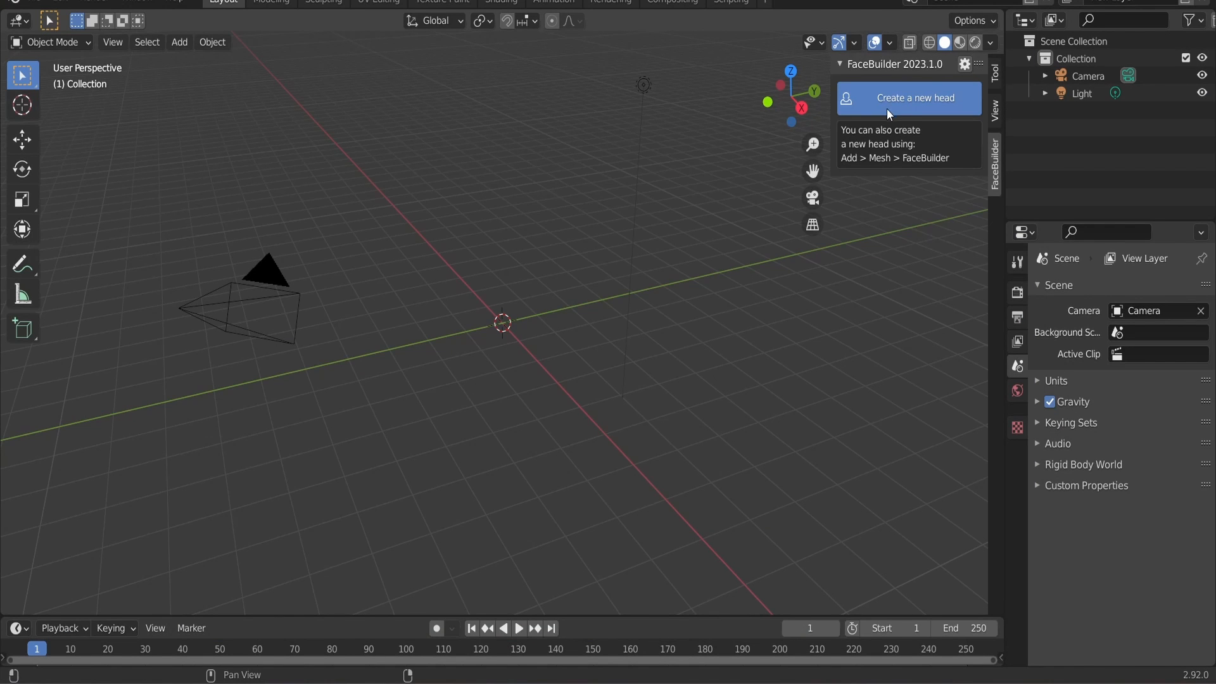
# Create a new FaceBuilder head and fit its mesh to the eyes and contours of the front portrait.
pyautogui.click(908, 97)
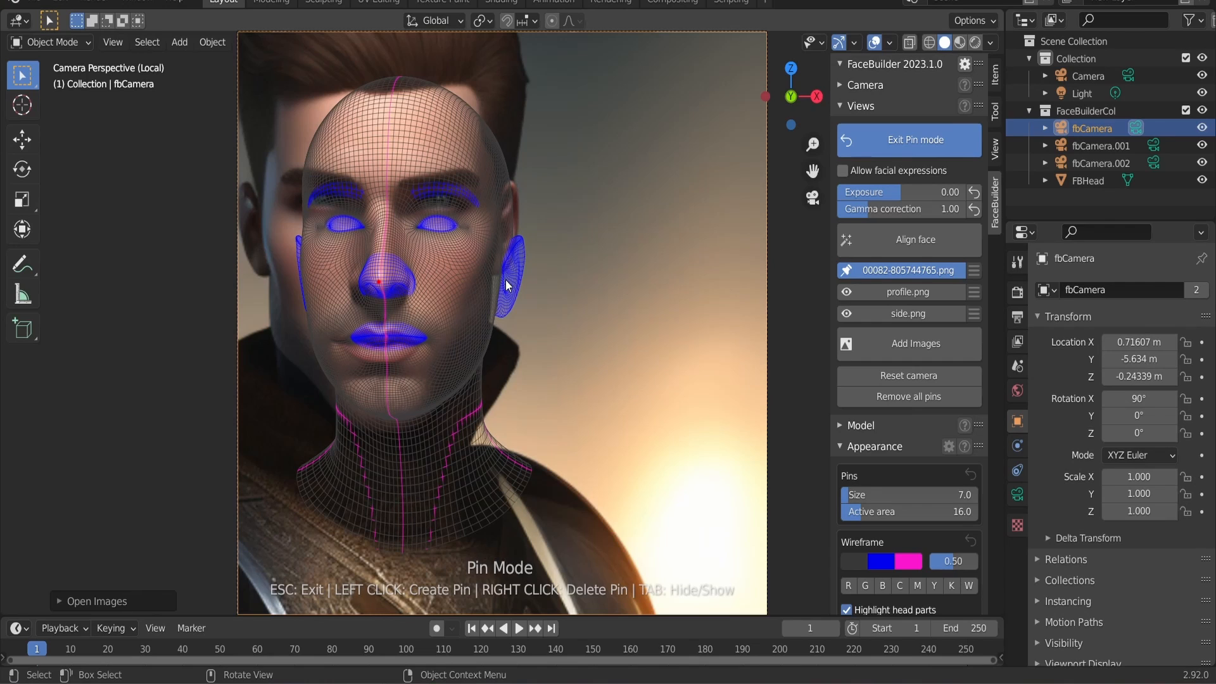
pyautogui.moveTo(412, 234)
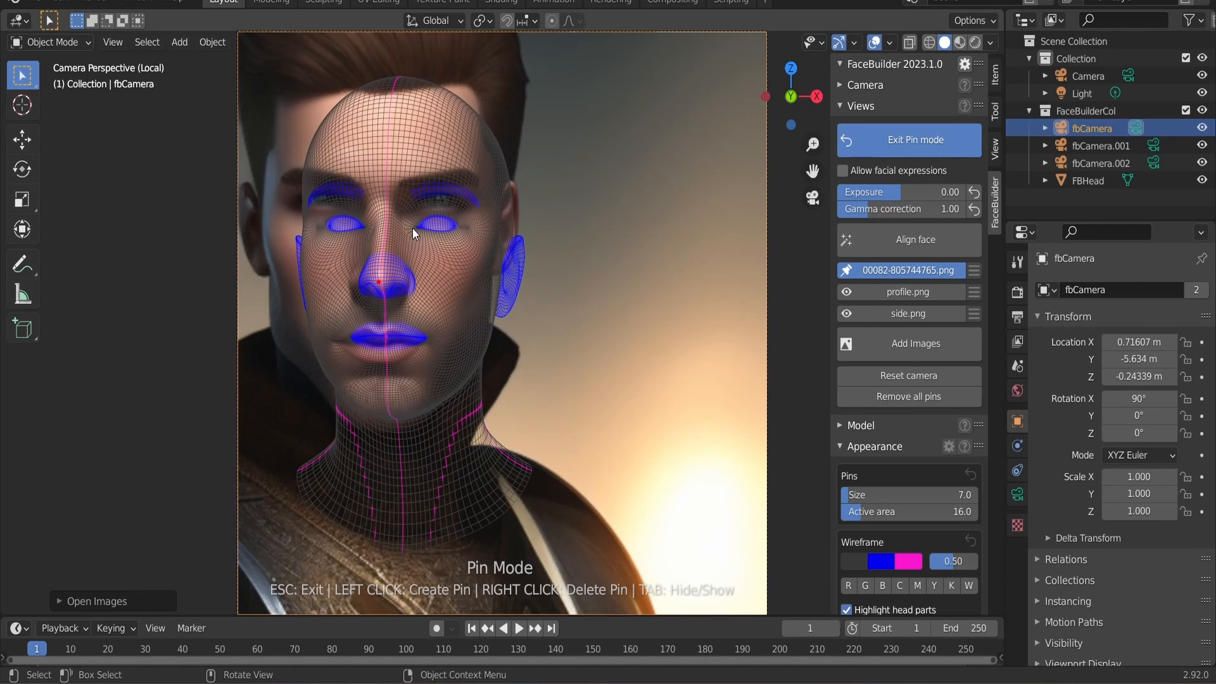
pyautogui.moveTo(412, 235); pyautogui.dragTo(412, 219)
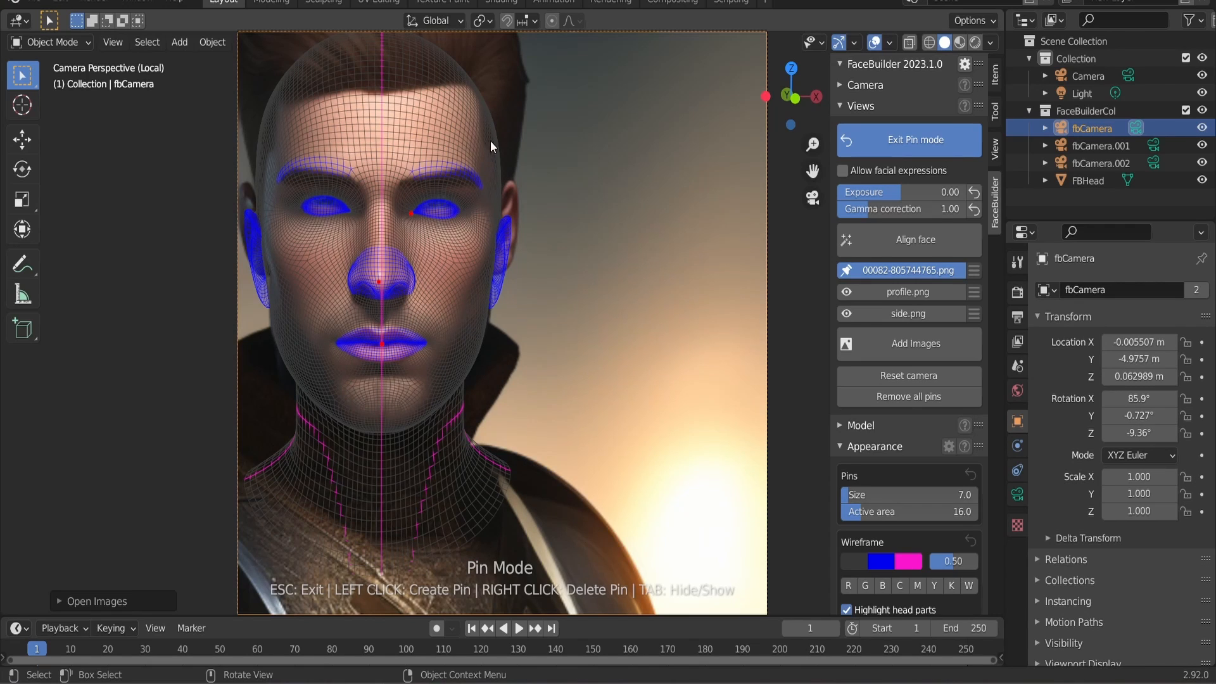
pyautogui.moveTo(502, 260)
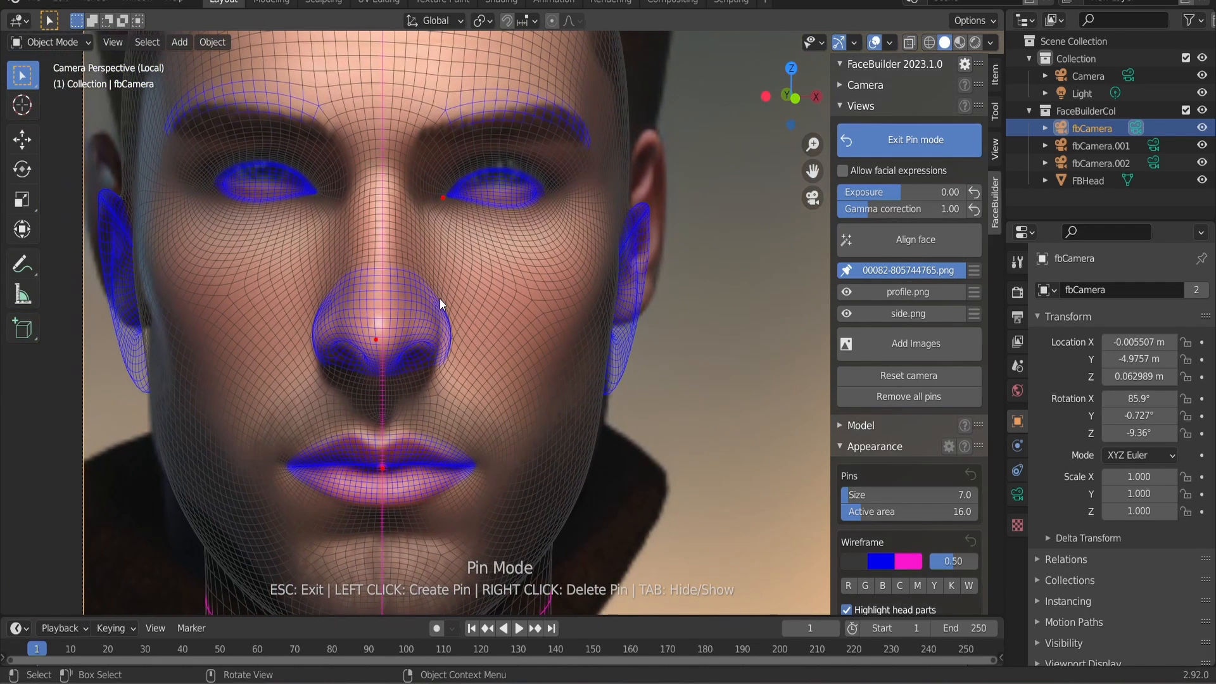
pyautogui.moveTo(442, 303); pyautogui.dragTo(425, 310)
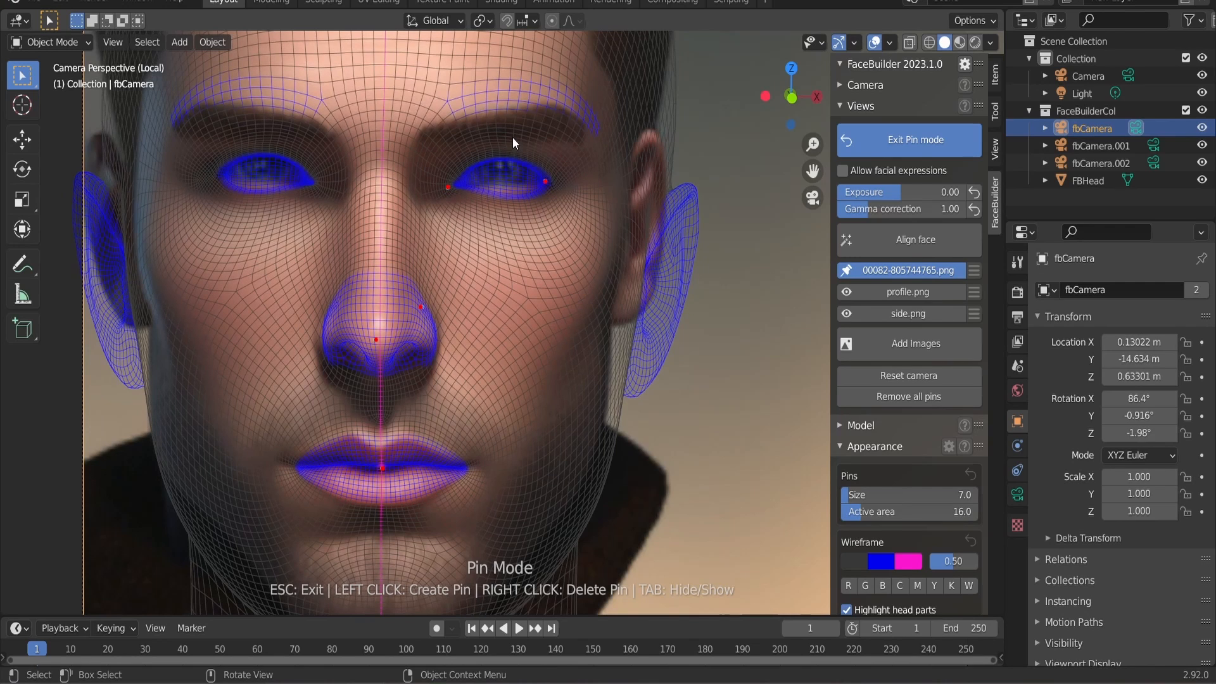
pyautogui.moveTo(512, 144); pyautogui.dragTo(508, 117)
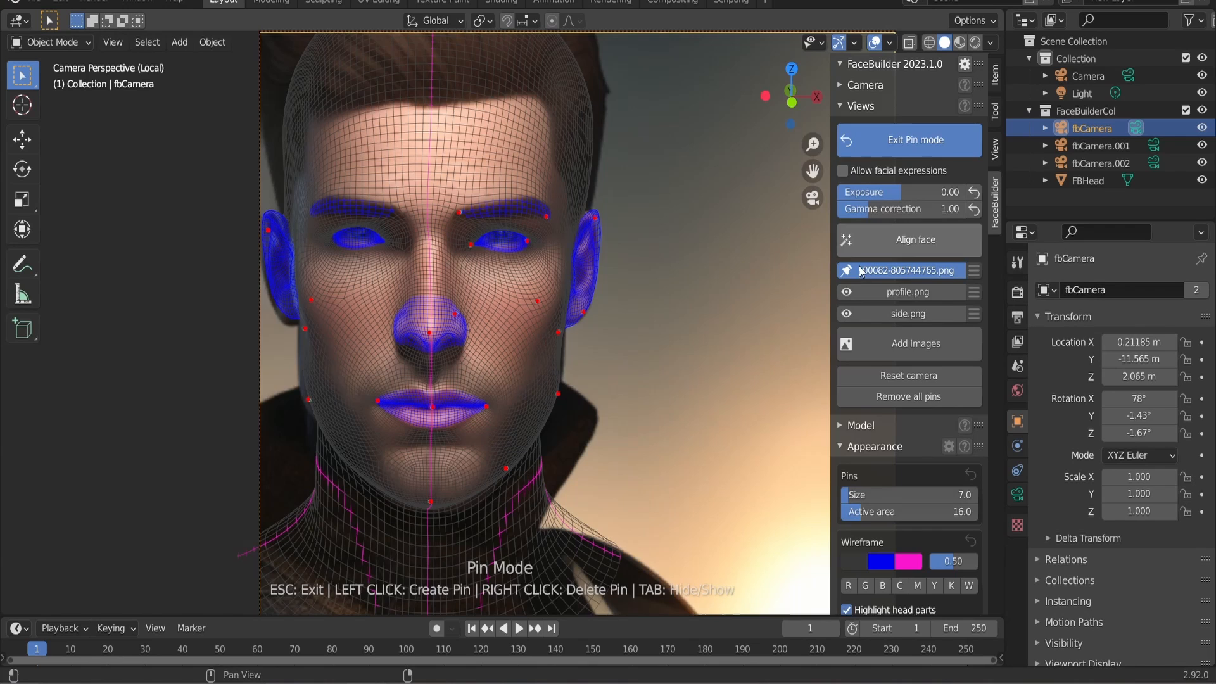
# Auto-align the mesh to profile.png, then move on to side.png.
pyautogui.click(908, 139)
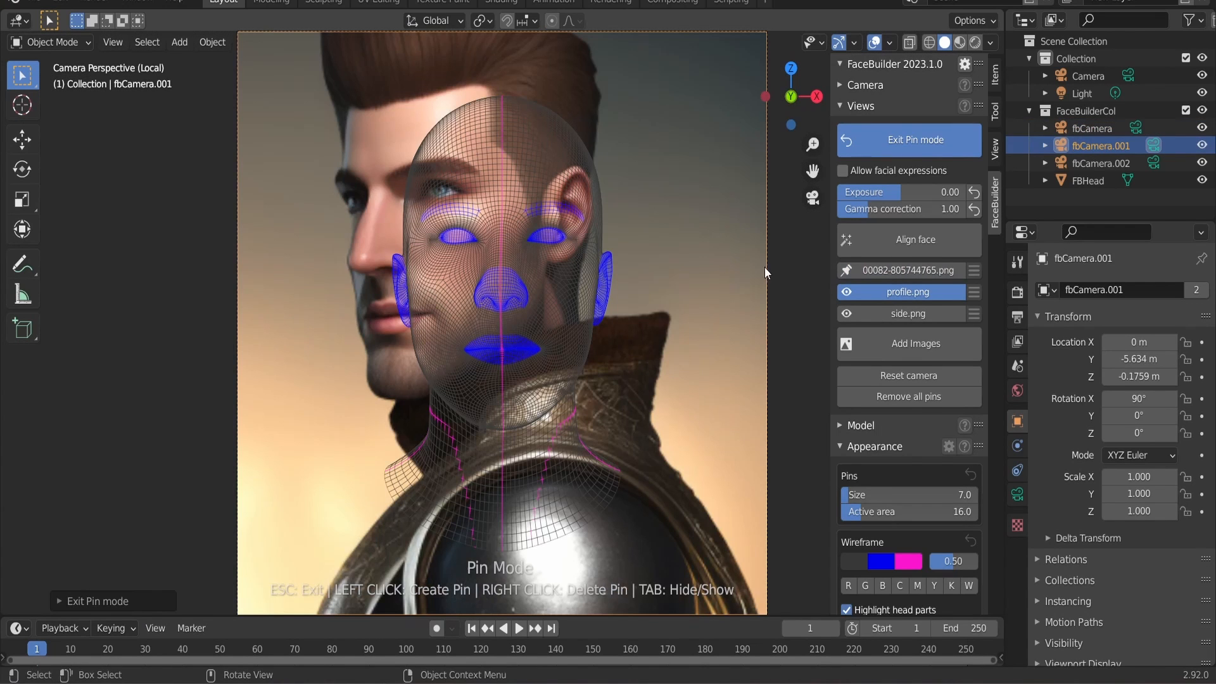
pyautogui.click(913, 239)
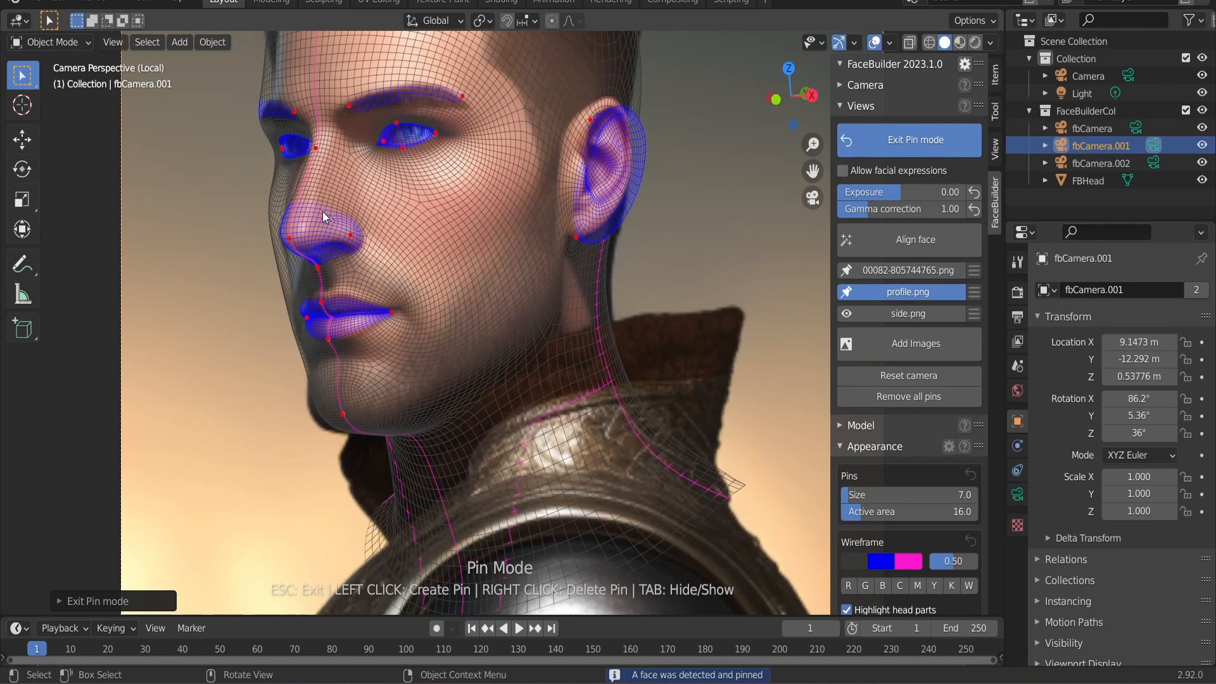
pyautogui.moveTo(272, 204)
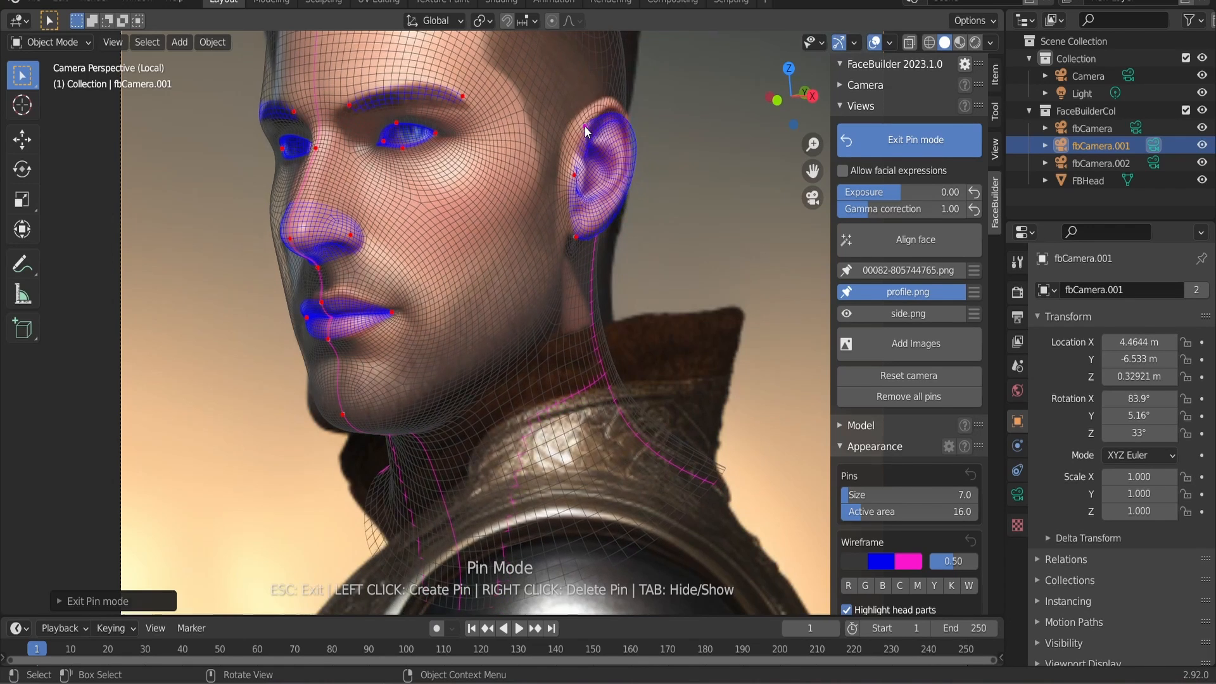
pyautogui.click(906, 314)
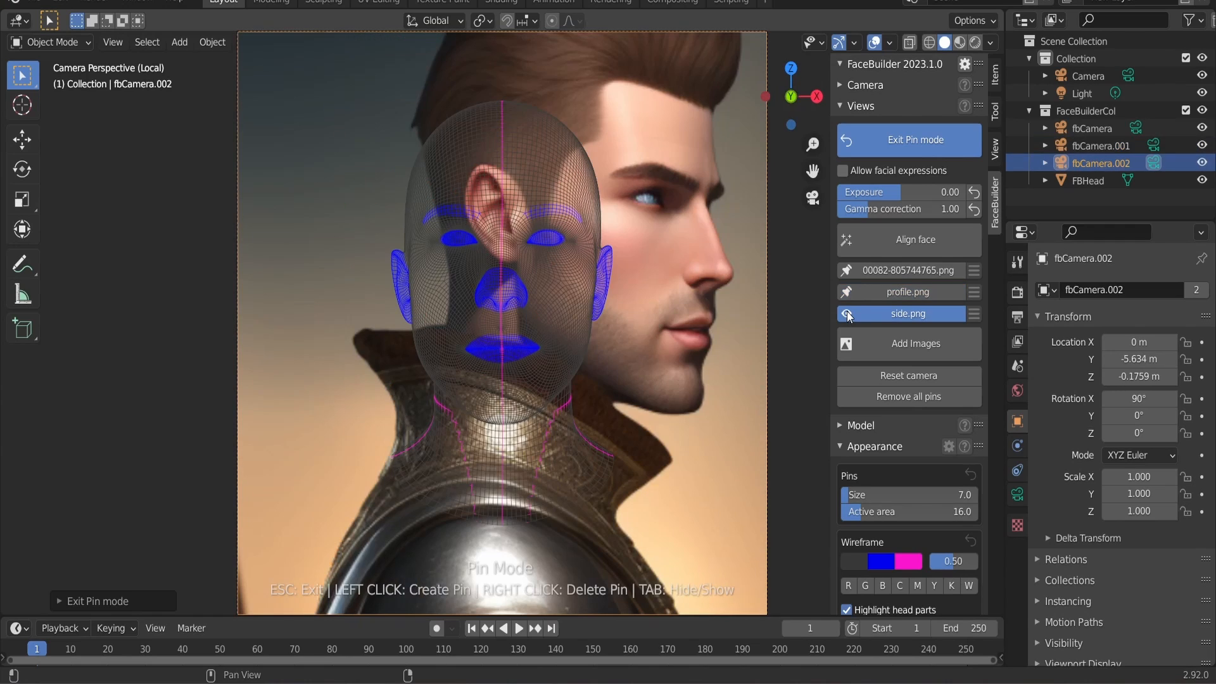
pyautogui.moveTo(913, 239)
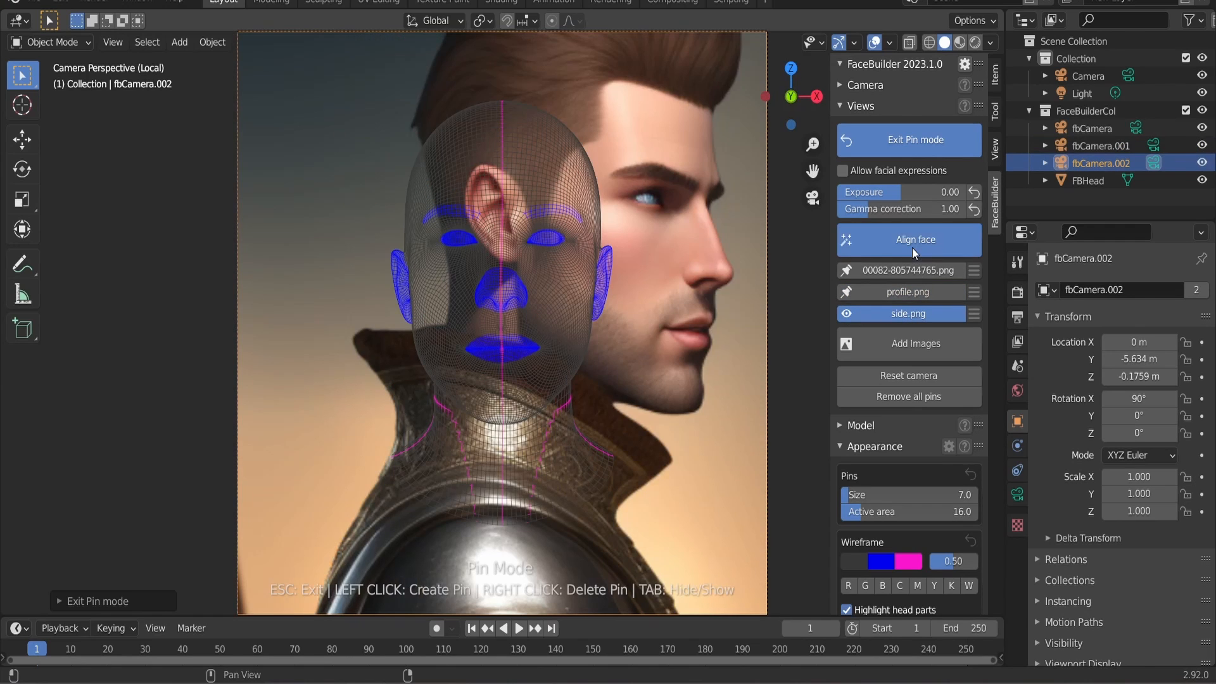
# Auto-align the mesh to the side photo and leave pin mode with the finished head.
pyautogui.click(908, 239)
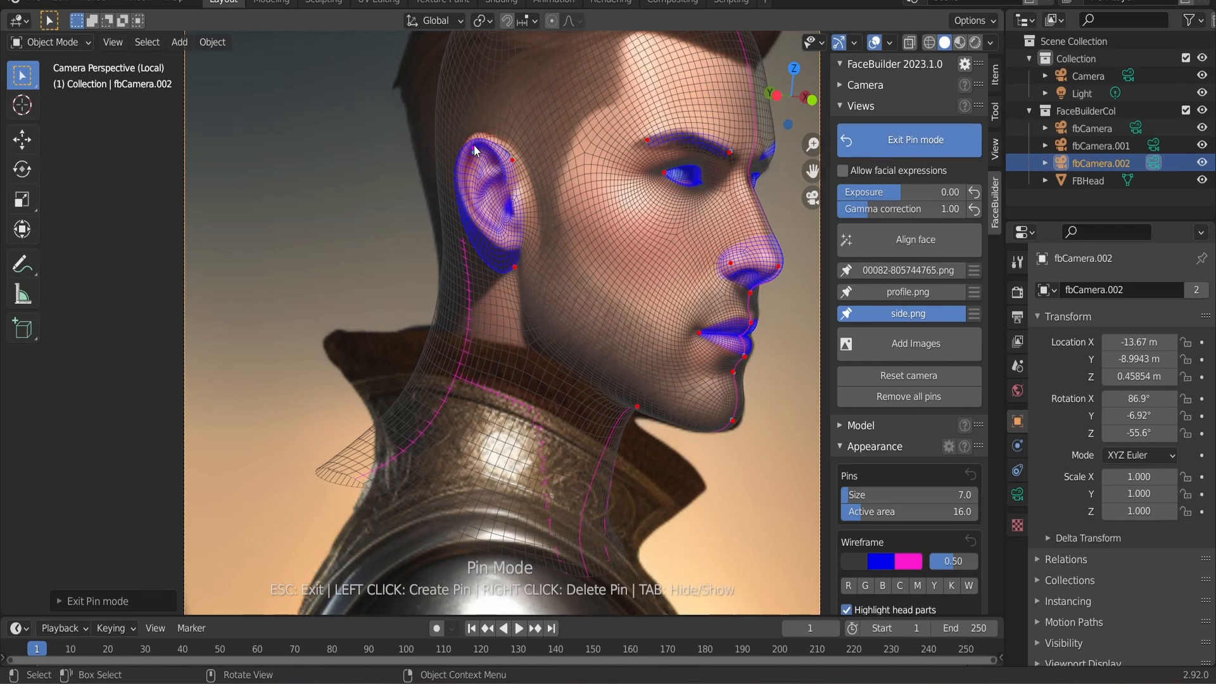
pyautogui.click(908, 140)
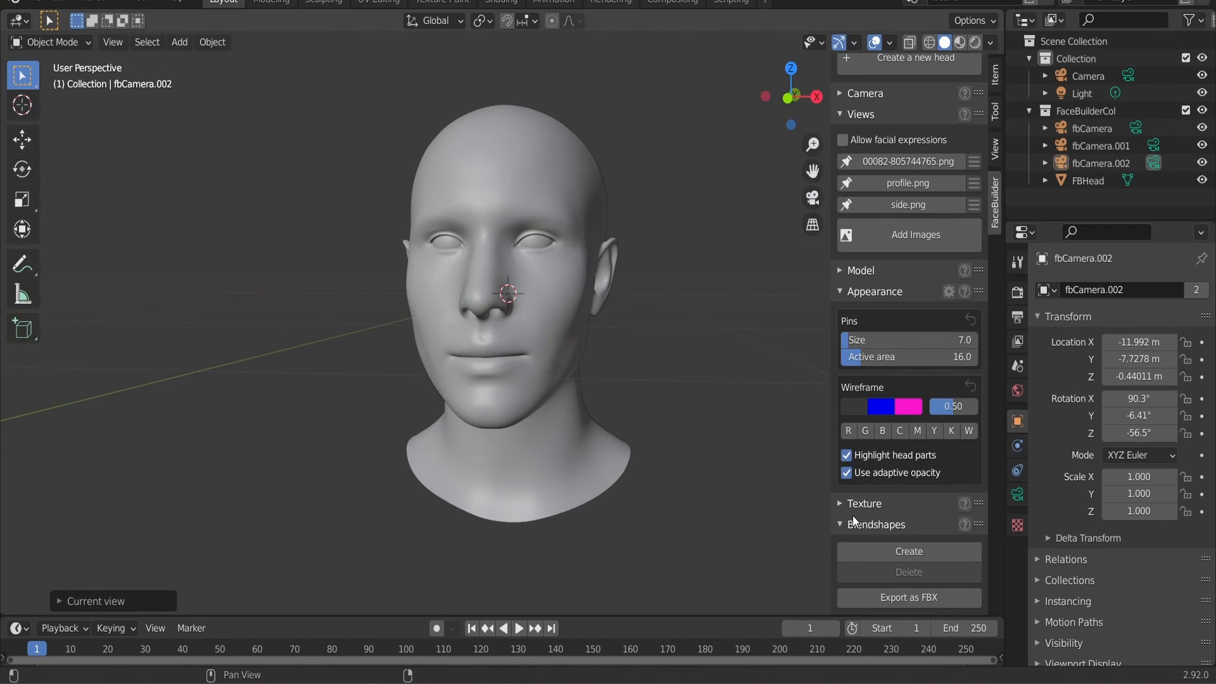
# Bake a butterfly-layout texture from all three images and select the textured FBHead object.
pyautogui.click(863, 503)
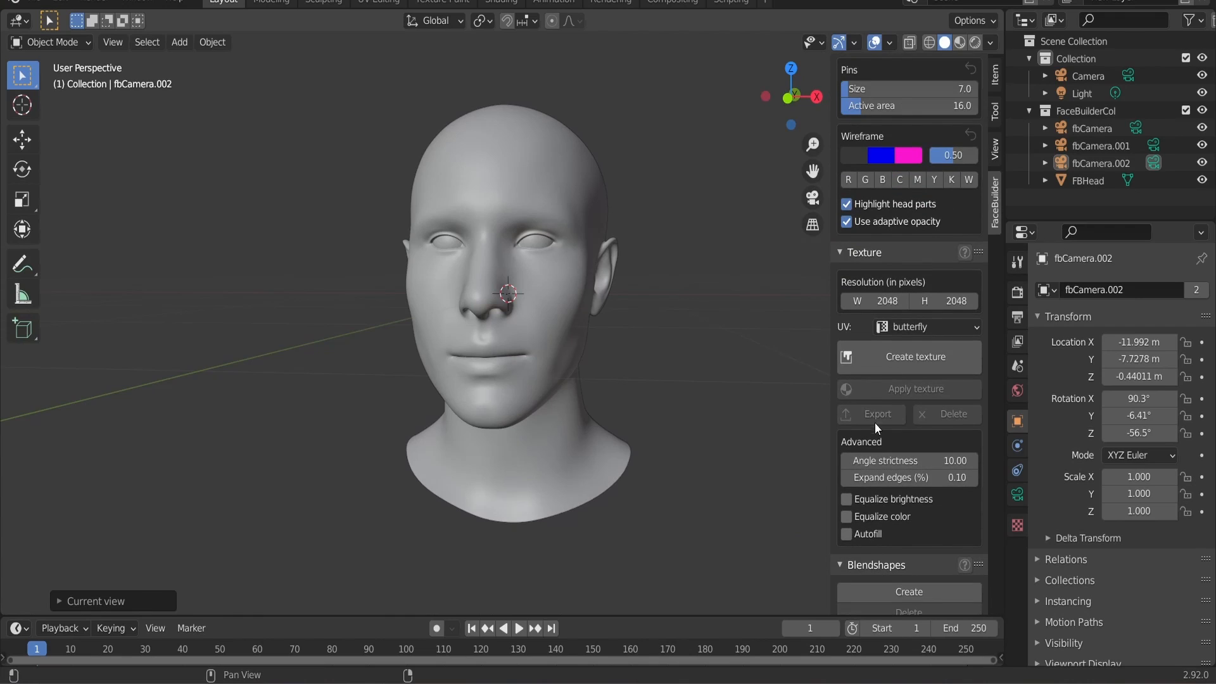
pyautogui.click(927, 327)
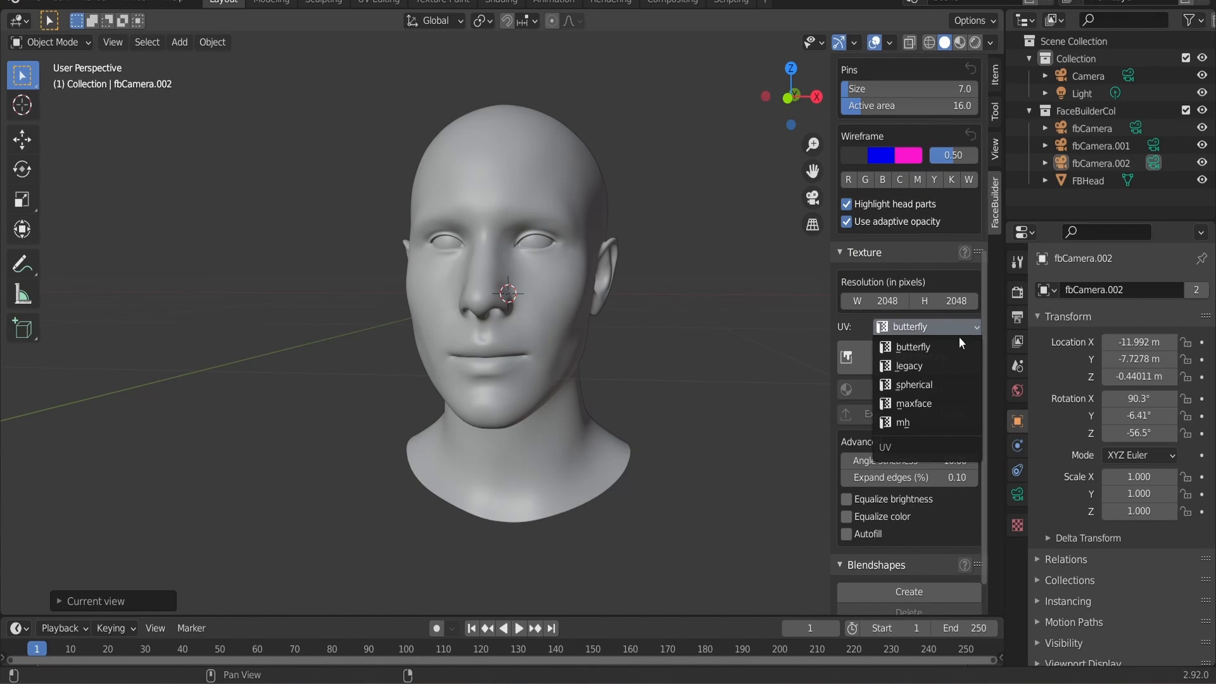
pyautogui.click(915, 347)
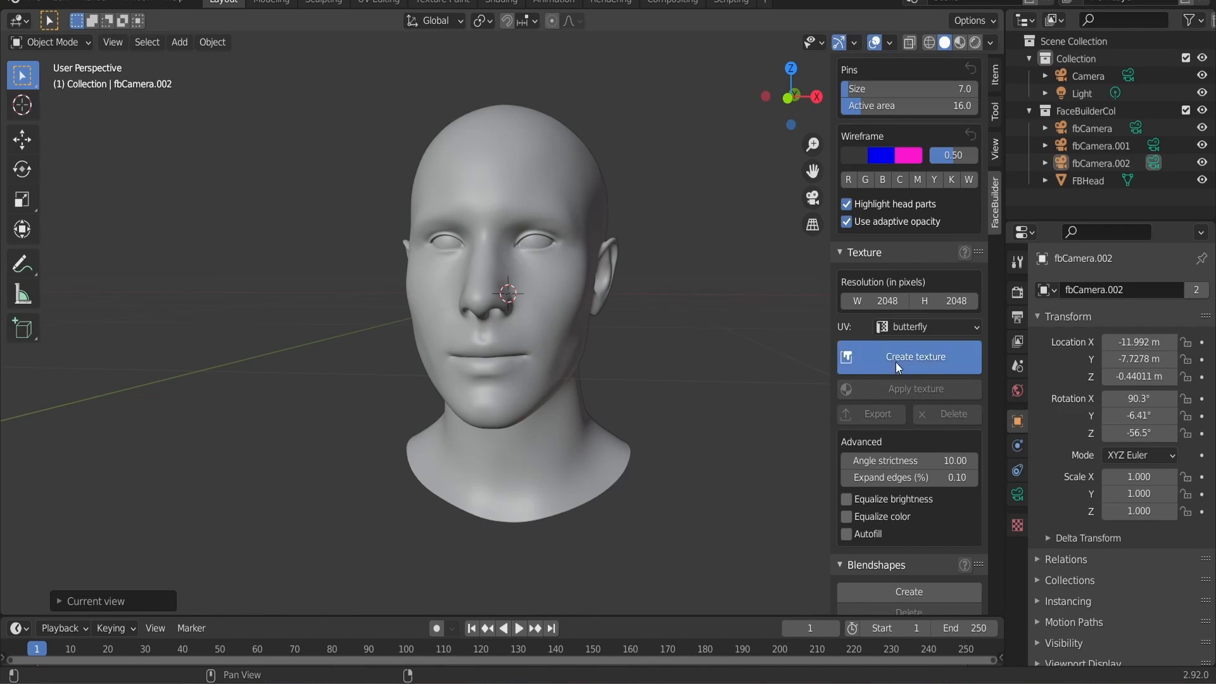
pyautogui.click(915, 356)
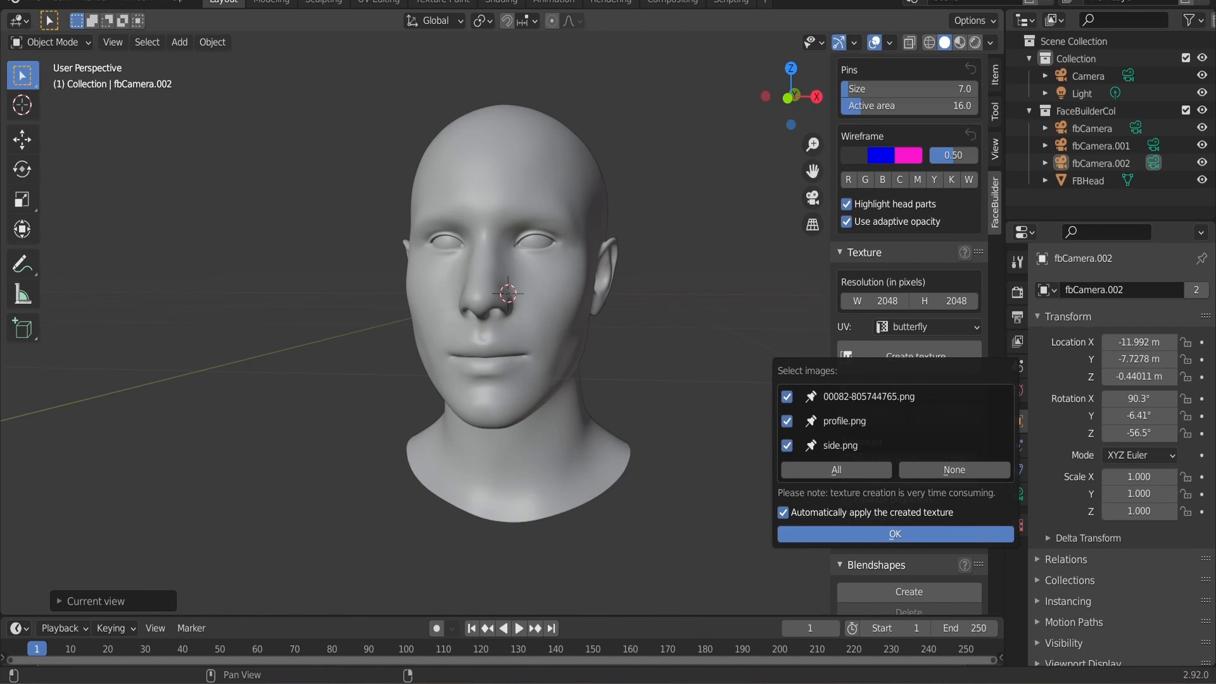
pyautogui.click(894, 533)
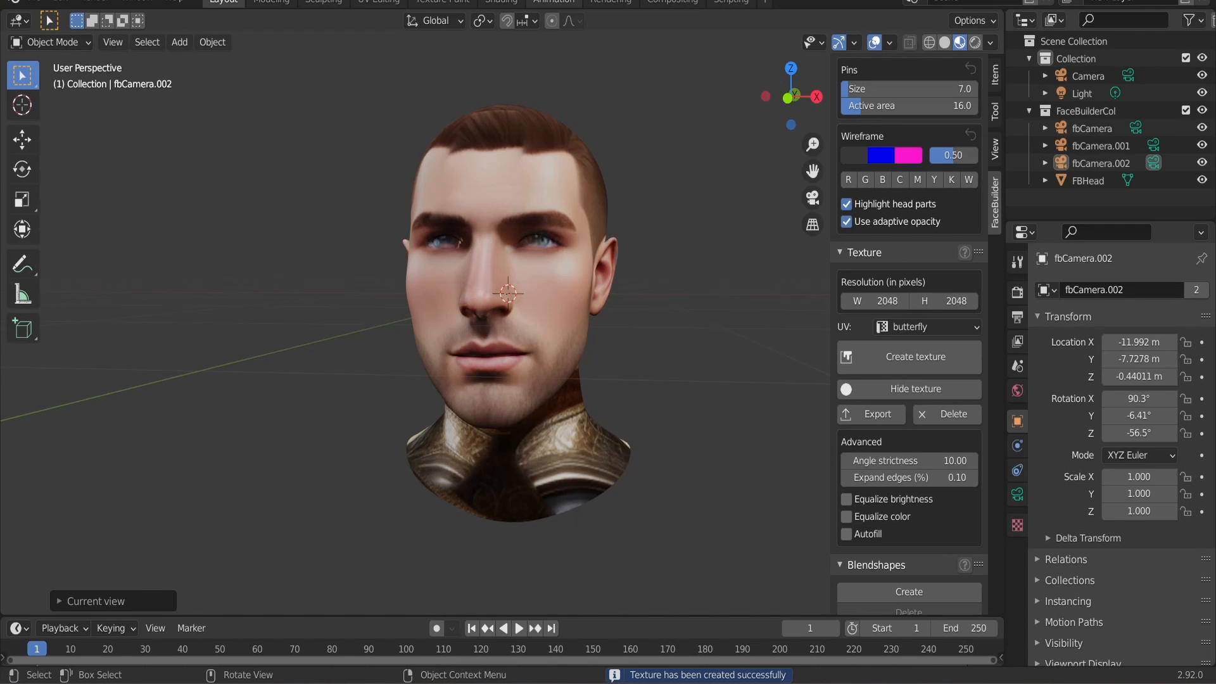
pyautogui.click(1087, 180)
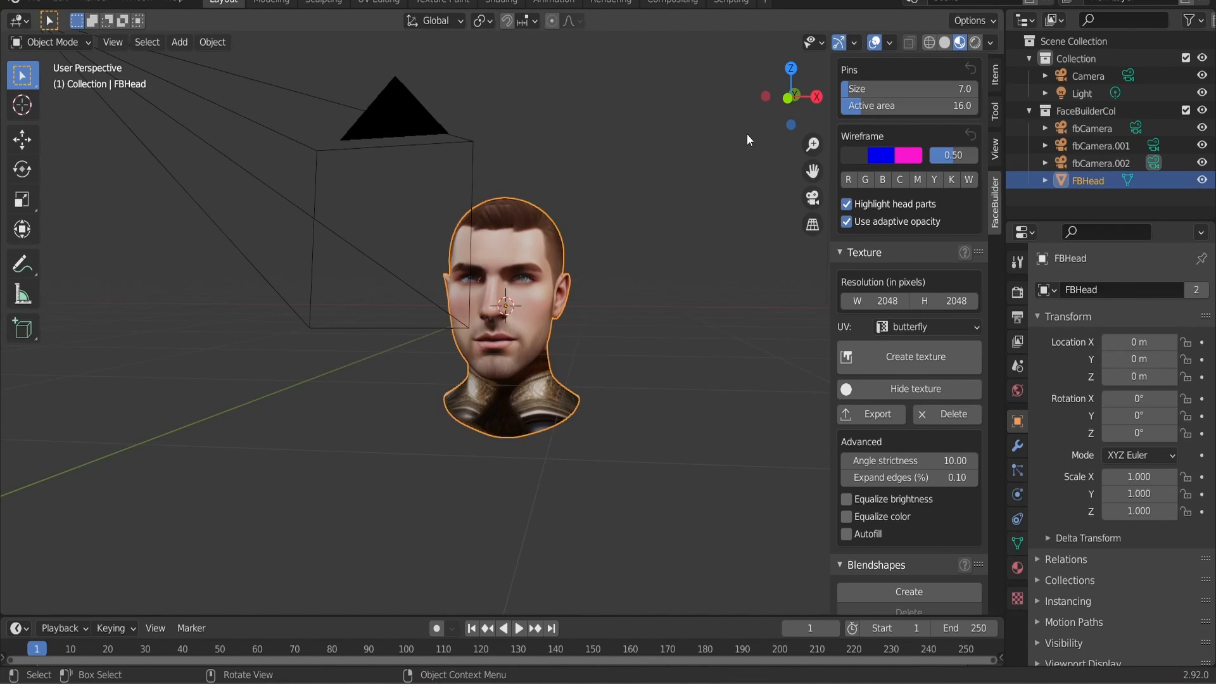
pyautogui.scroll(3)
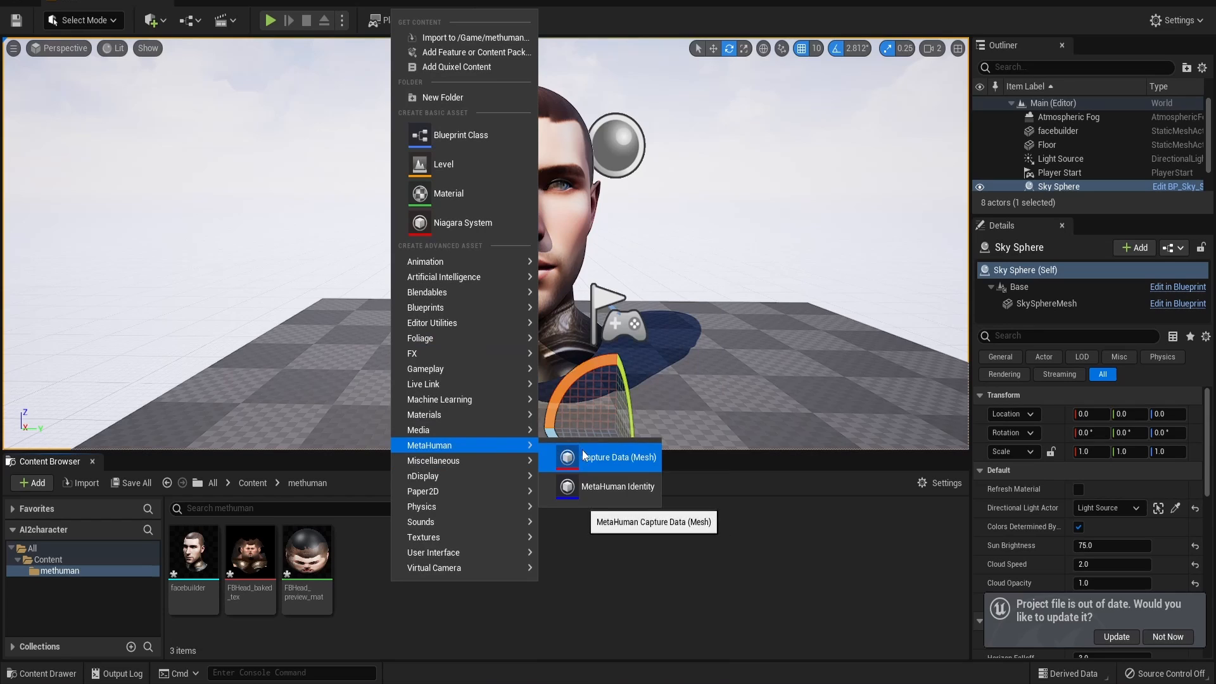
pyautogui.moveTo(618, 486)
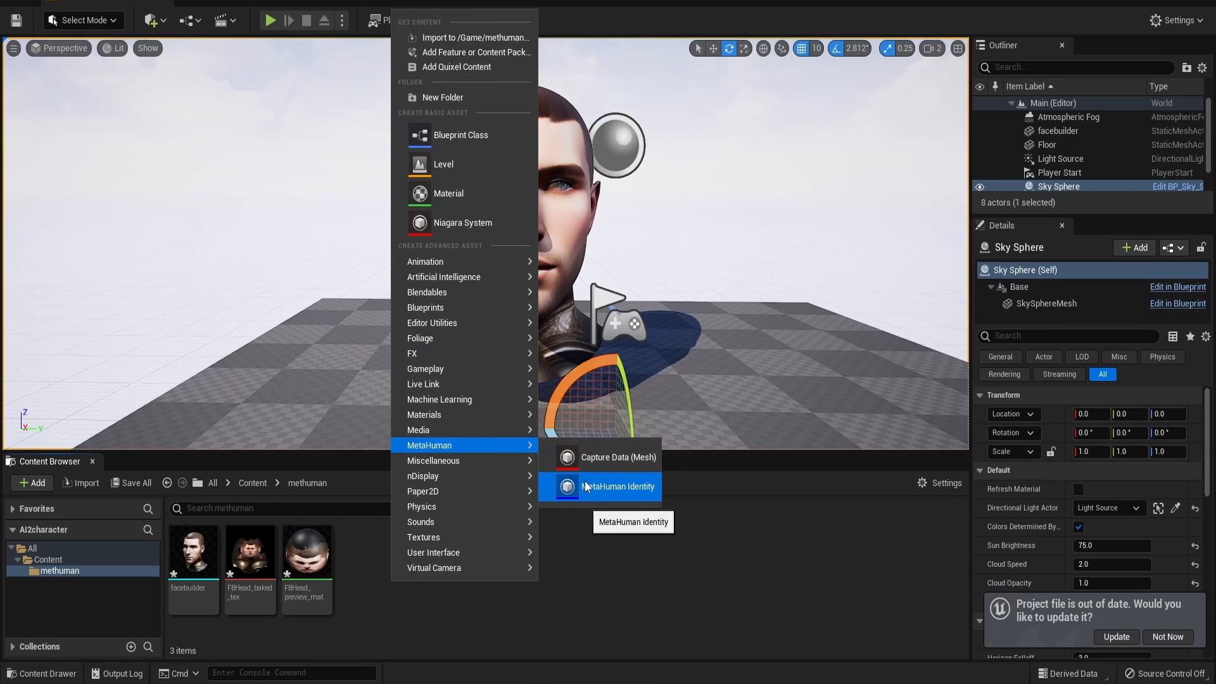
# Create the NewMetaHumanIdentity asset and open it for editing.
pyautogui.click(618, 486)
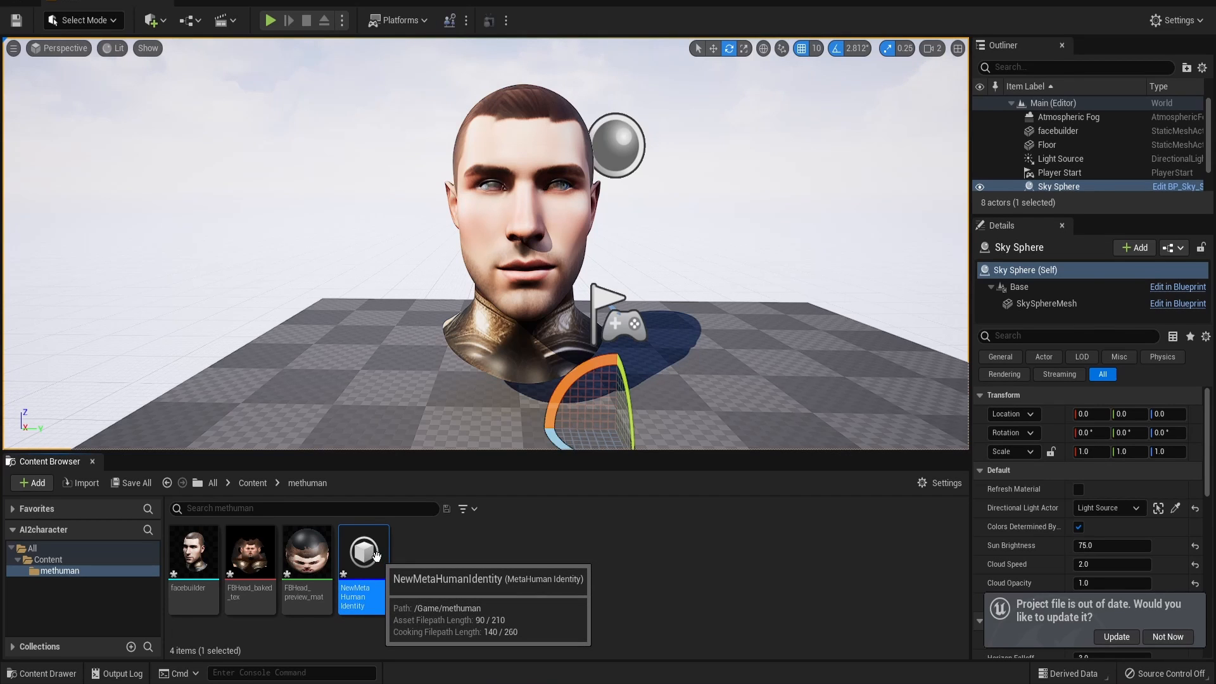
pyautogui.doubleClick(363, 552)
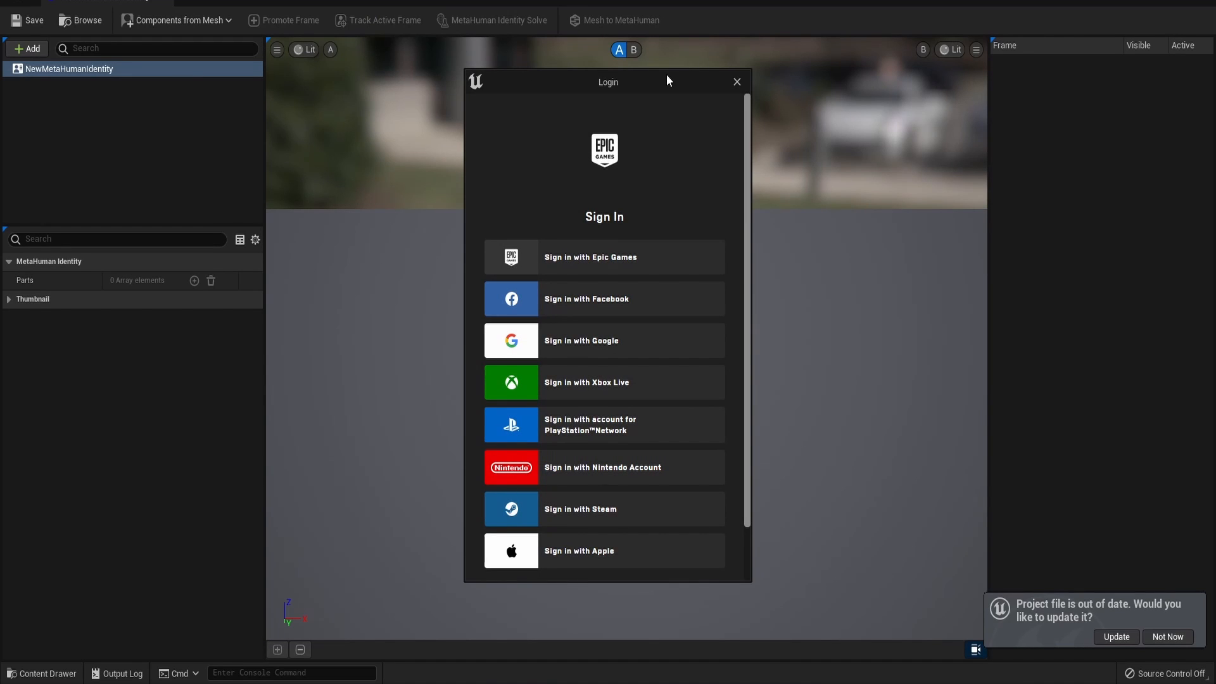
# Close the Epic sign-in window and choose the facebuilder mesh to build face components from.
pyautogui.click(735, 82)
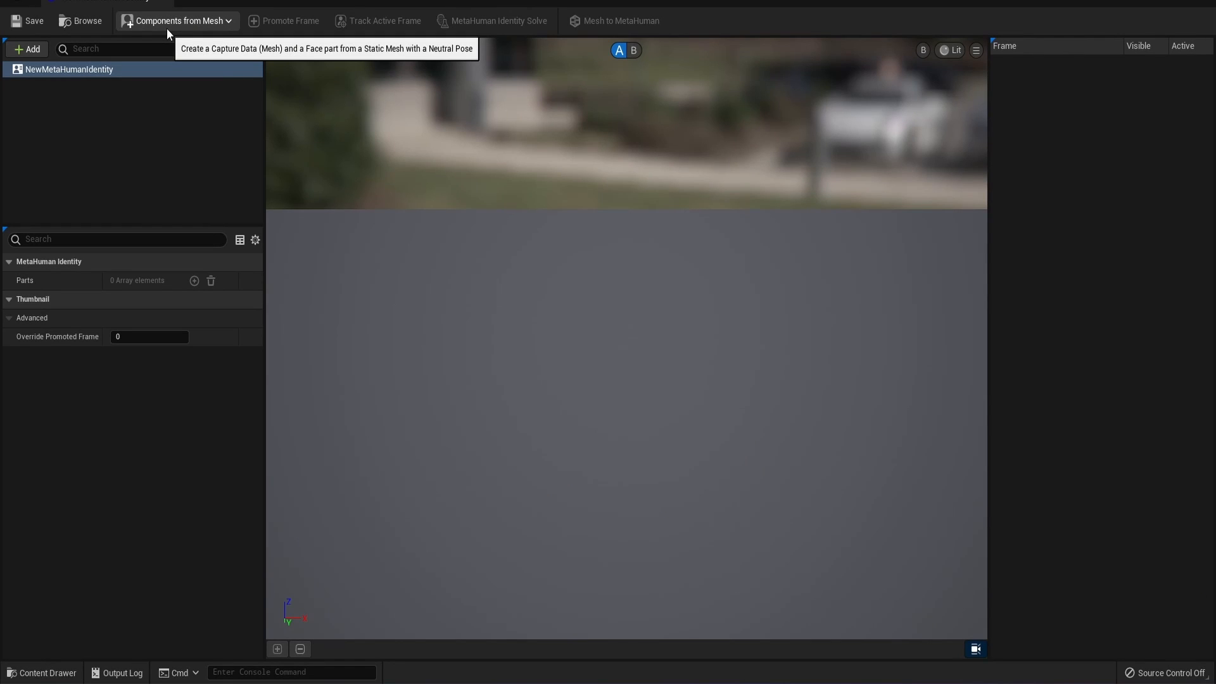
pyautogui.moveTo(159, 48)
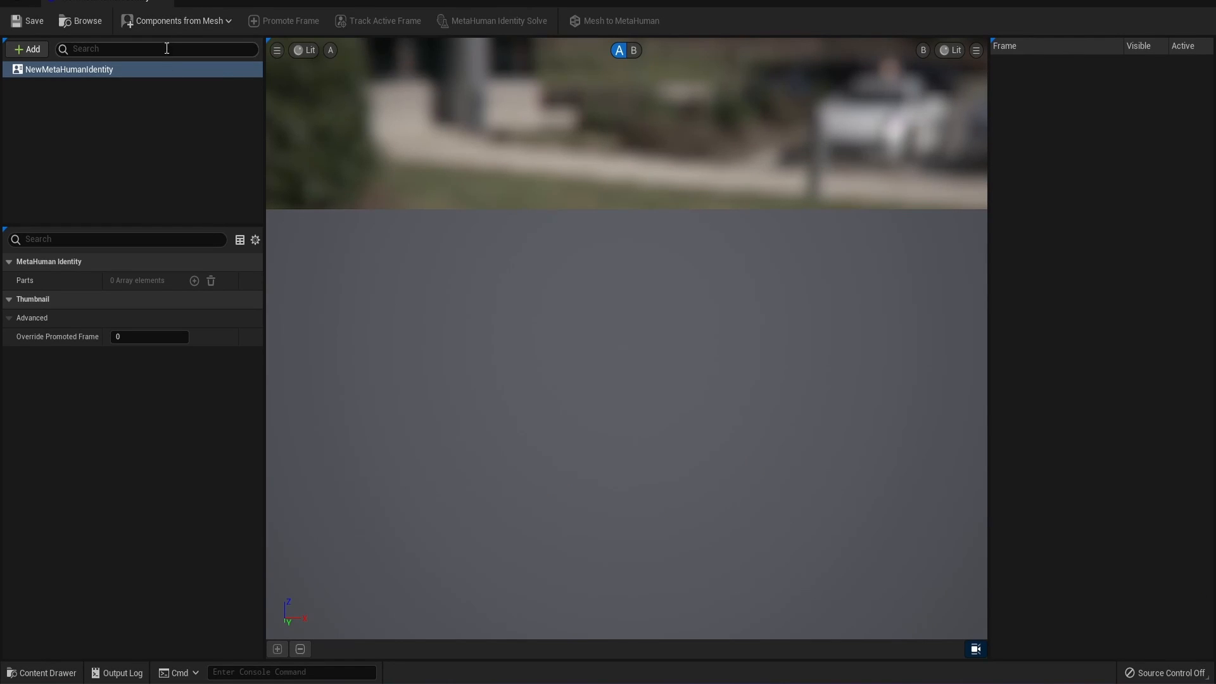
pyautogui.click(177, 21)
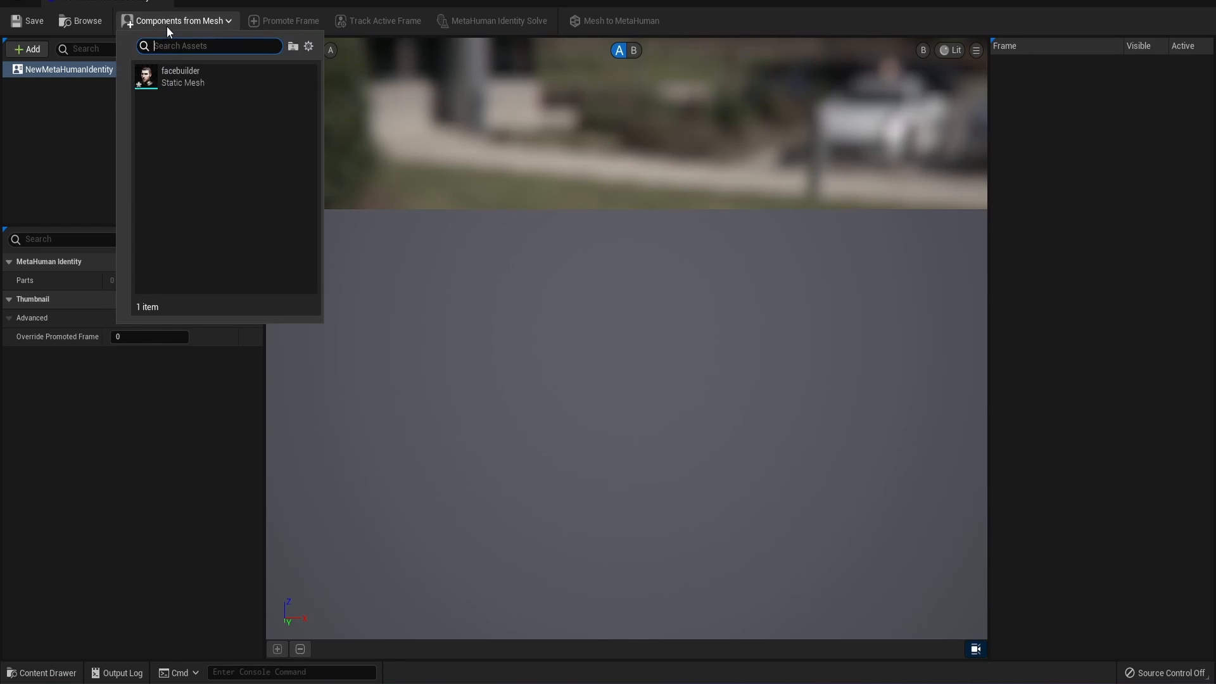
pyautogui.moveTo(180, 76)
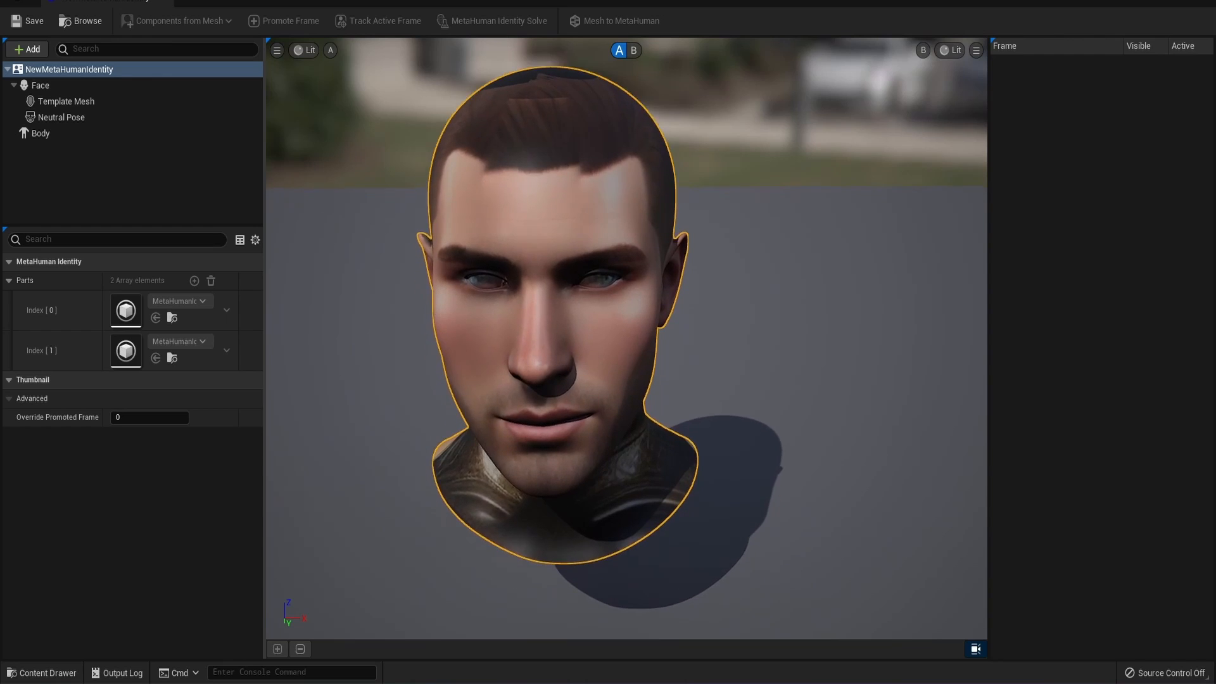
# Show the head unlit, promote the neutral pose as Frame 0 and track its facial landmarks.
pyautogui.click(308, 50)
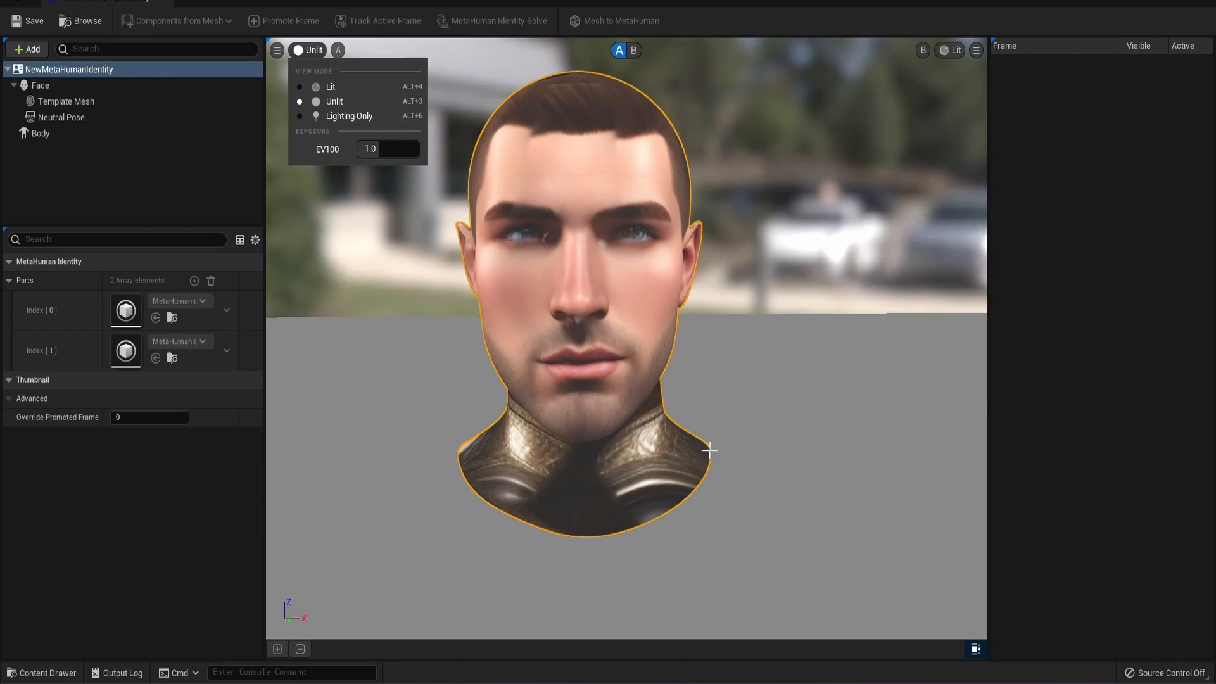
pyautogui.click(795, 212)
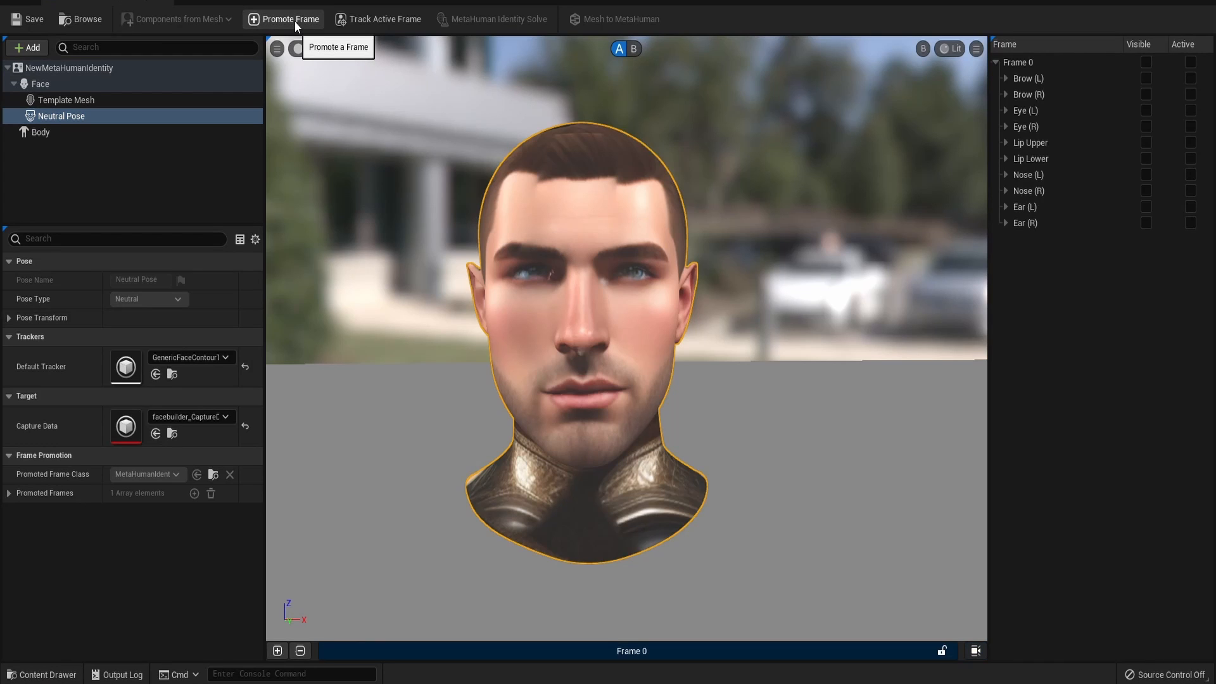
pyautogui.moveTo(378, 18)
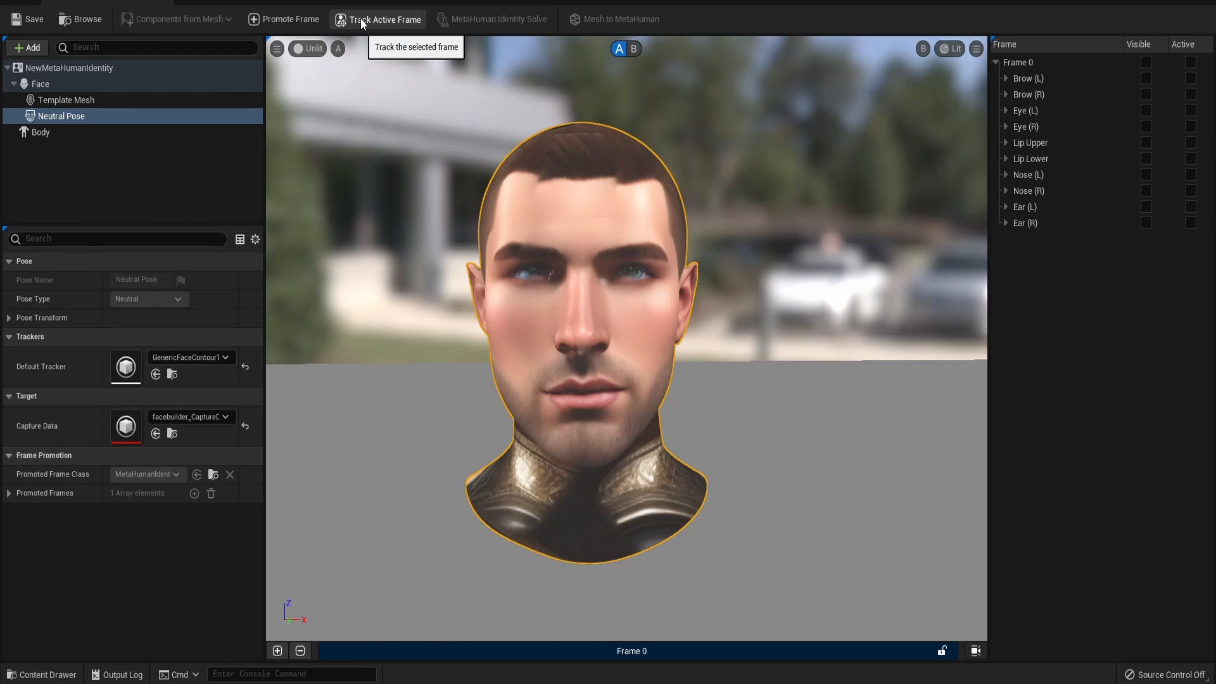
pyautogui.click(383, 19)
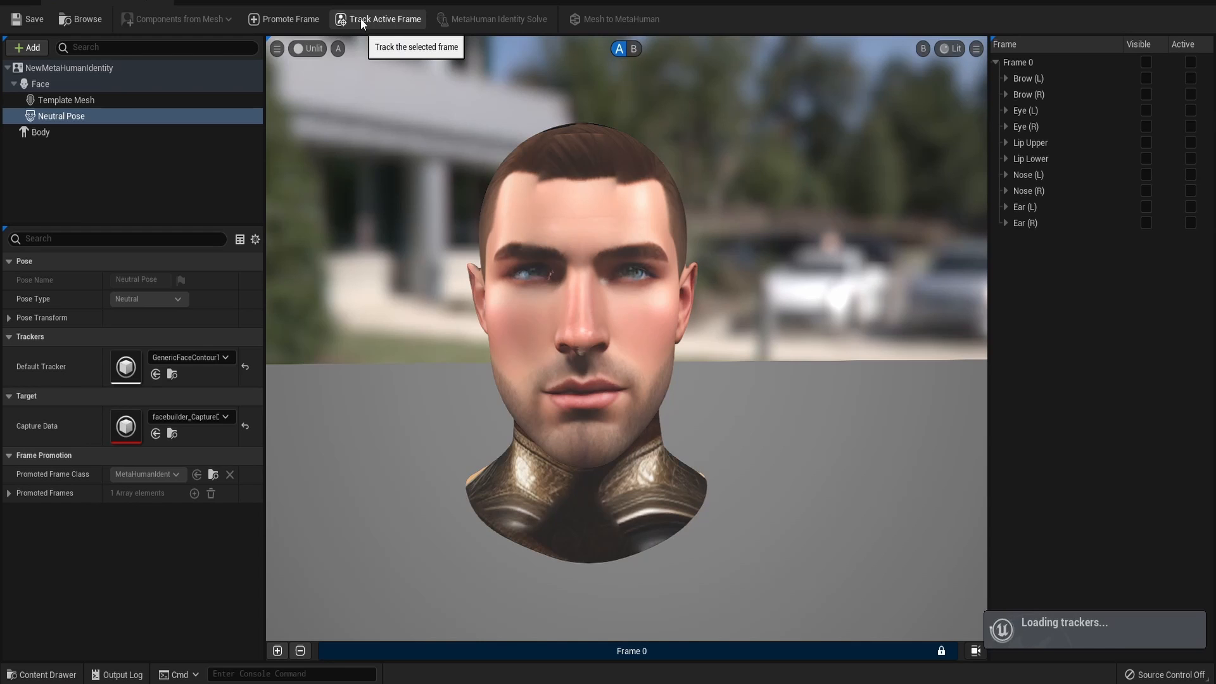
pyautogui.click(377, 19)
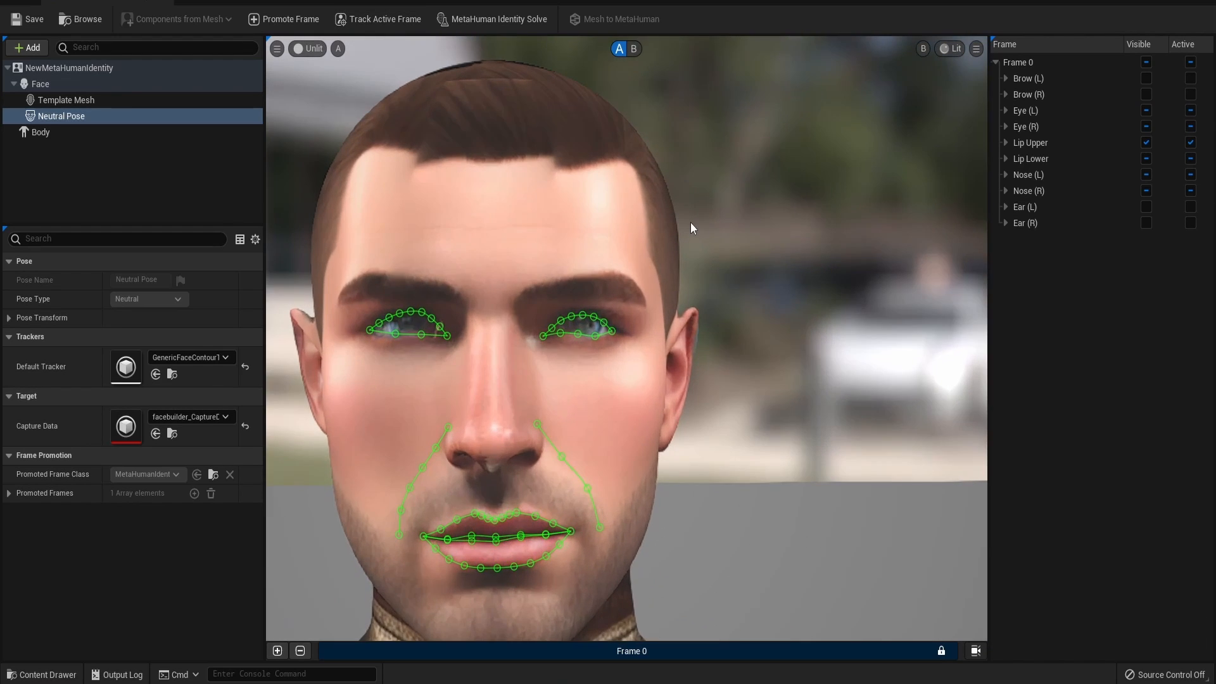
pyautogui.moveTo(622, 395)
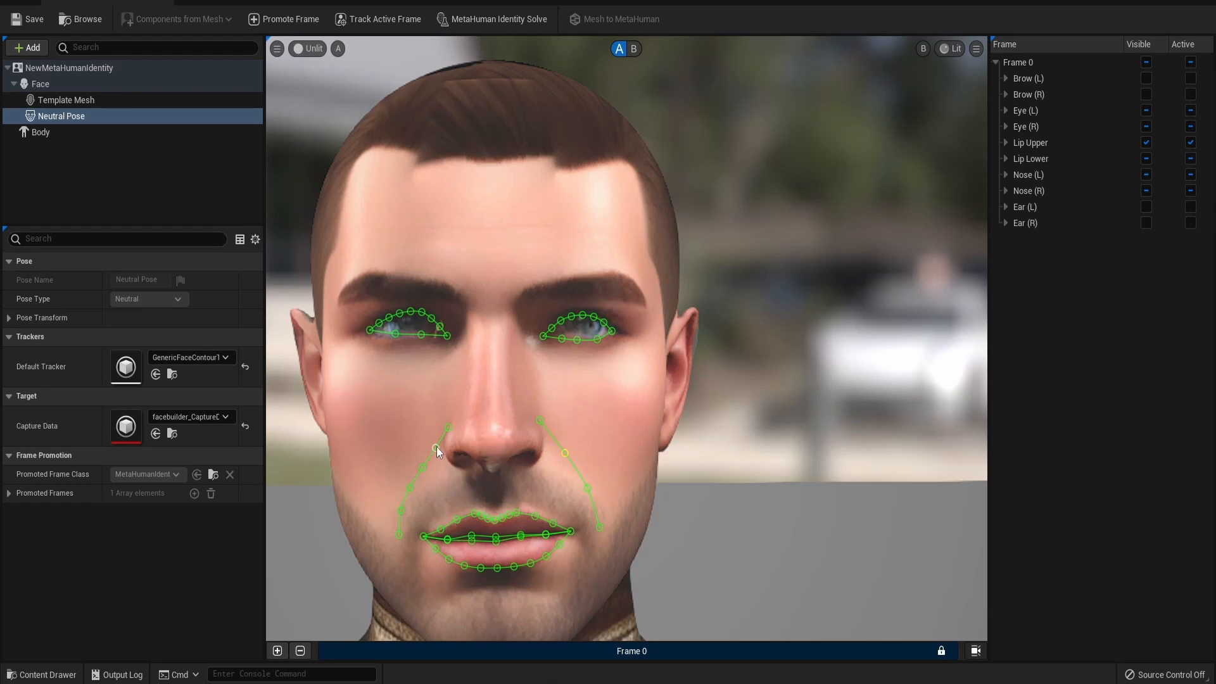
# Inspect the left nasolabial fold curve tracked on Frame 0.
pyautogui.click(1006, 175)
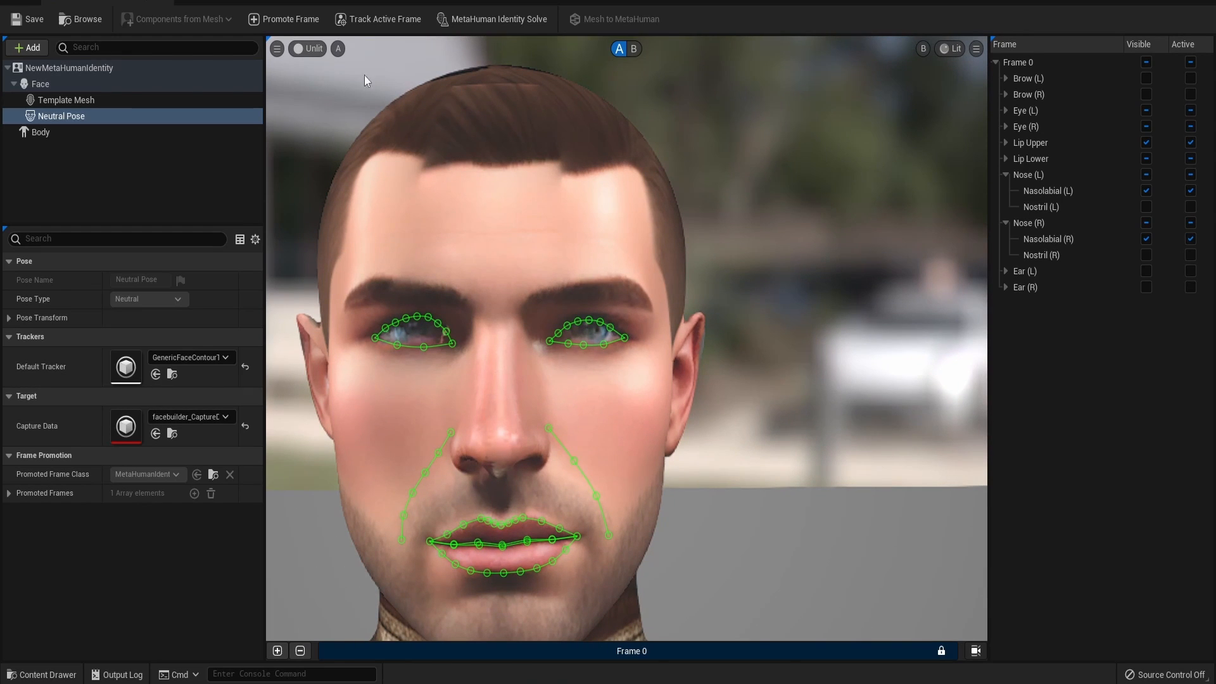
pyautogui.moveTo(493, 19)
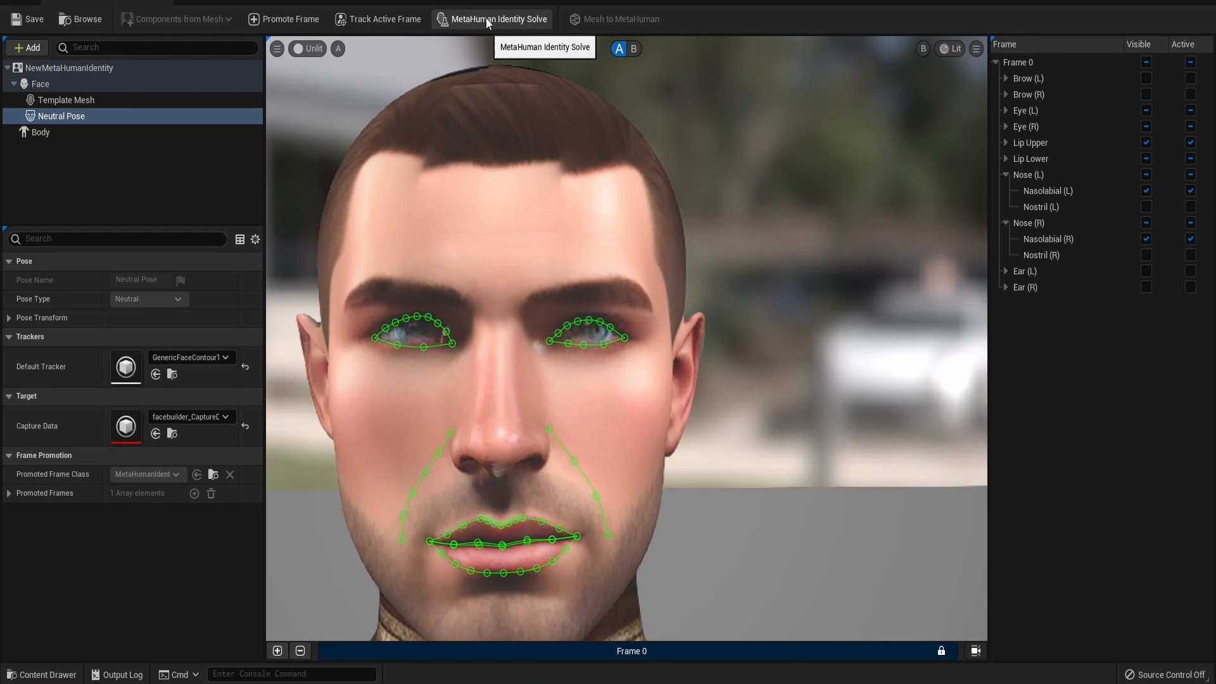
# Run MetaHuman Identity Solve to fit the template head to Frame 0's tracked landmarks.
pyautogui.click(492, 19)
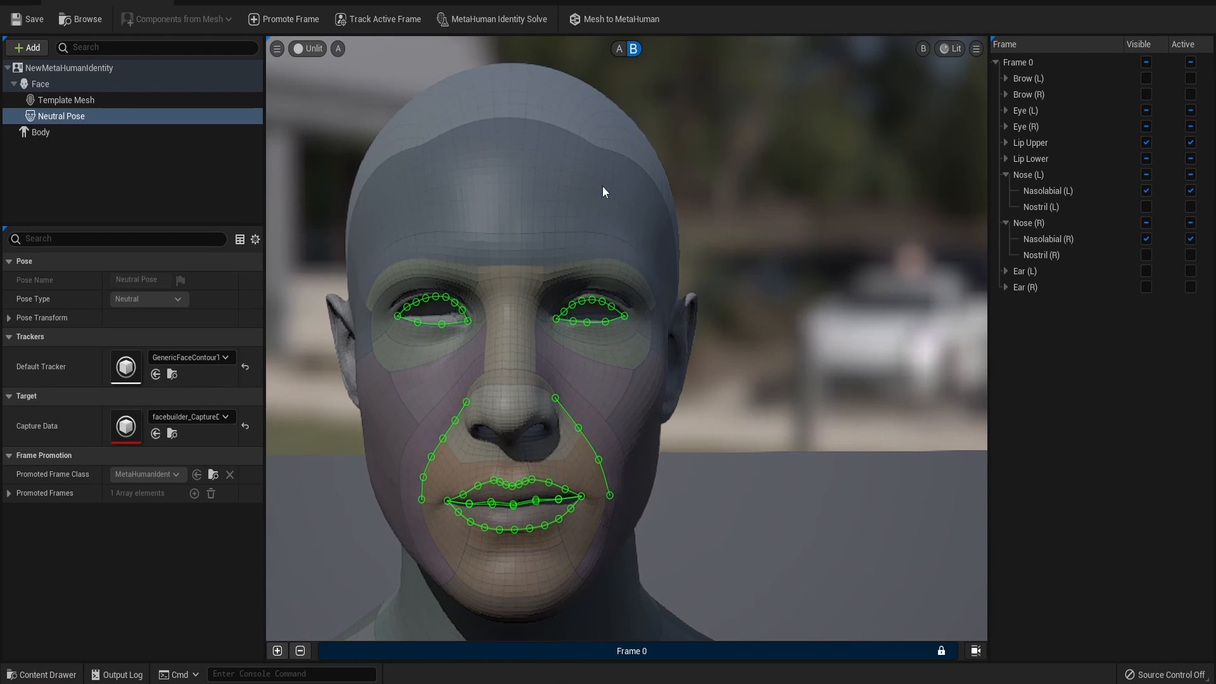
pyautogui.moveTo(607, 182)
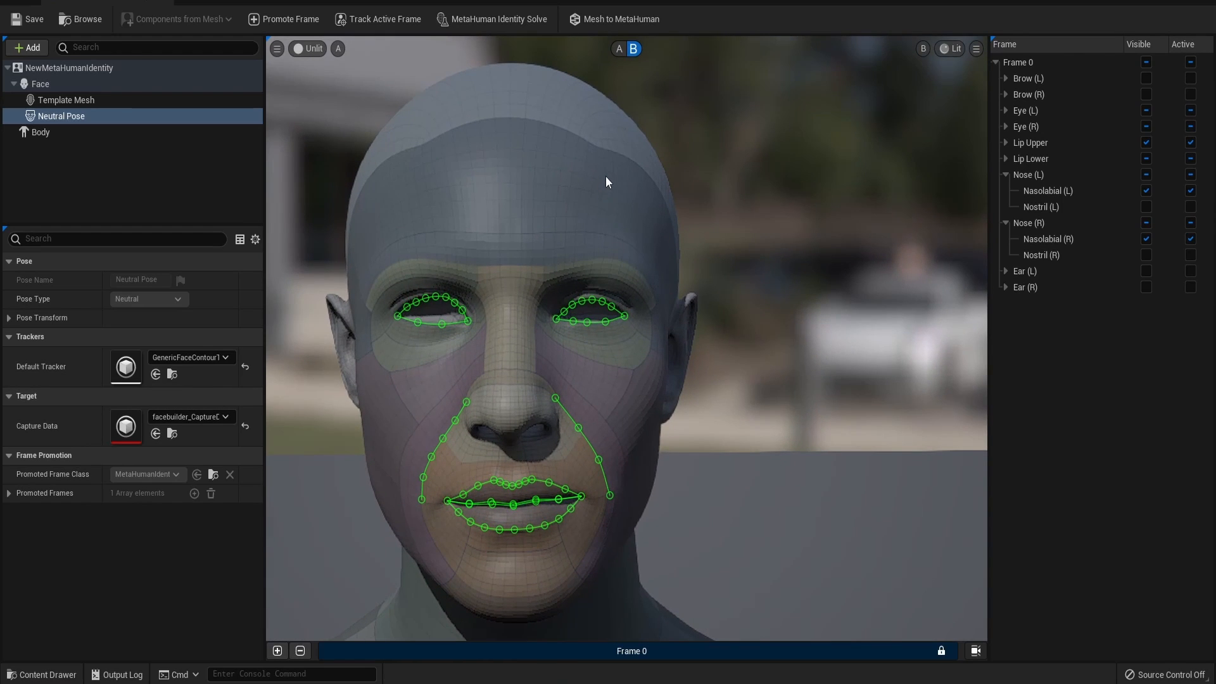
pyautogui.moveTo(618, 49)
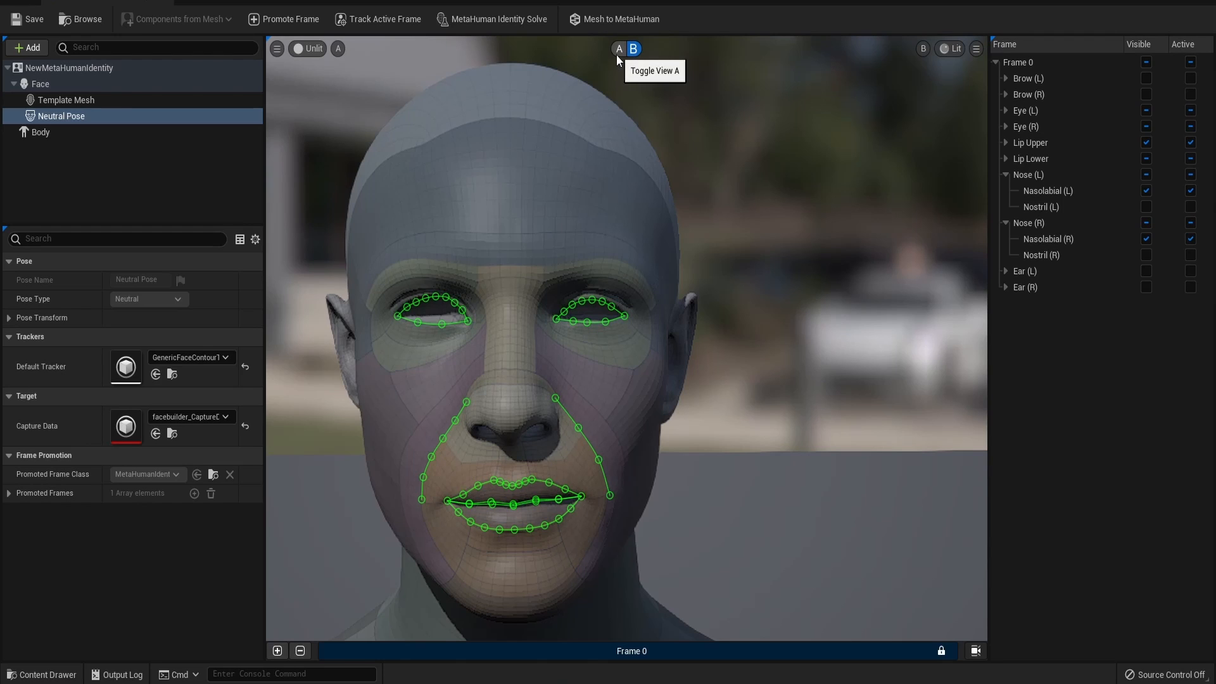
# Switch the identity viewport back to View A, the textured photo head with landmark curves.
pyautogui.click(618, 48)
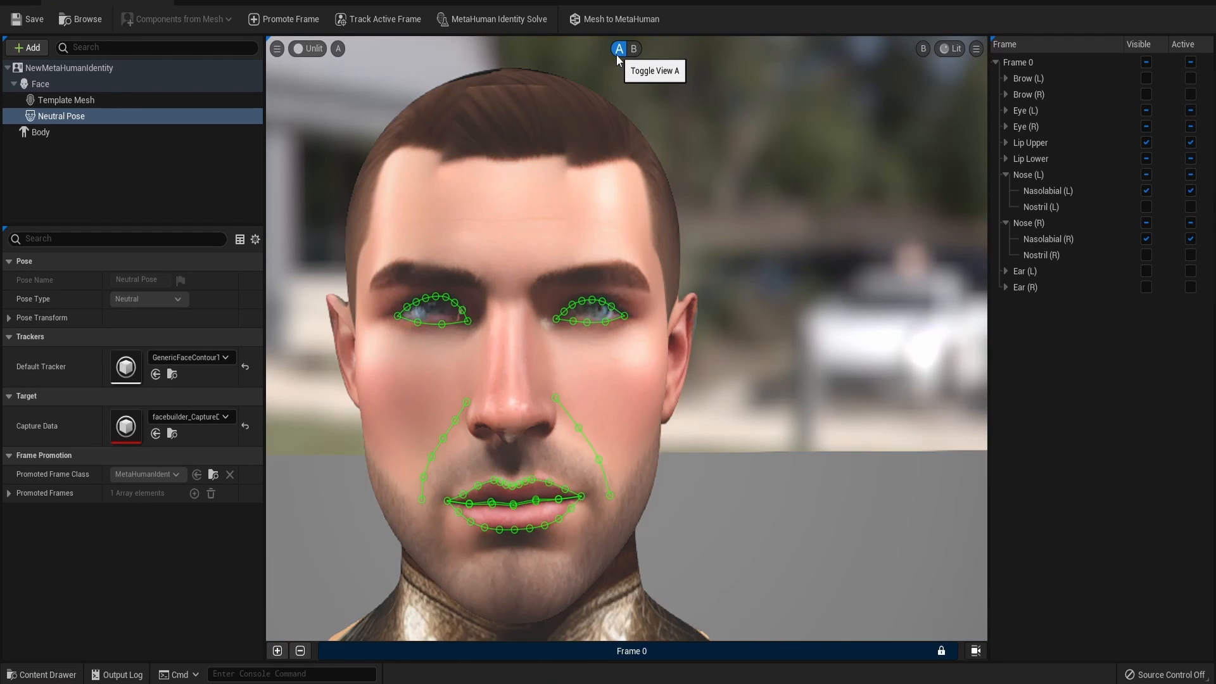
pyautogui.moveTo(449, 28)
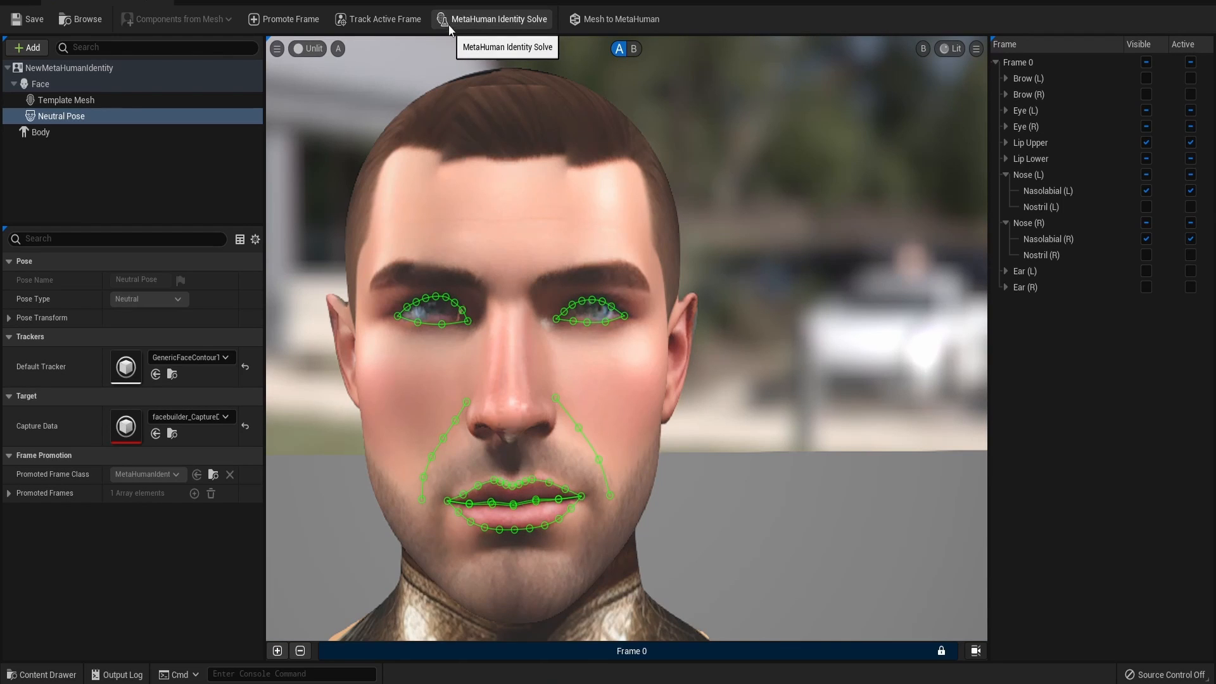
pyautogui.moveTo(785, 72)
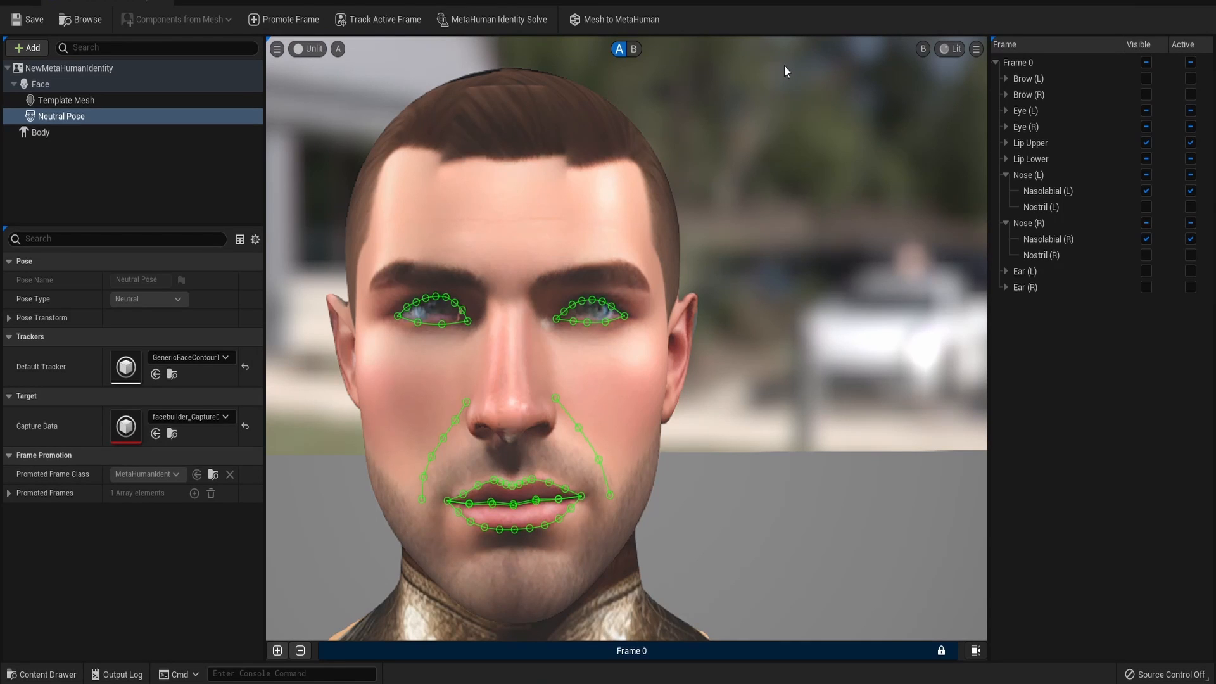
pyautogui.moveTo(621, 20)
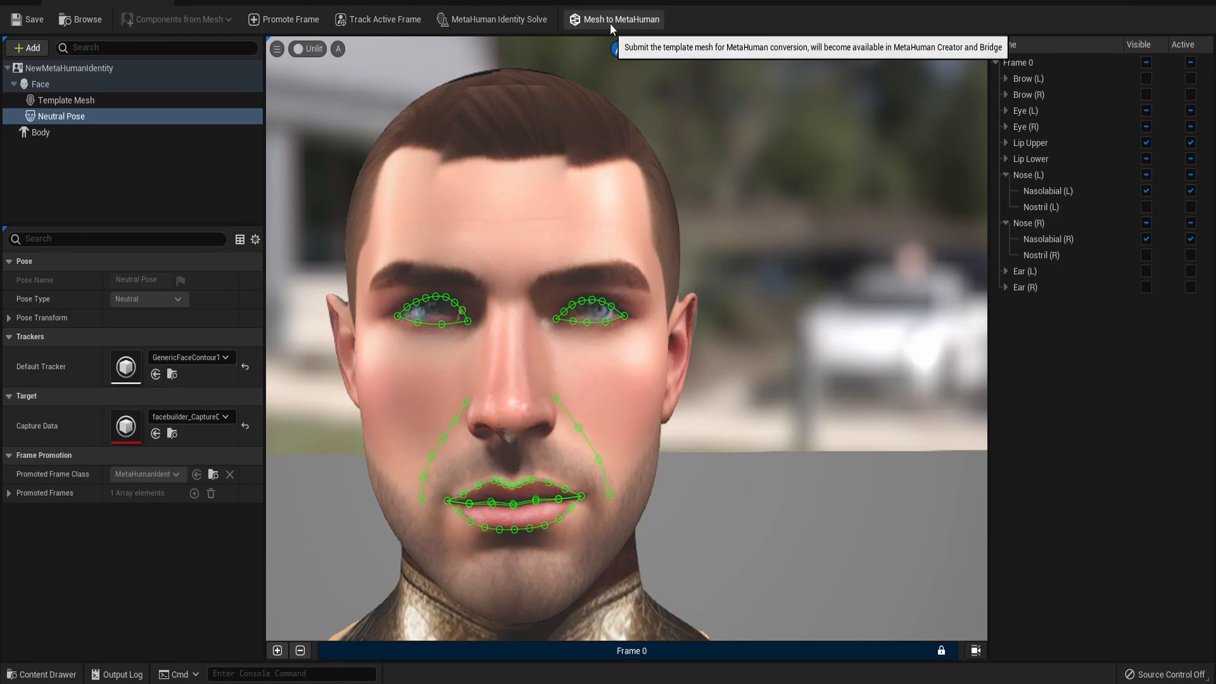
pyautogui.click(620, 19)
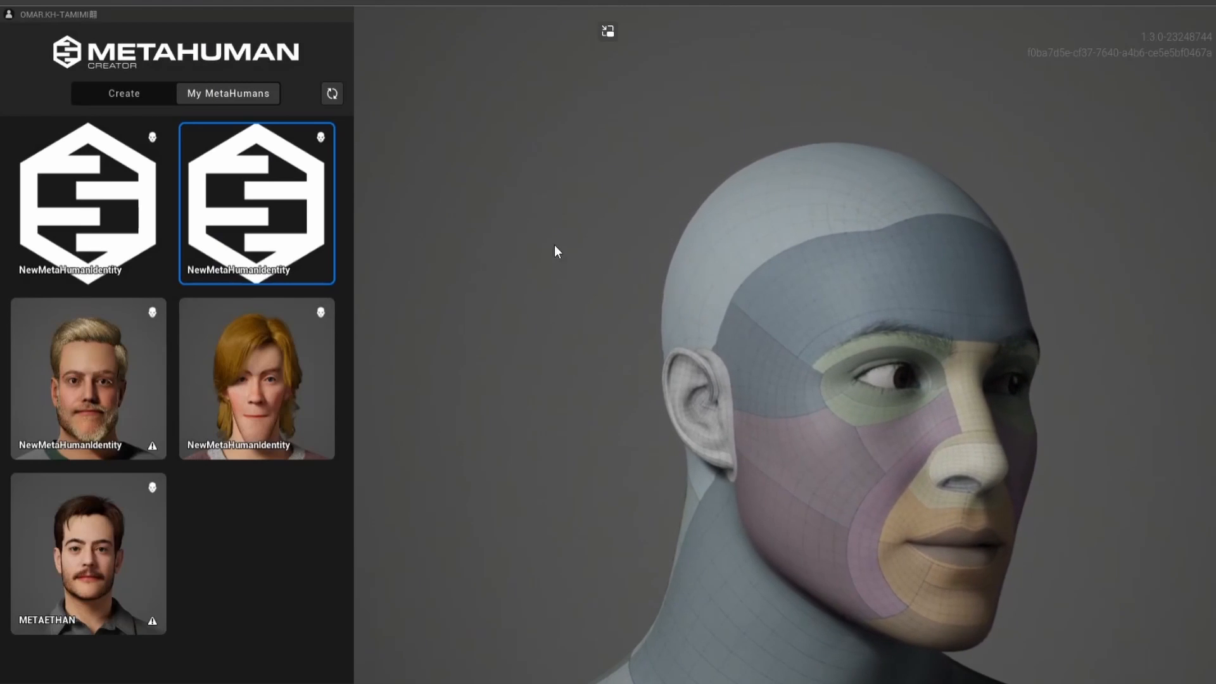
pyautogui.doubleClick(256, 203)
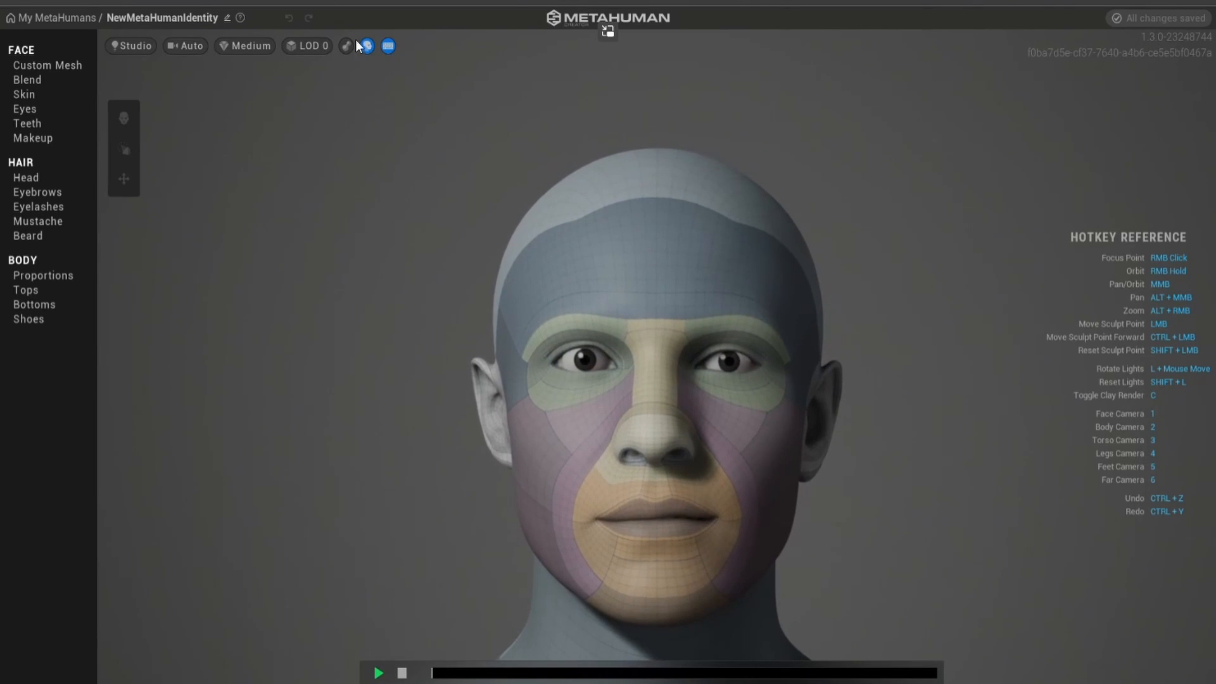
pyautogui.moveTo(346, 45)
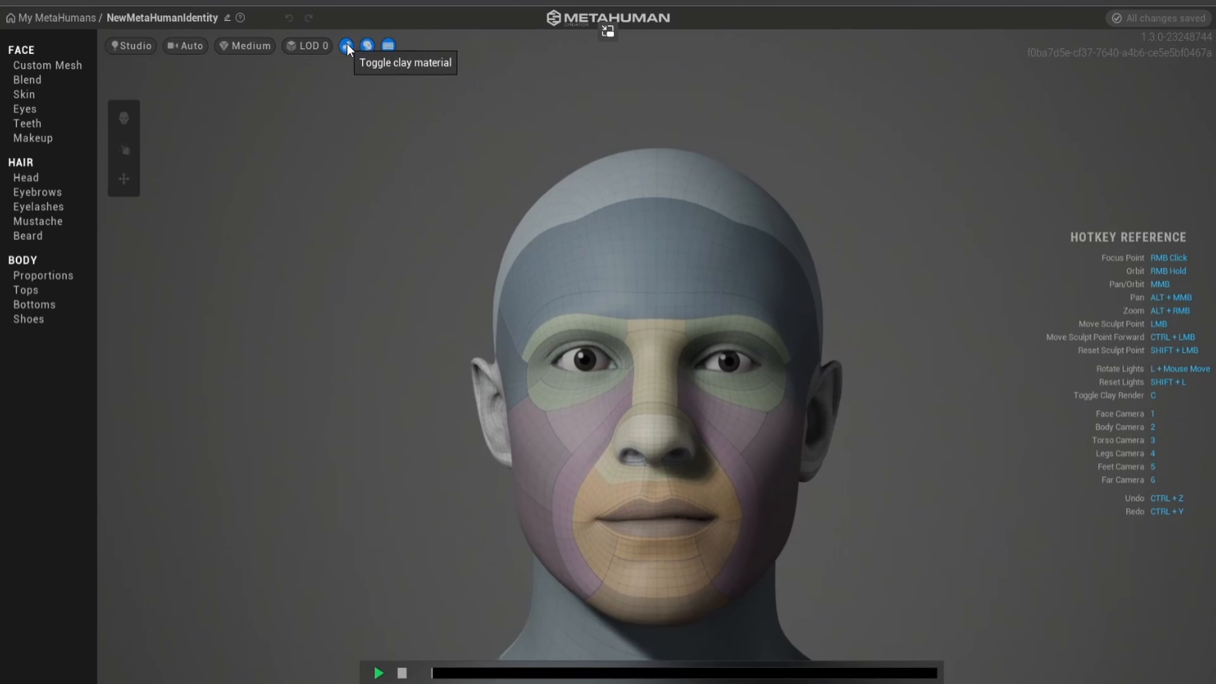
pyautogui.click(24, 94)
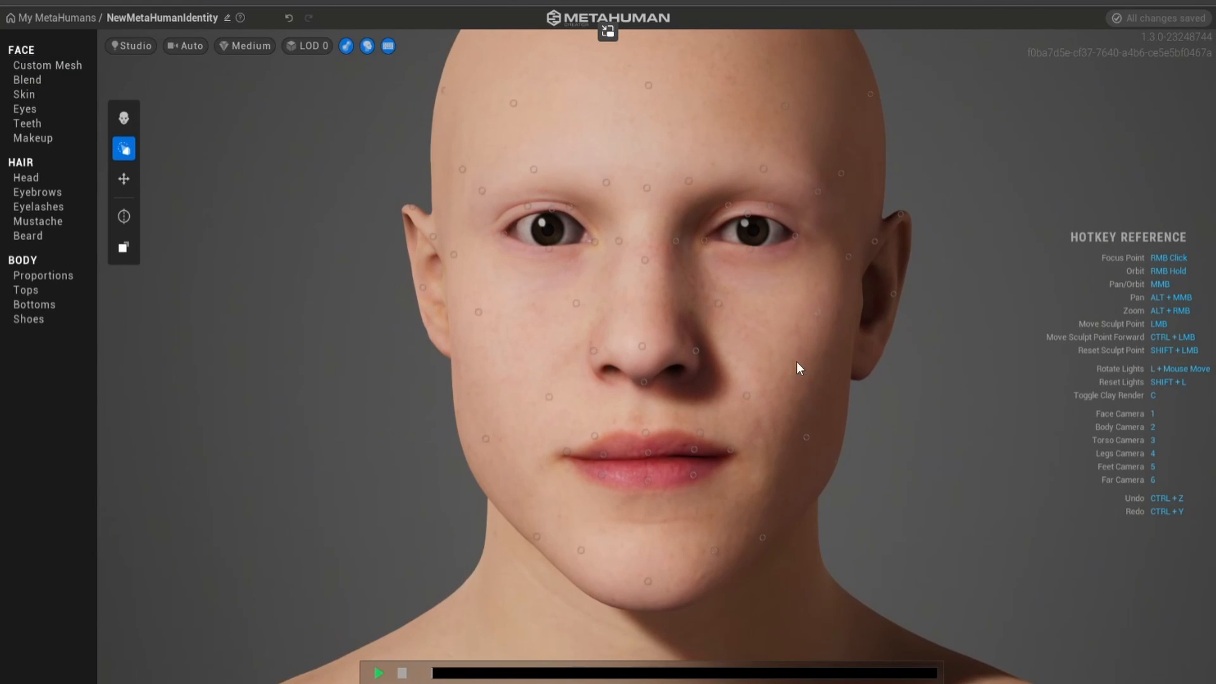
pyautogui.click(27, 79)
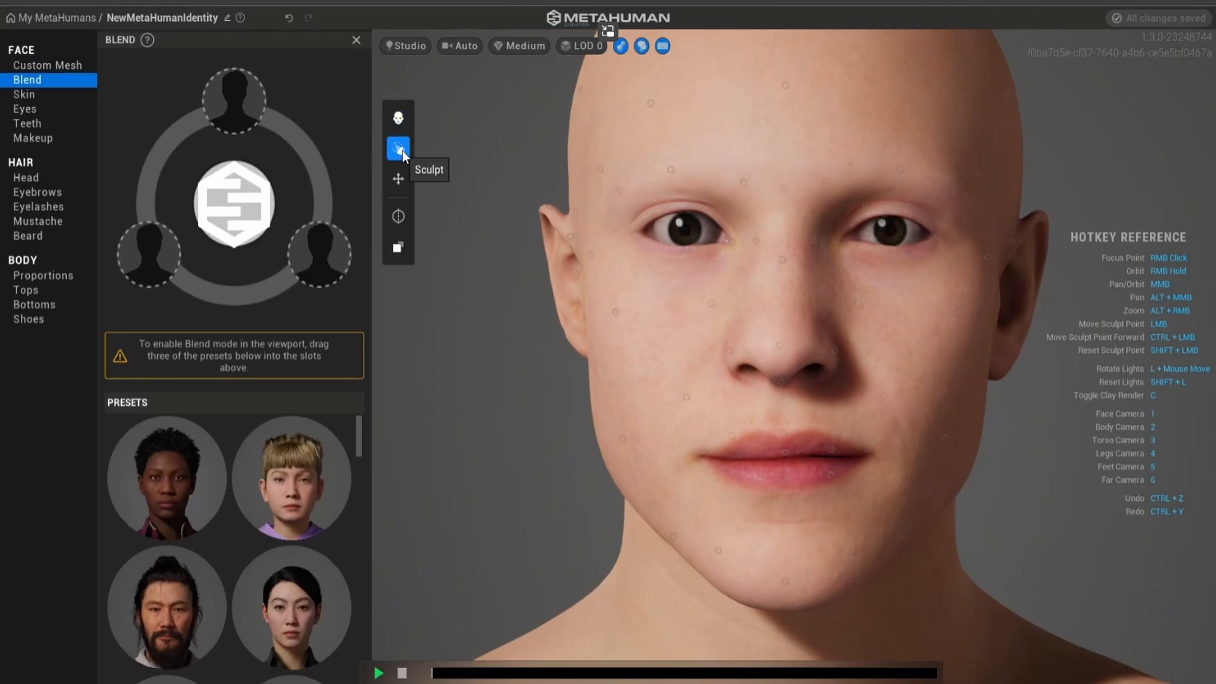
pyautogui.click(398, 215)
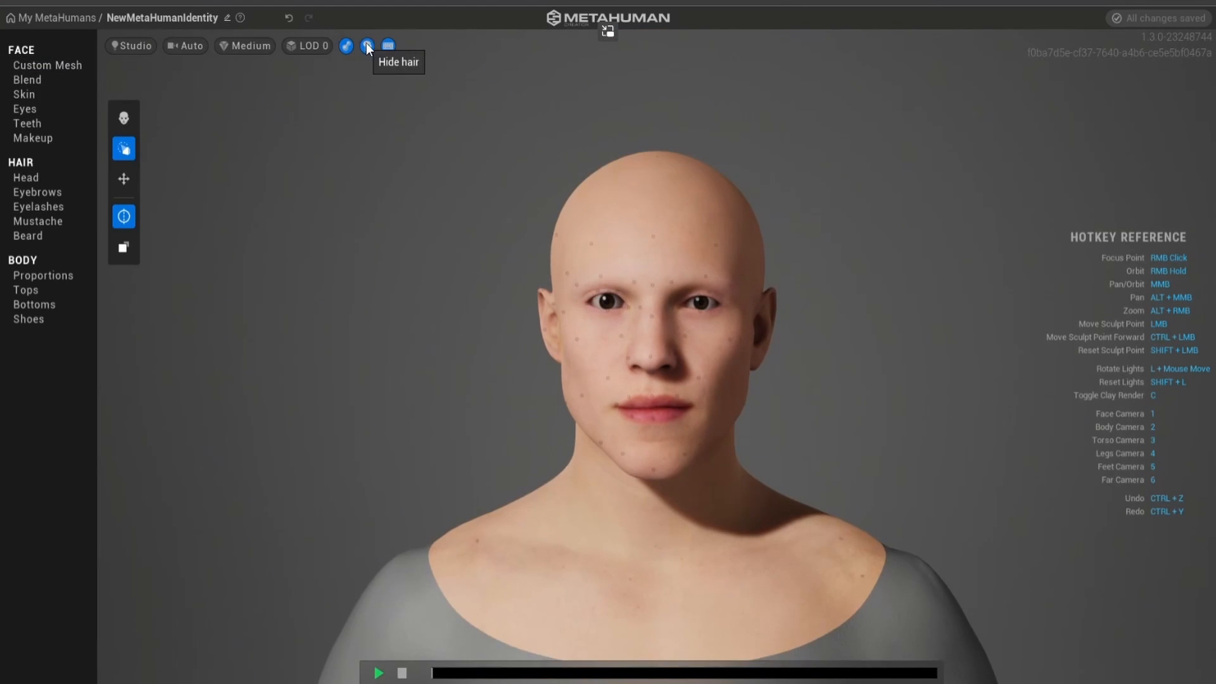
# Lengthen and show the teeth, then review the lip makeup options.
pyautogui.click(28, 123)
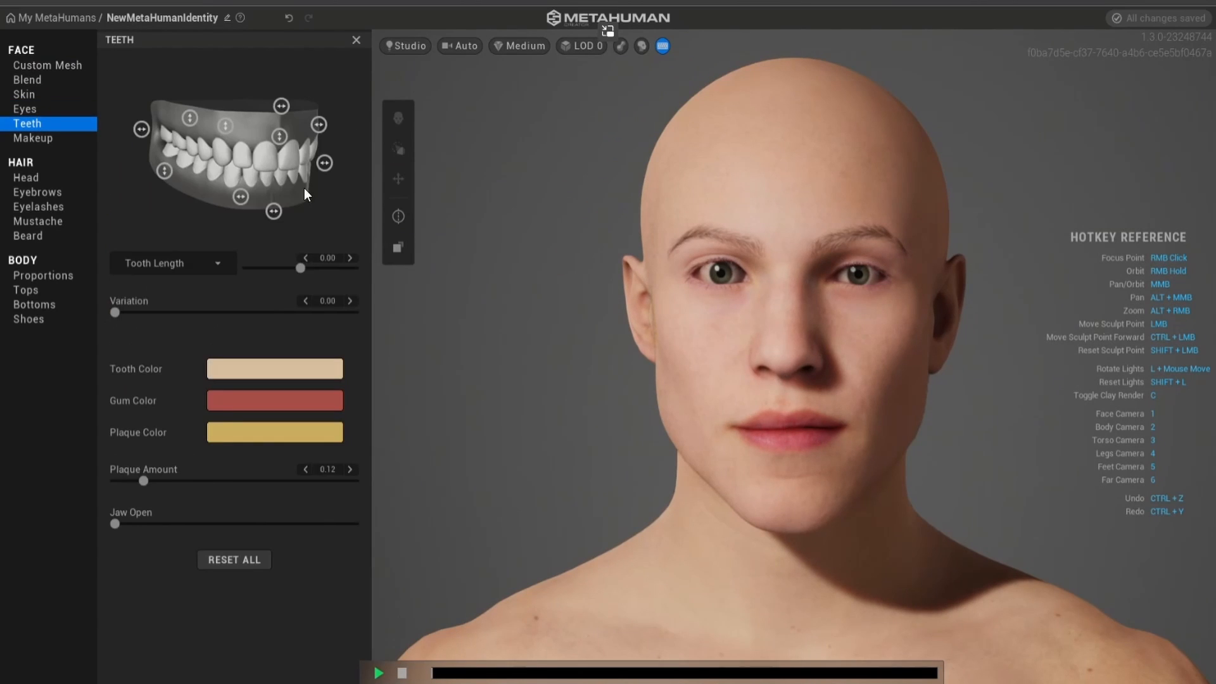
pyautogui.click(273, 368)
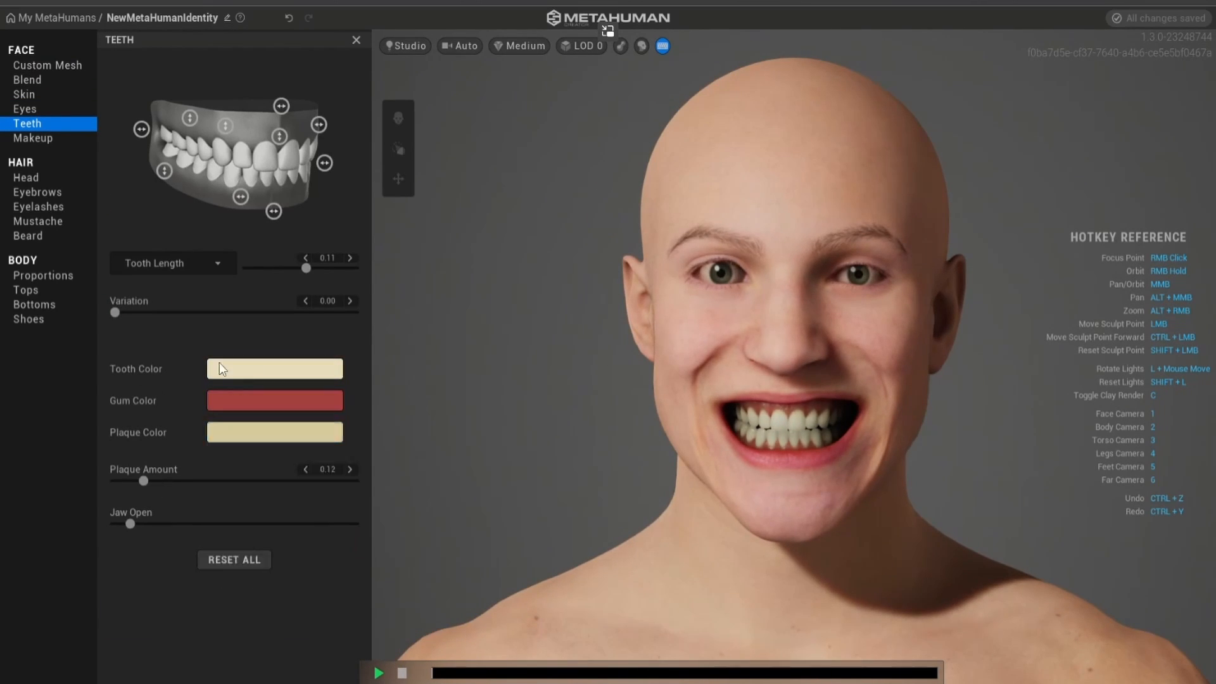
pyautogui.click(32, 139)
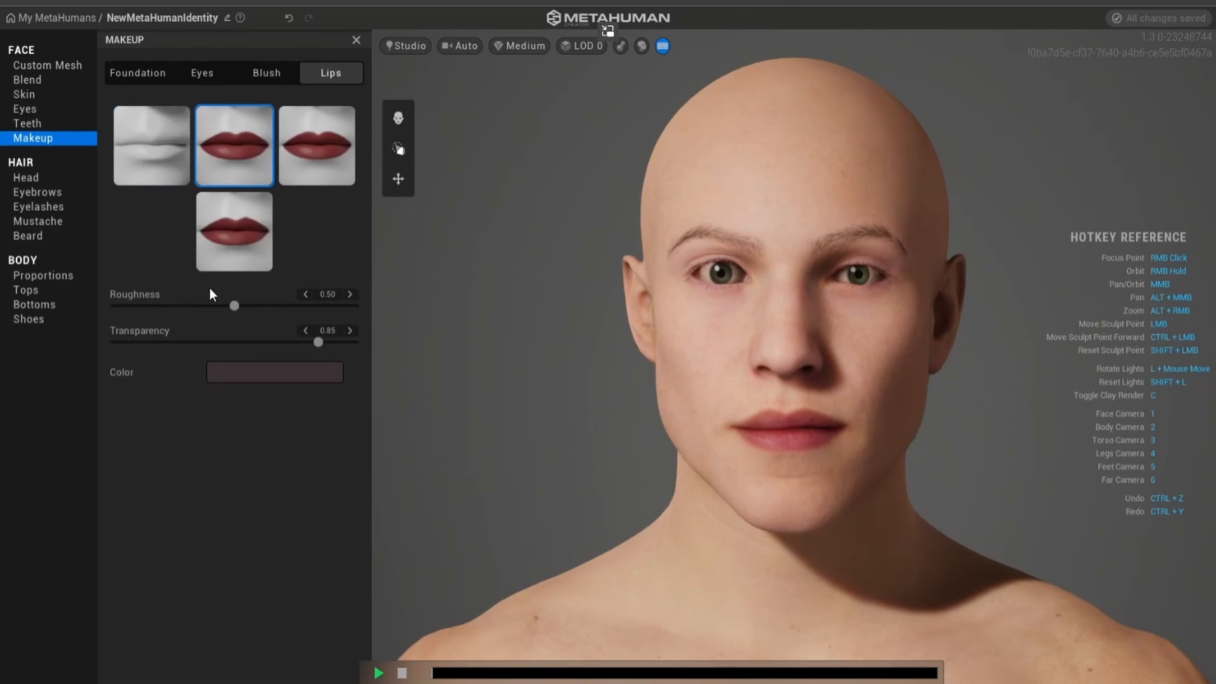
# Give the head a short black hairstyle from the Head hair browser.
pyautogui.click(25, 177)
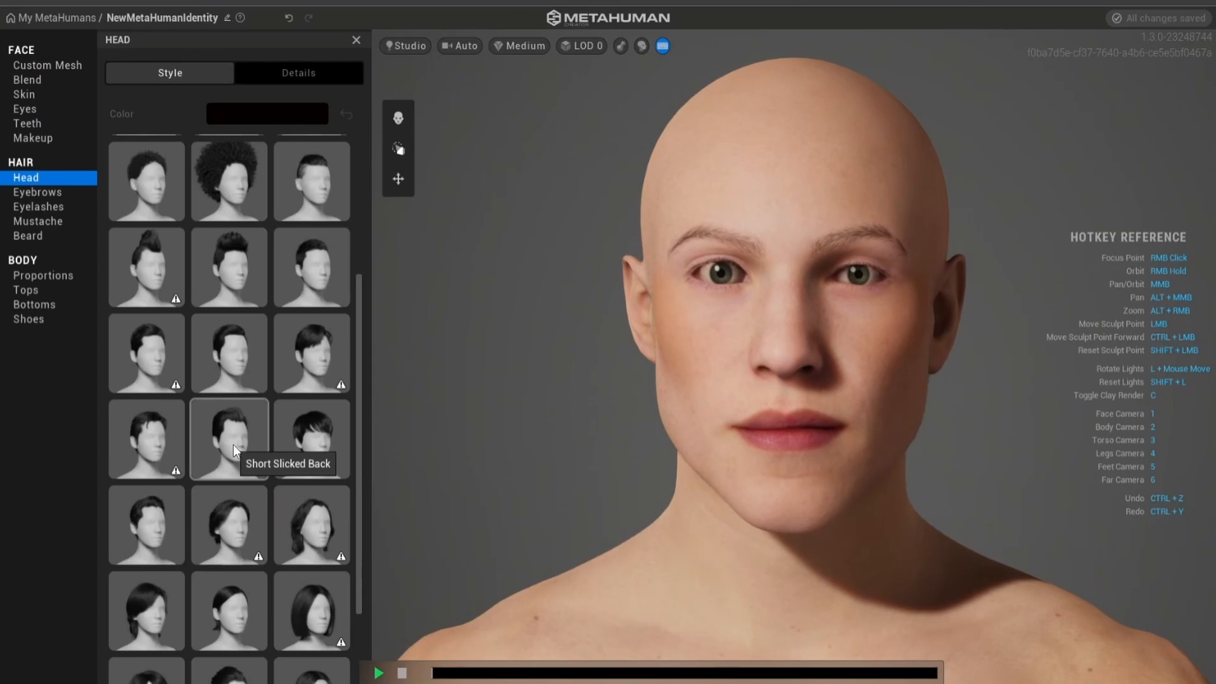
pyautogui.scroll(-3)
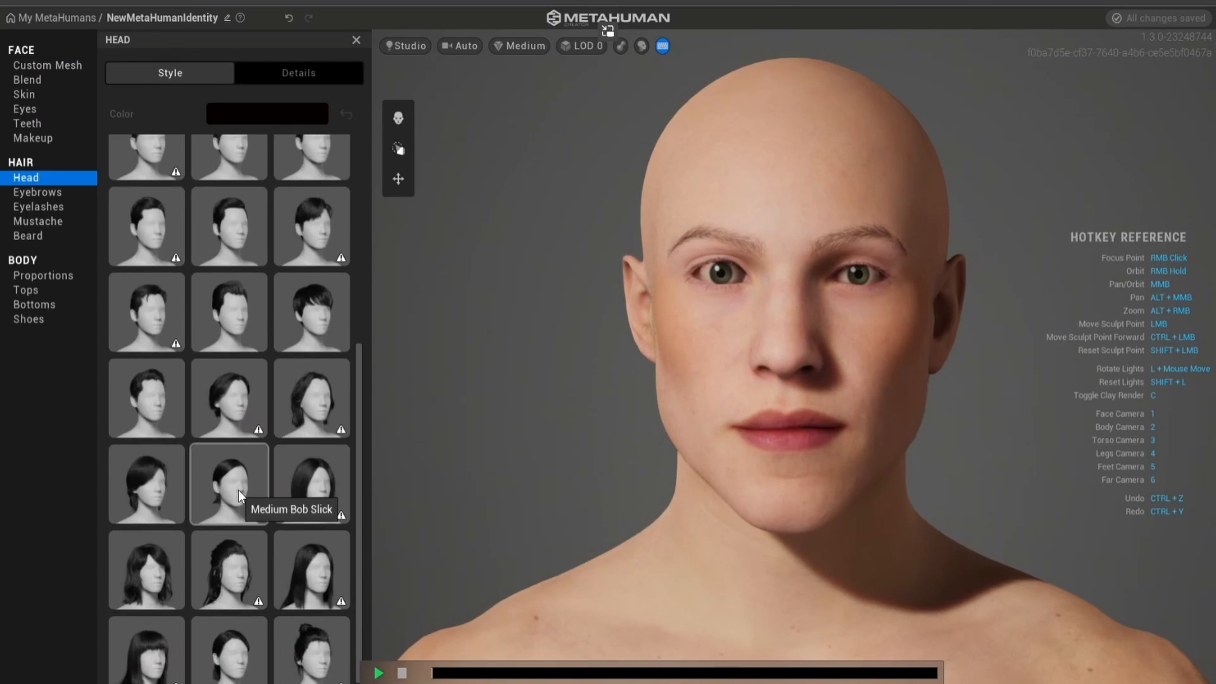
pyautogui.scroll(3)
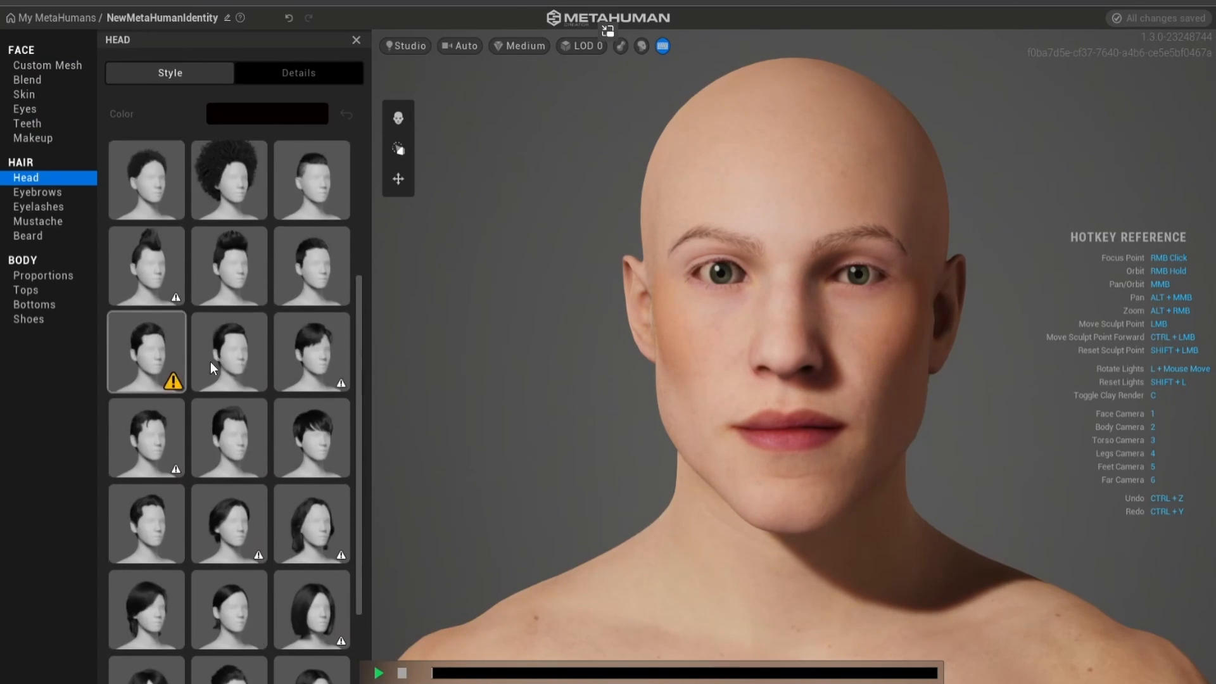
pyautogui.click(229, 353)
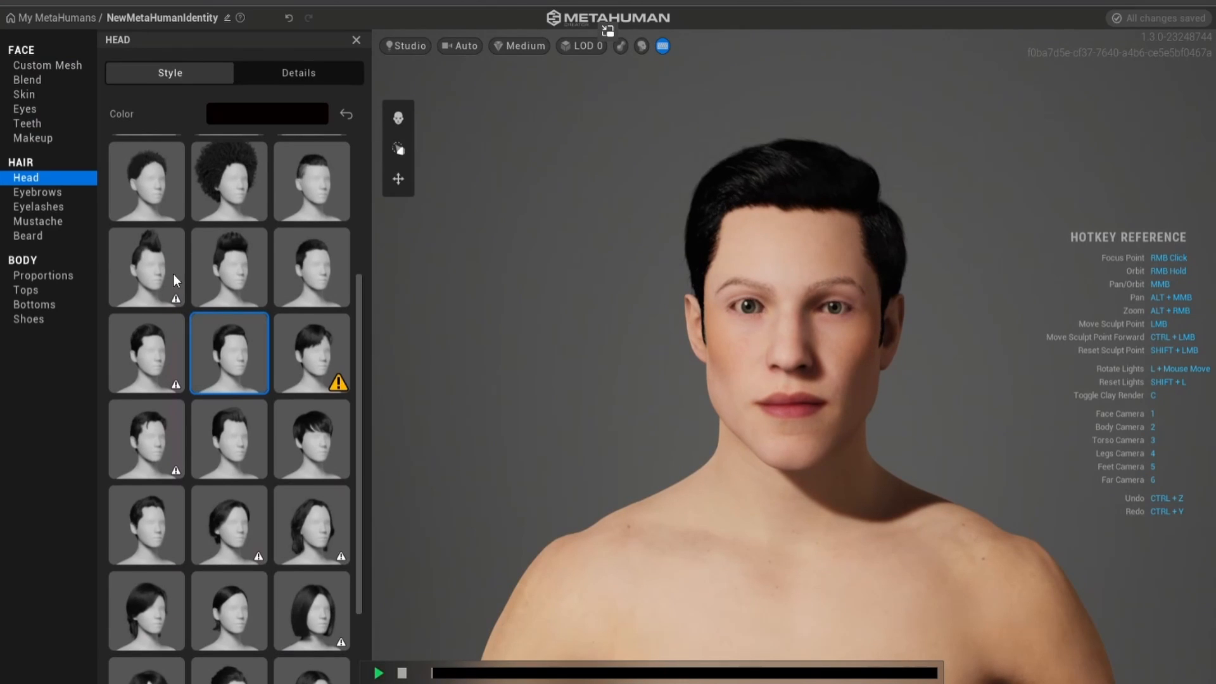
# Review eyebrow colour, mustache styles, body proportions and head scale.
pyautogui.click(37, 191)
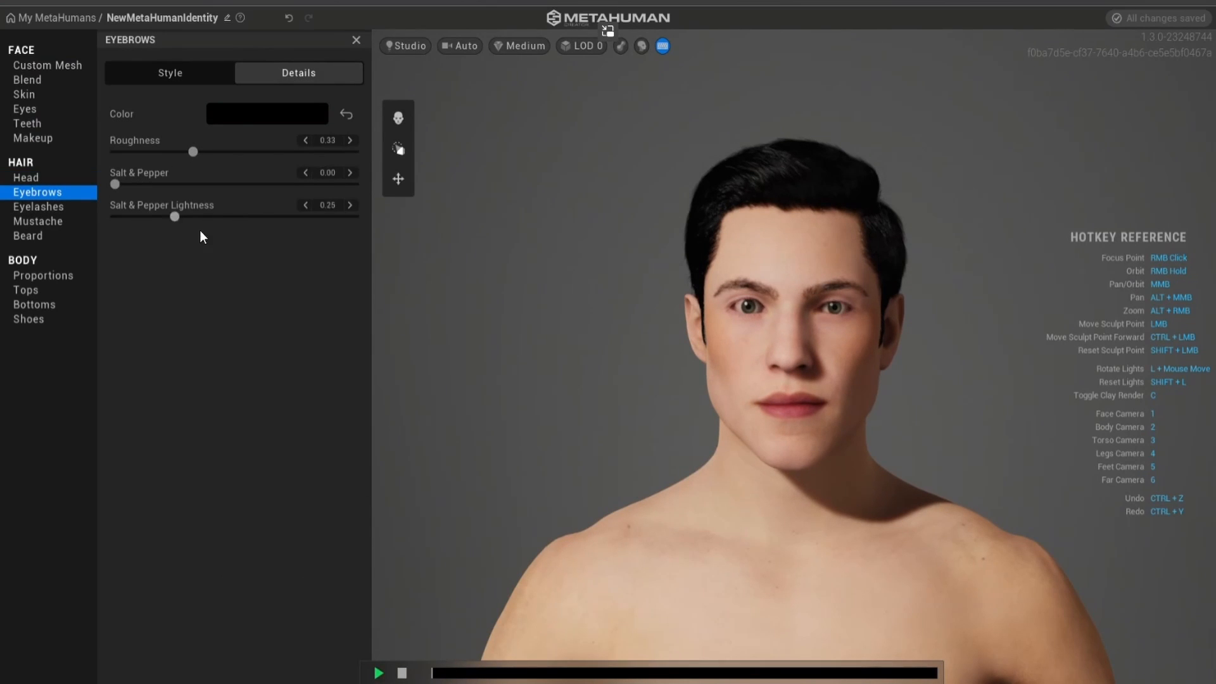
pyautogui.click(37, 225)
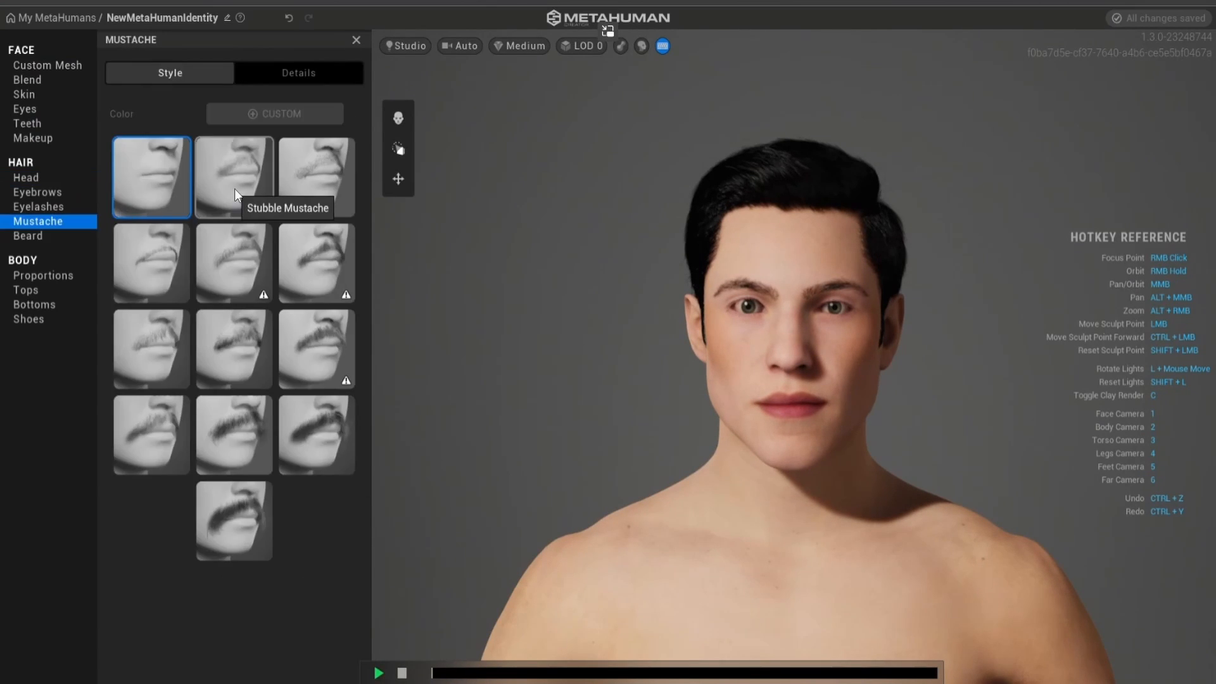
pyautogui.click(42, 276)
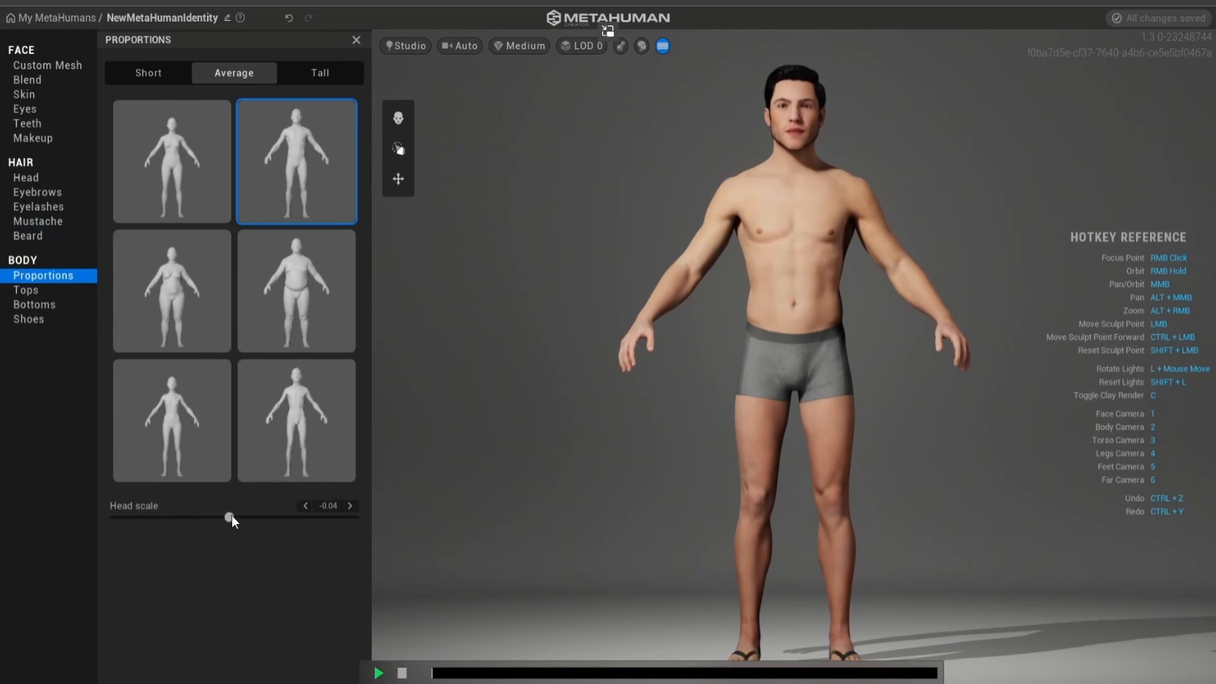
pyautogui.click(34, 304)
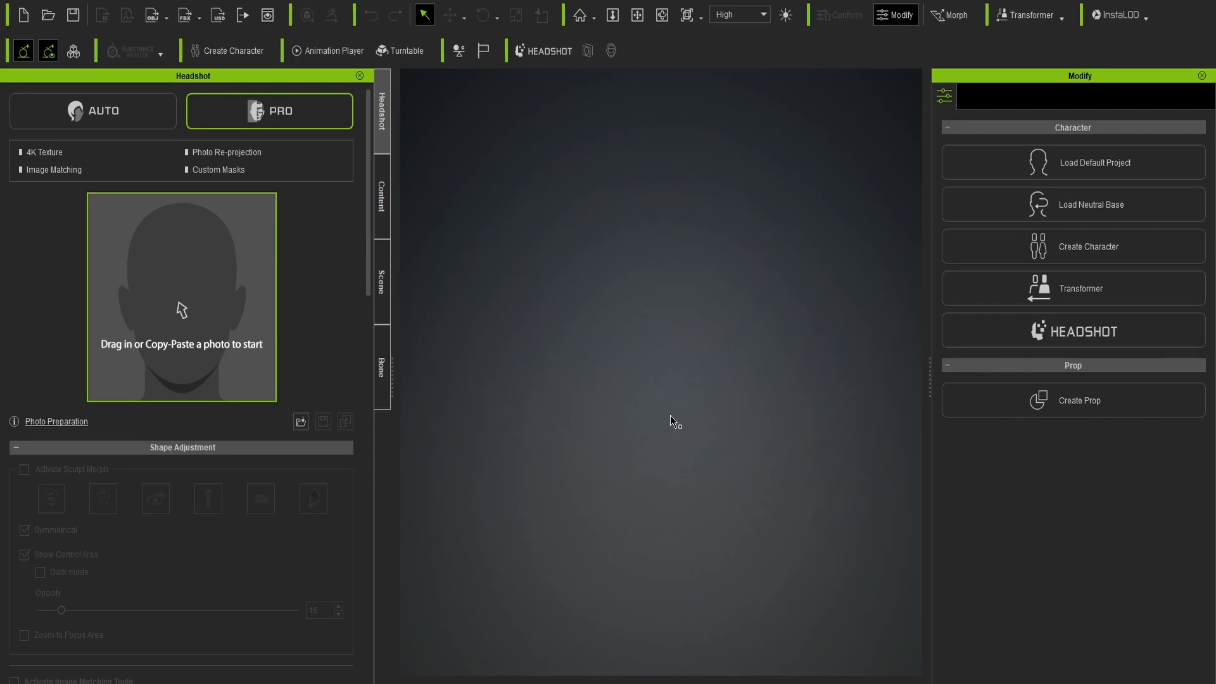
pyautogui.moveTo(532, 363)
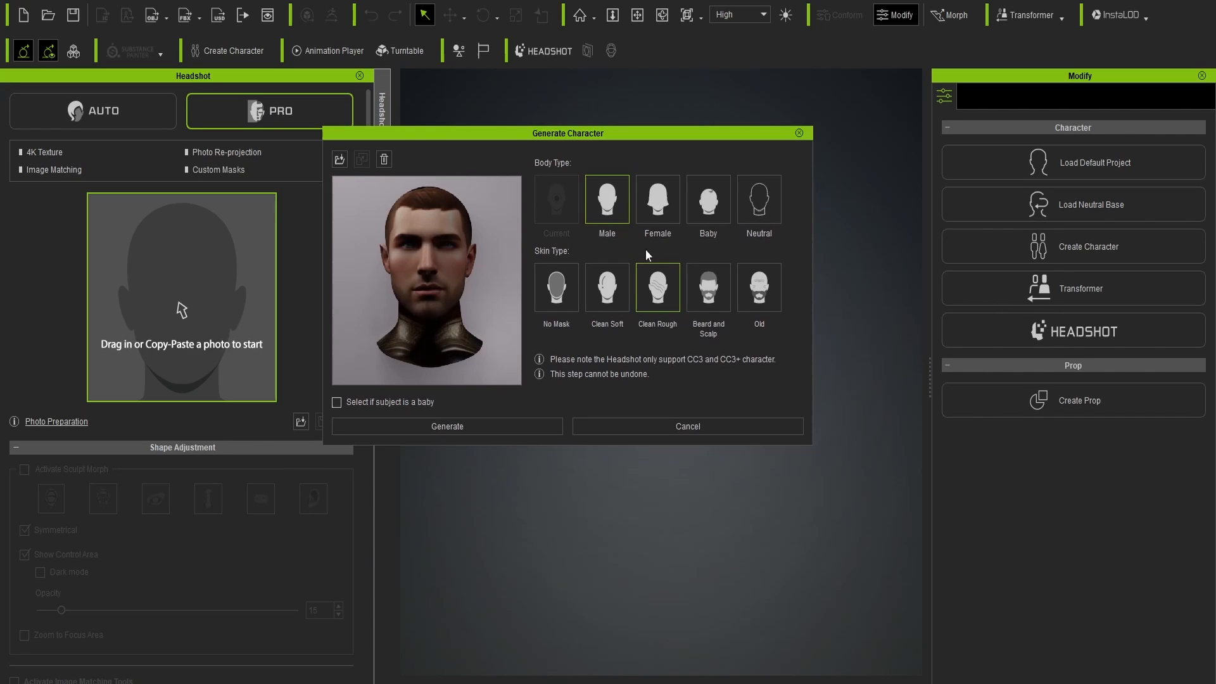
# Generate a male Headshot character from the portrait with the Beard and Scalp skin type.
pyautogui.click(706, 287)
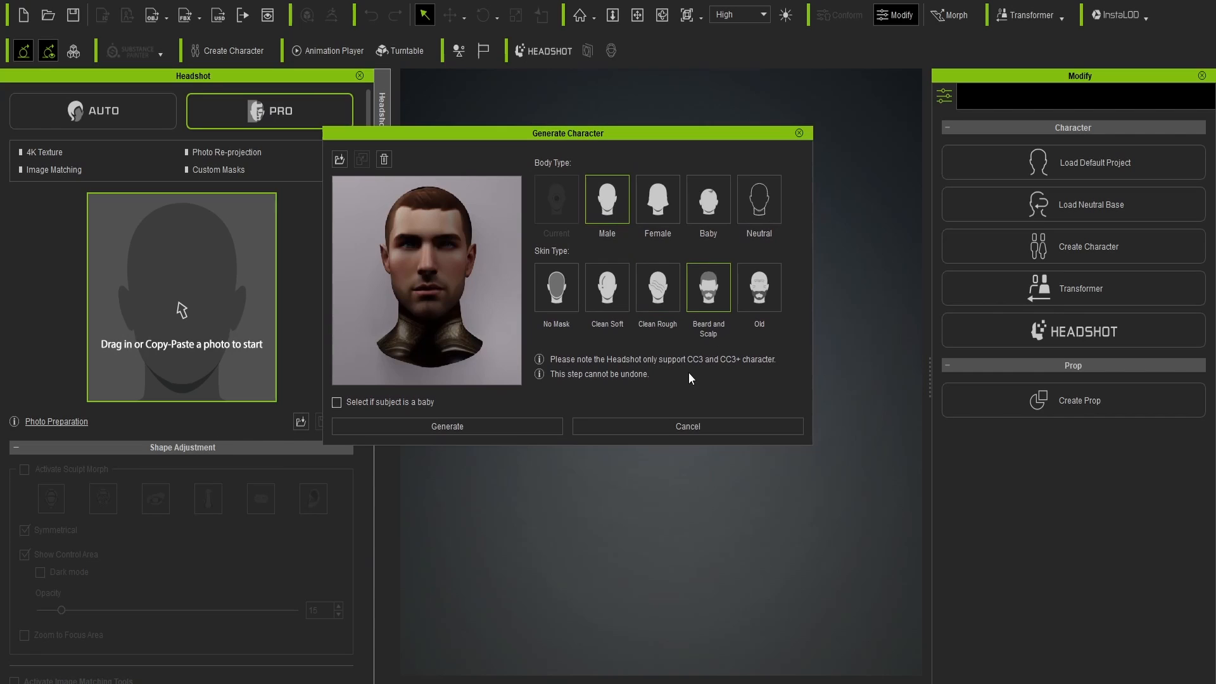
pyautogui.moveTo(351, 418)
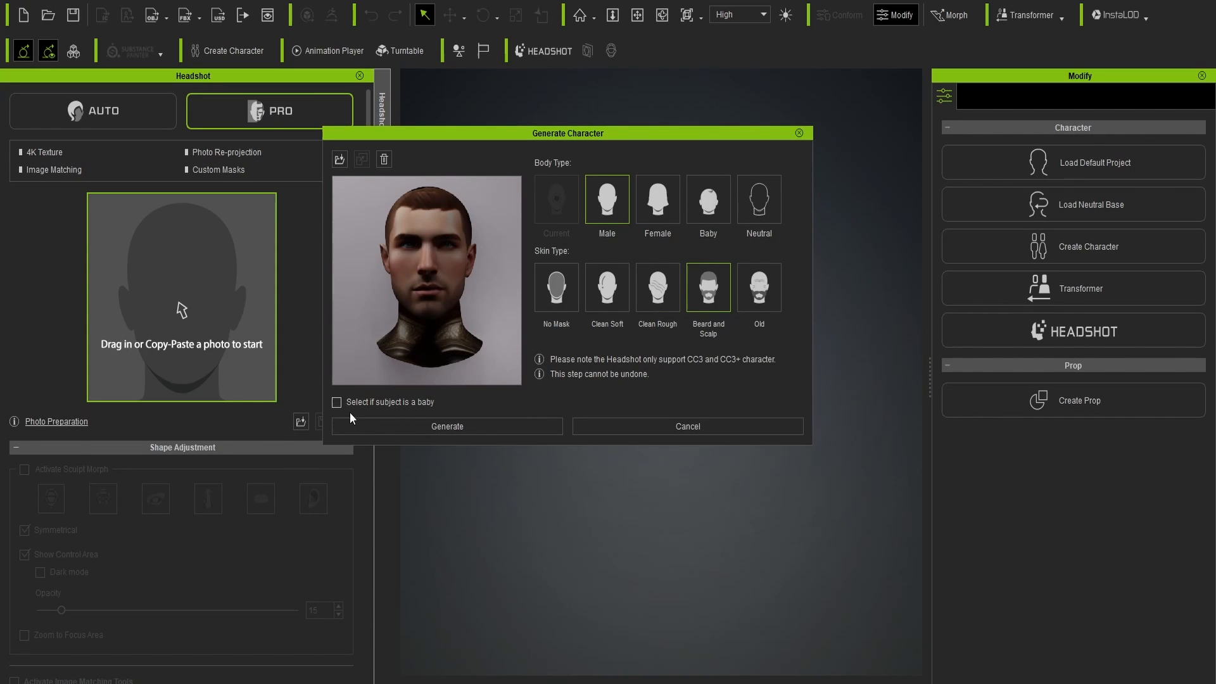
pyautogui.click(686, 425)
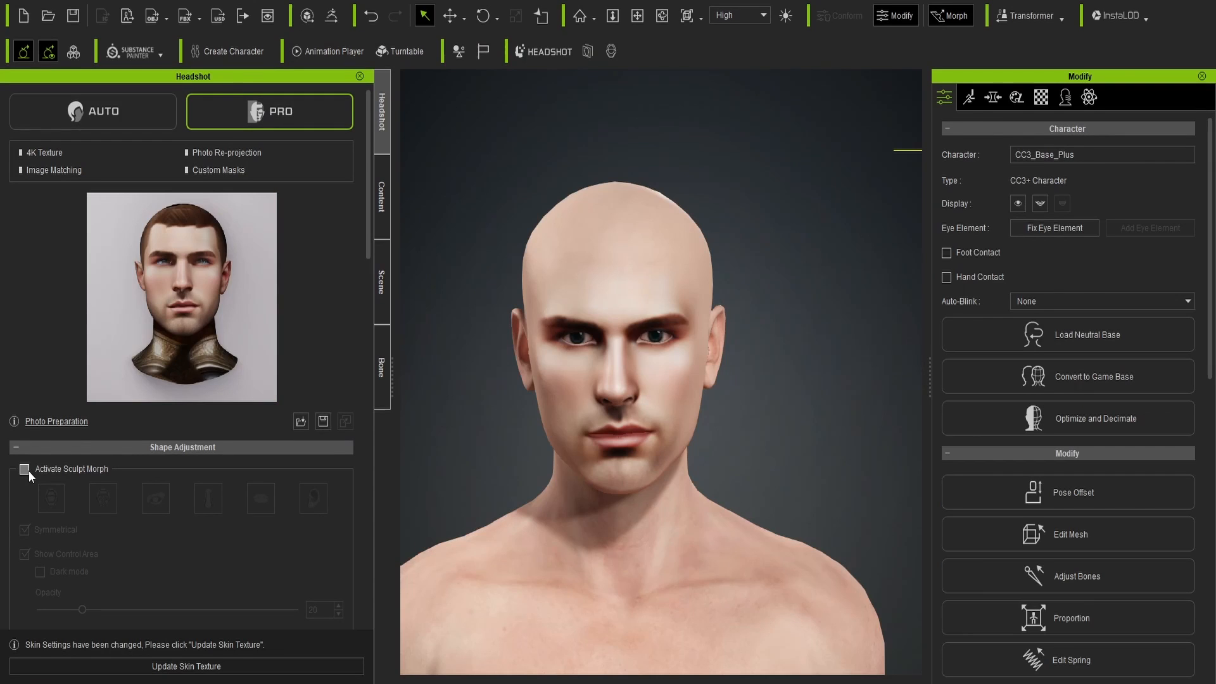
# Sculpt-morph the face to narrow the lower face and raise the jaw, then deactivate sculpt morph.
pyautogui.click(24, 469)
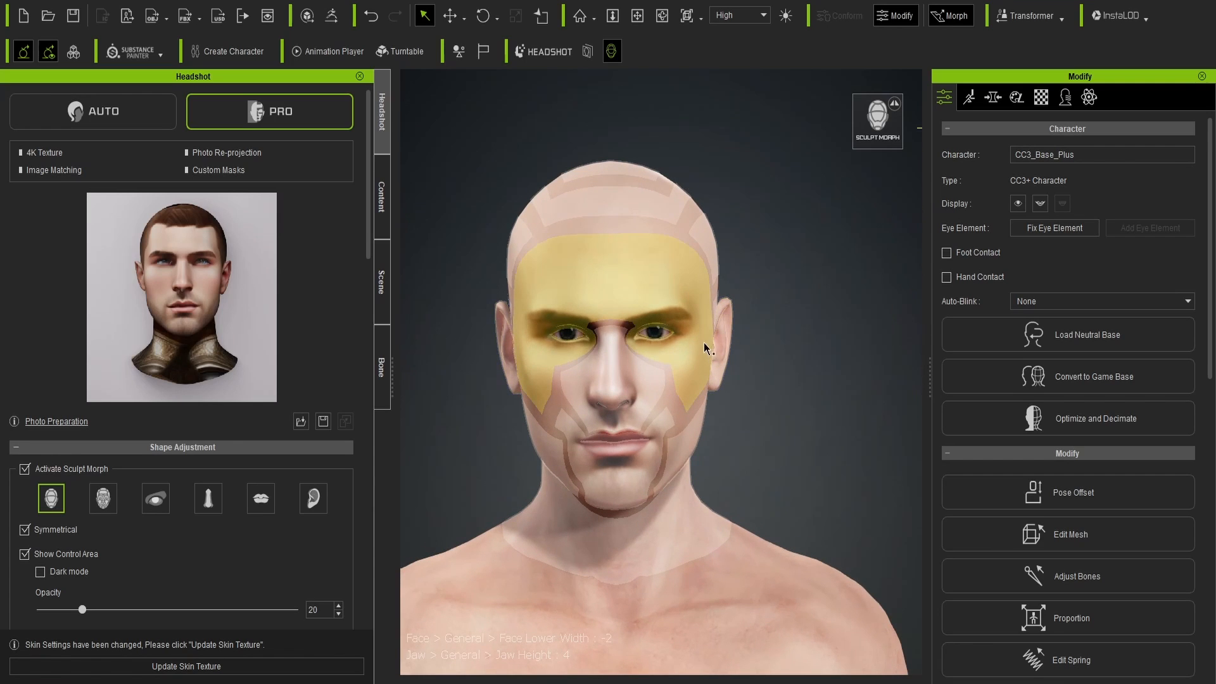
pyautogui.scroll(-3)
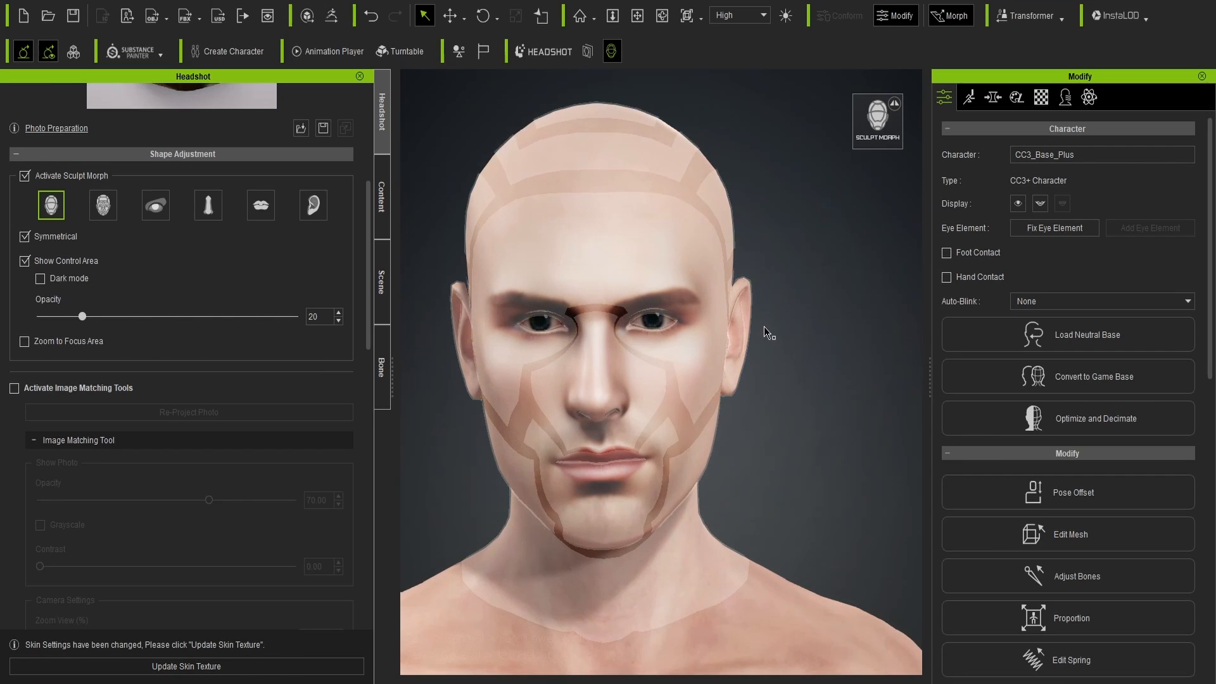
pyautogui.click(24, 426)
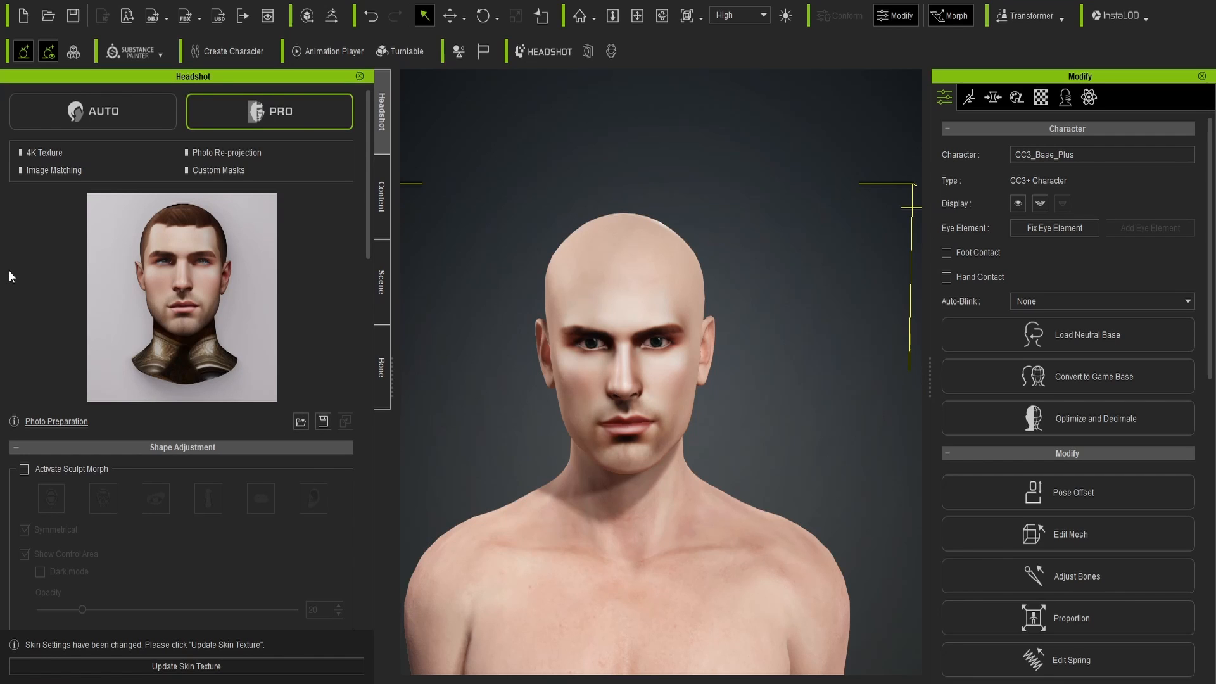
pyautogui.click(380, 194)
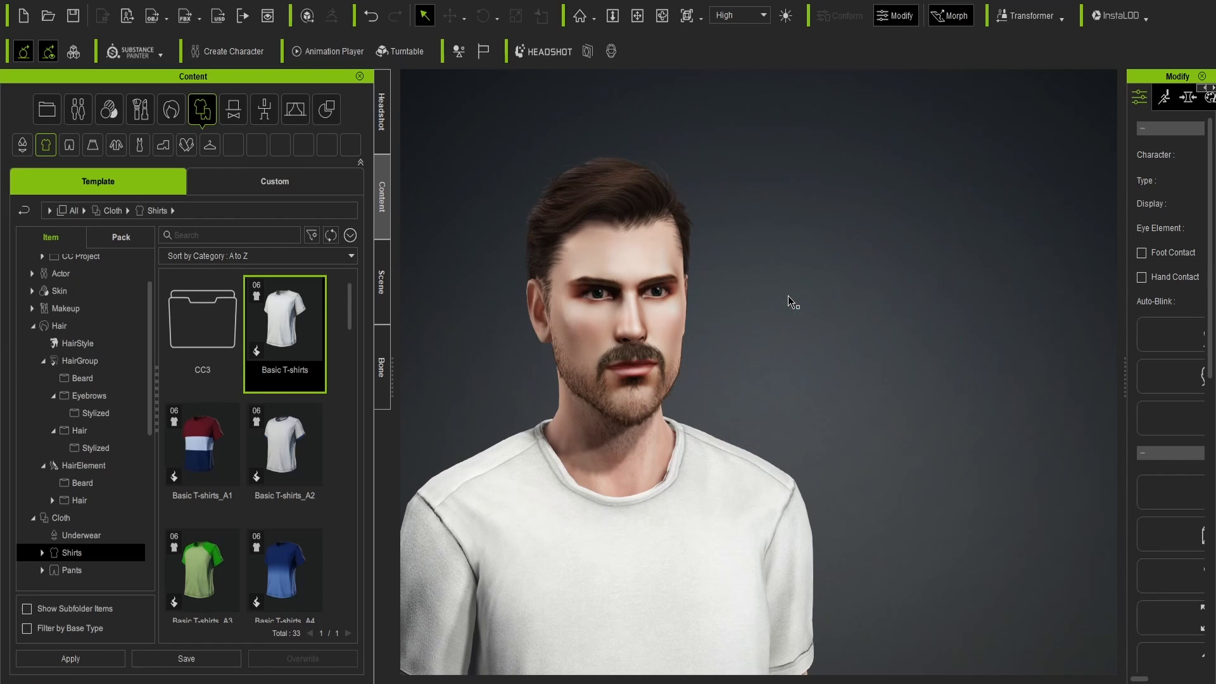
pyautogui.moveTo(770, 277)
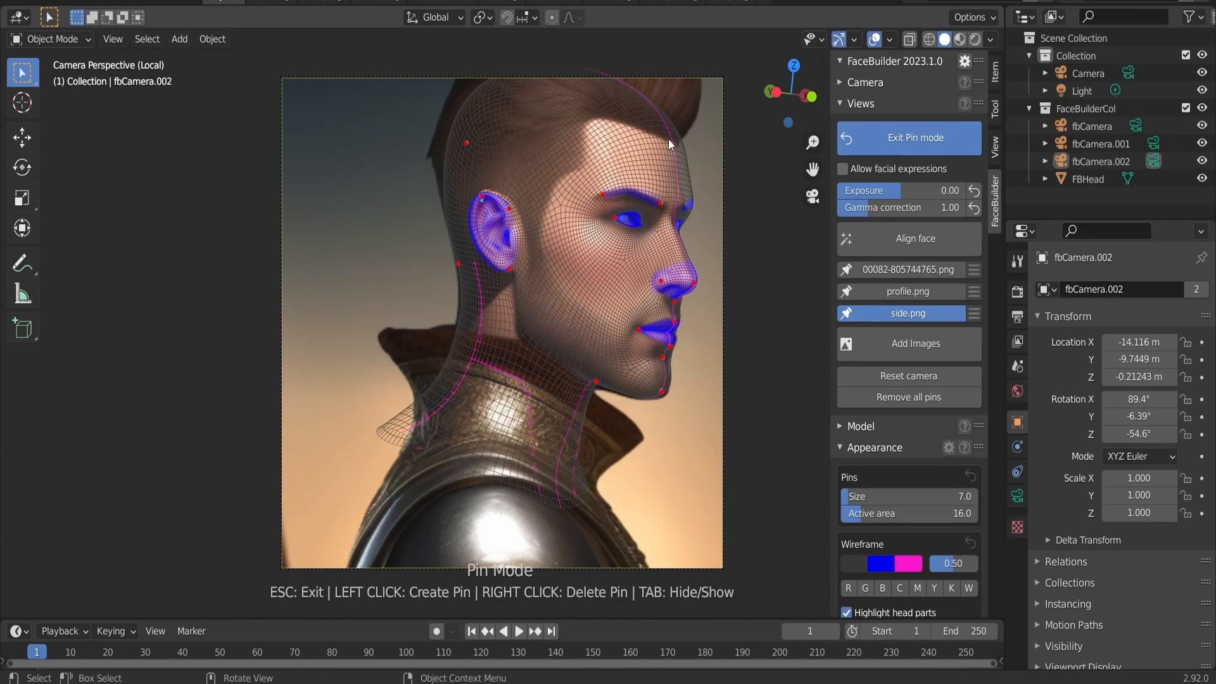
# Exit FaceBuilder pin mode and view the textured head from the front orthographic view.
pyautogui.click(907, 137)
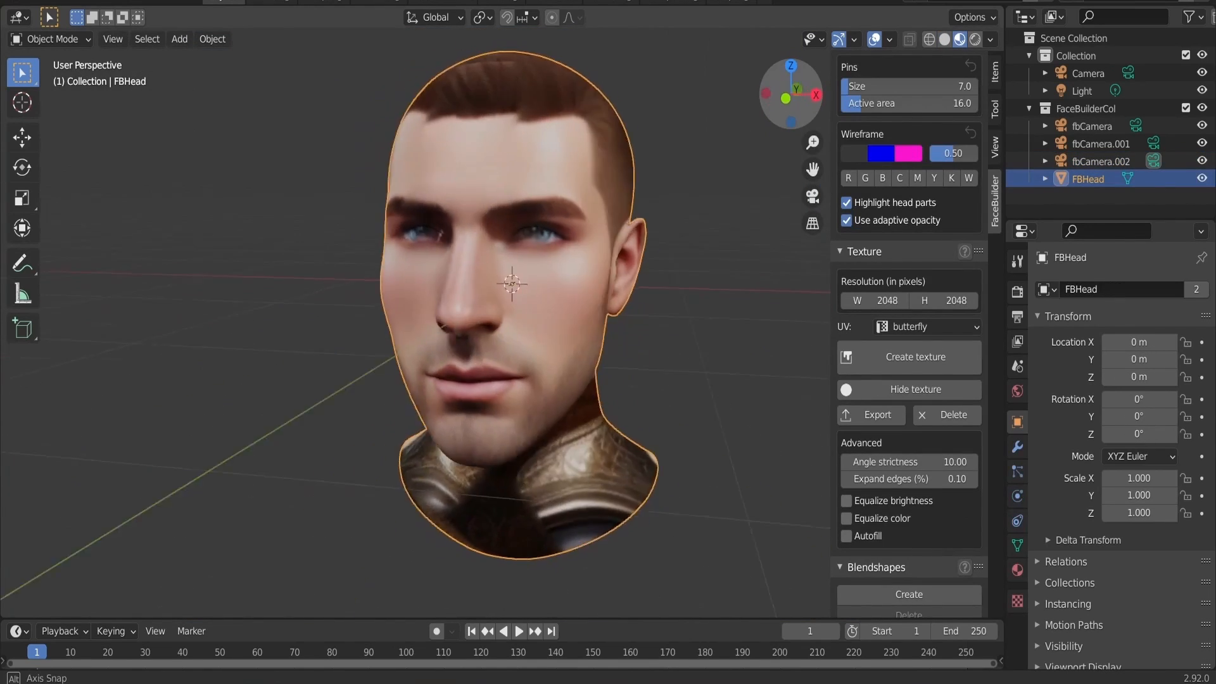
pyautogui.click(768, 93)
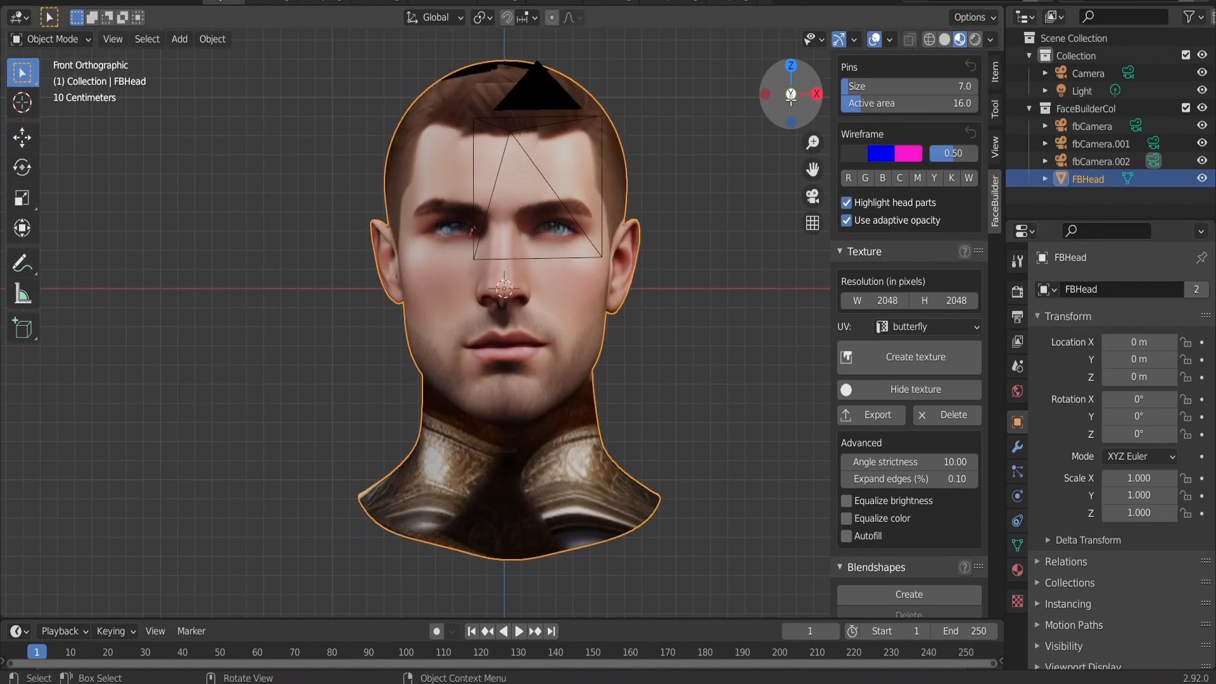